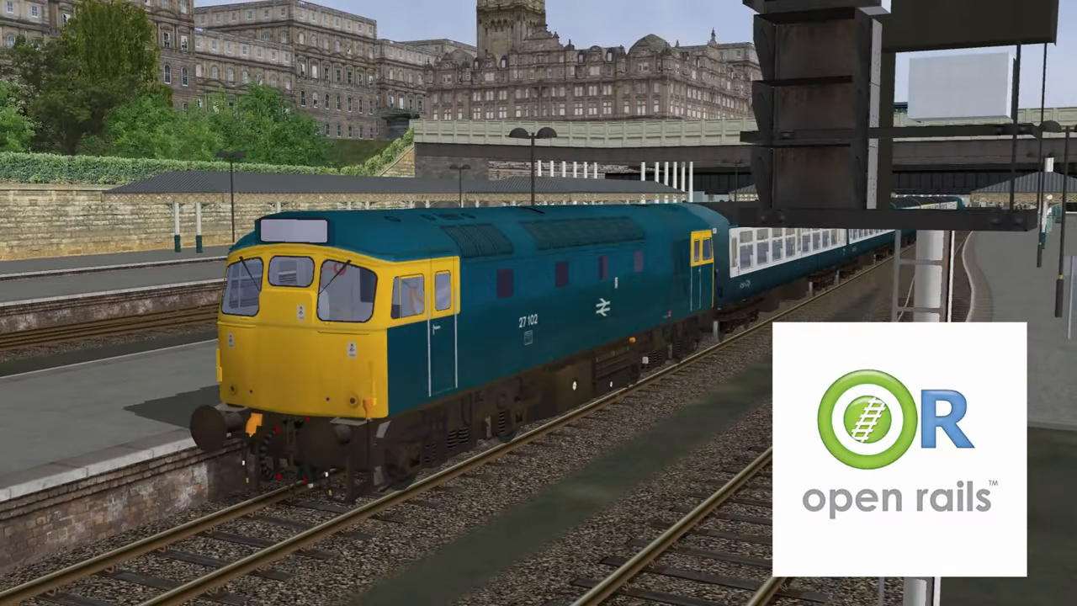
Focus the address bar, dismiss its suggestions, and highlight the Open Rails version number in the Starter Kit pop-up.
key(1)
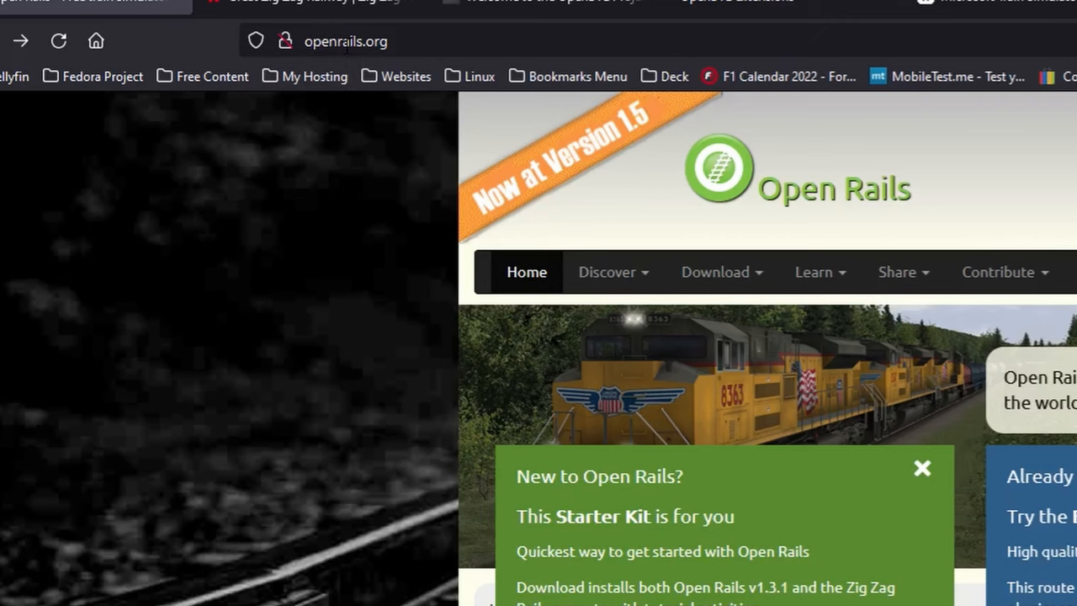
click(345, 40)
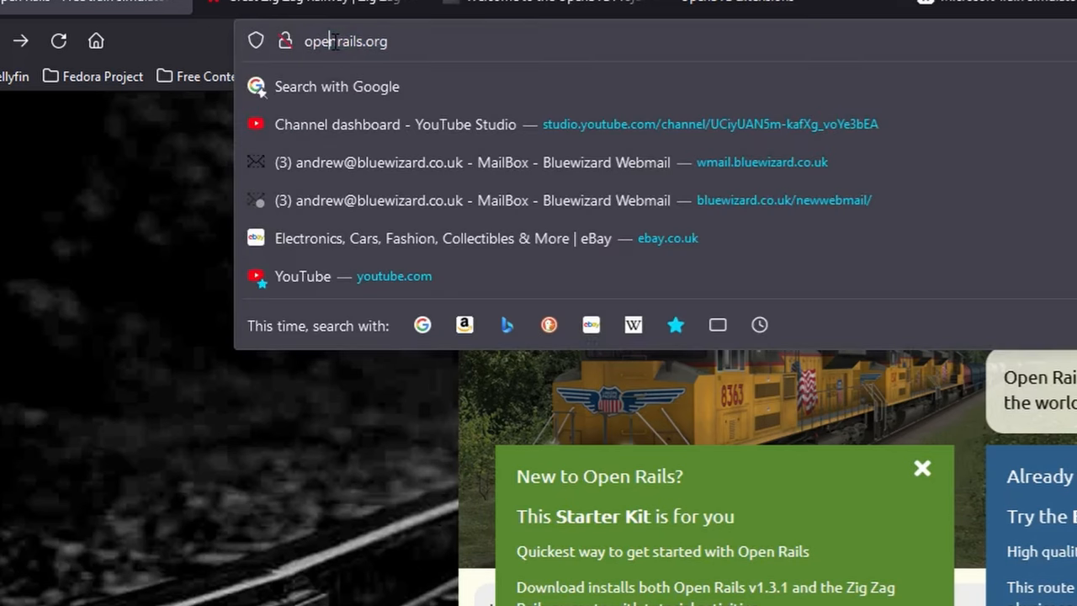
click(286, 40)
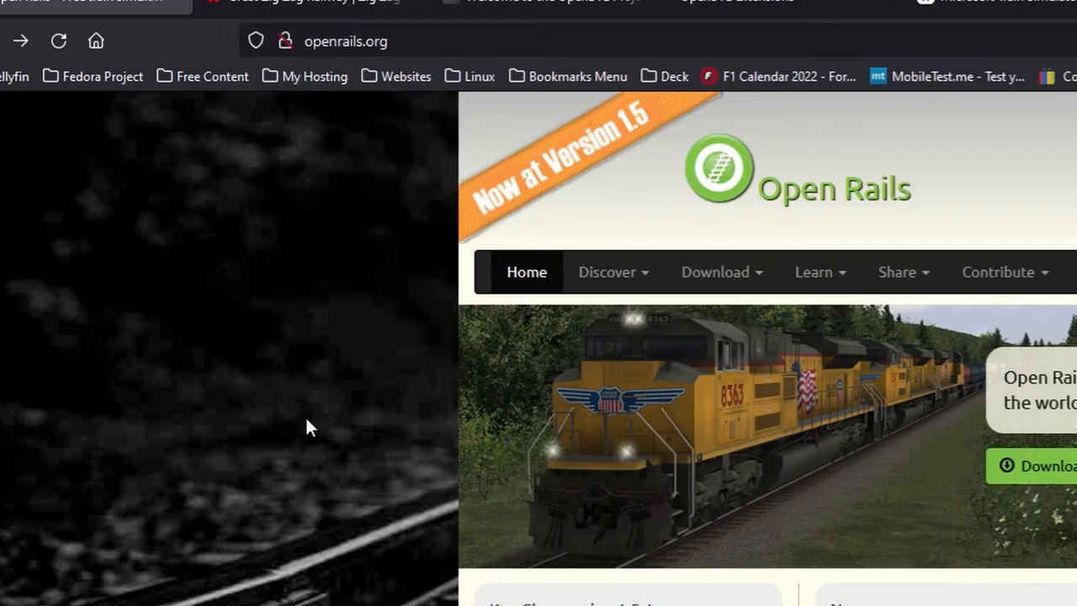
mouse_move(176, 365)
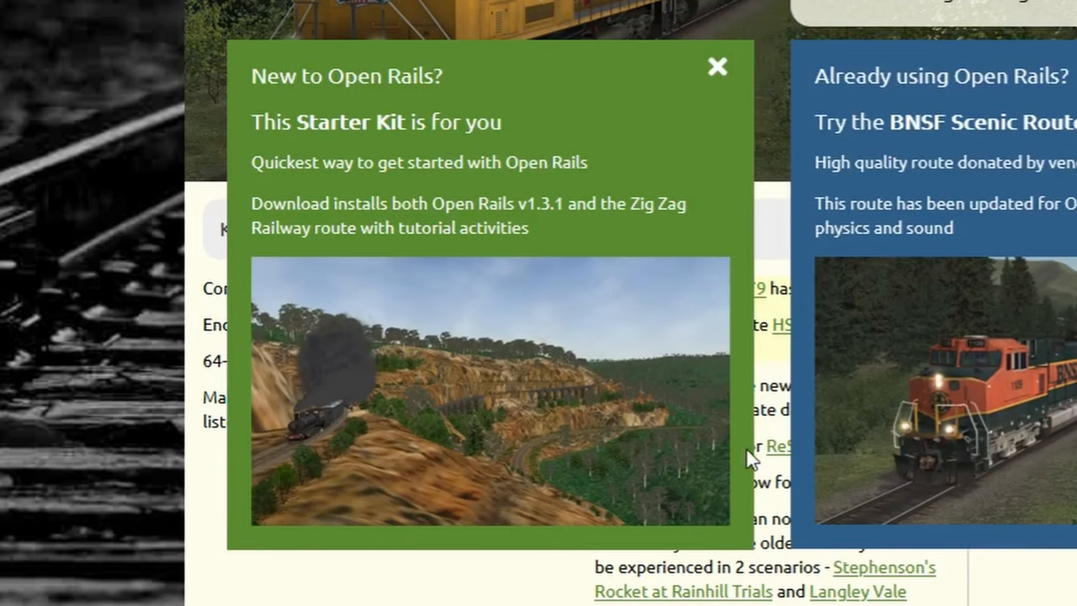
mouse_move(599, 458)
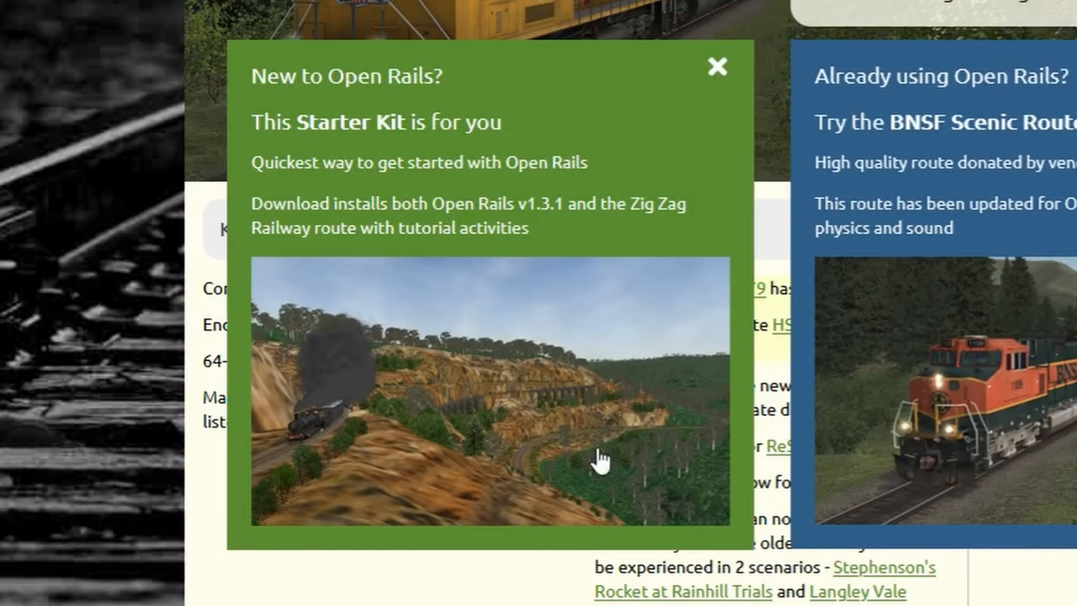
mouse_move(520, 210)
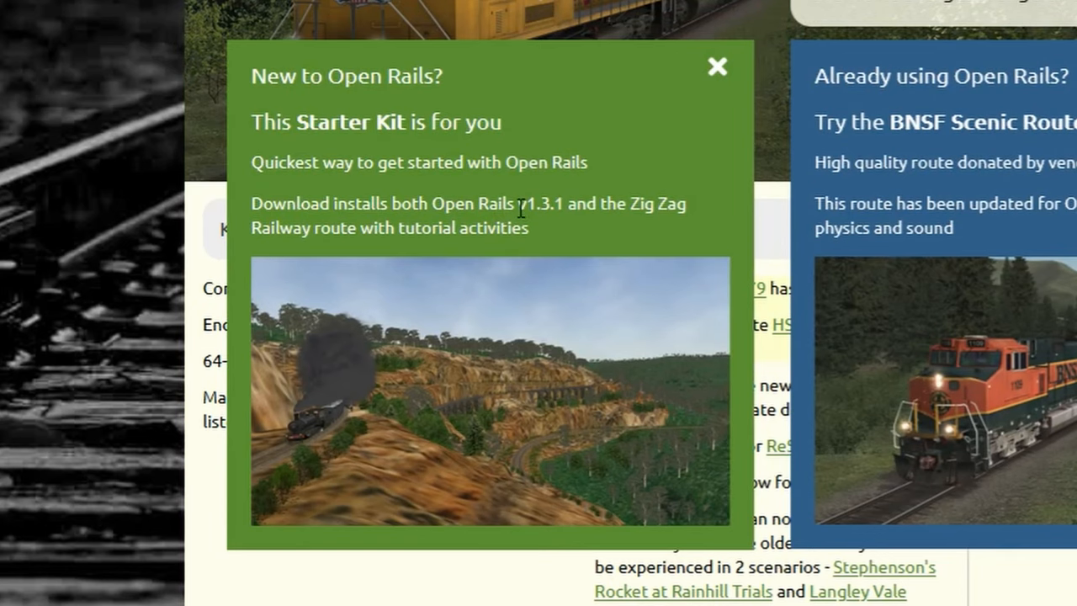
double_click(542, 205)
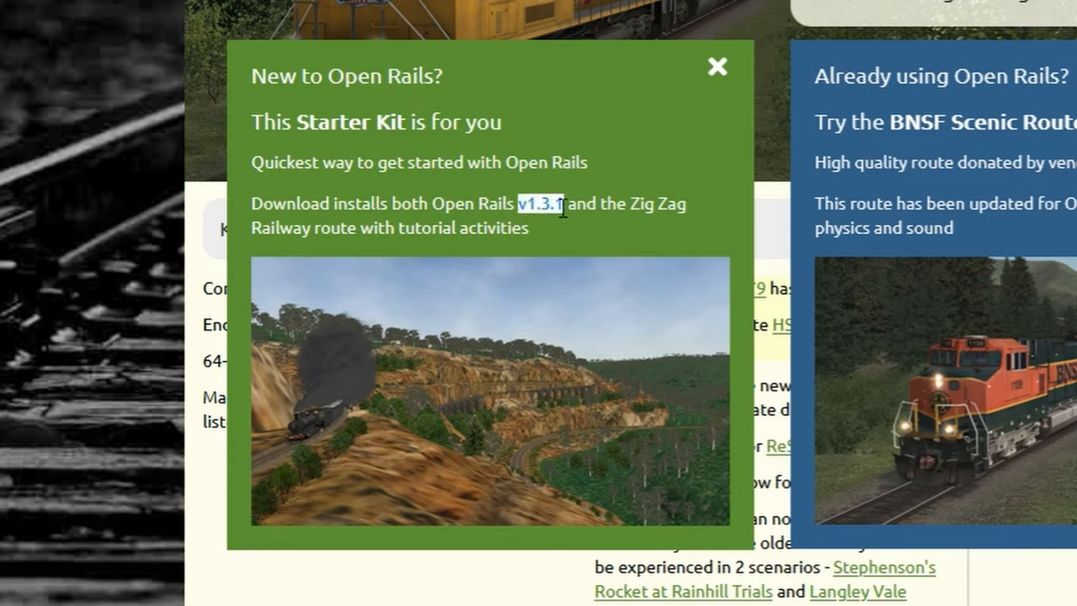
mouse_move(713, 74)
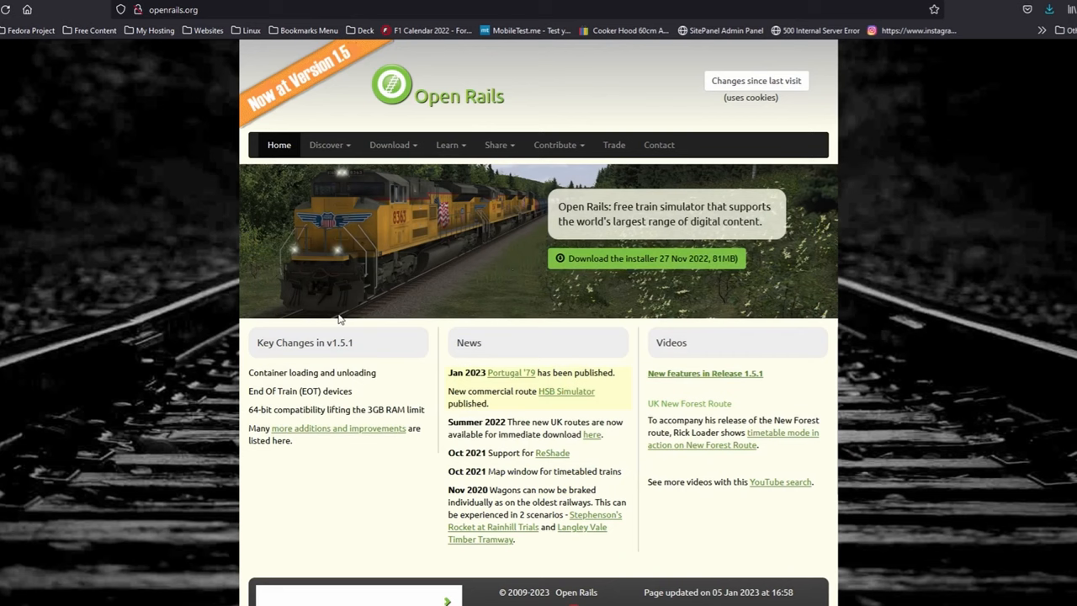
From Download > Program, request the stable Open Rails installer and confirm the download.
click(390, 144)
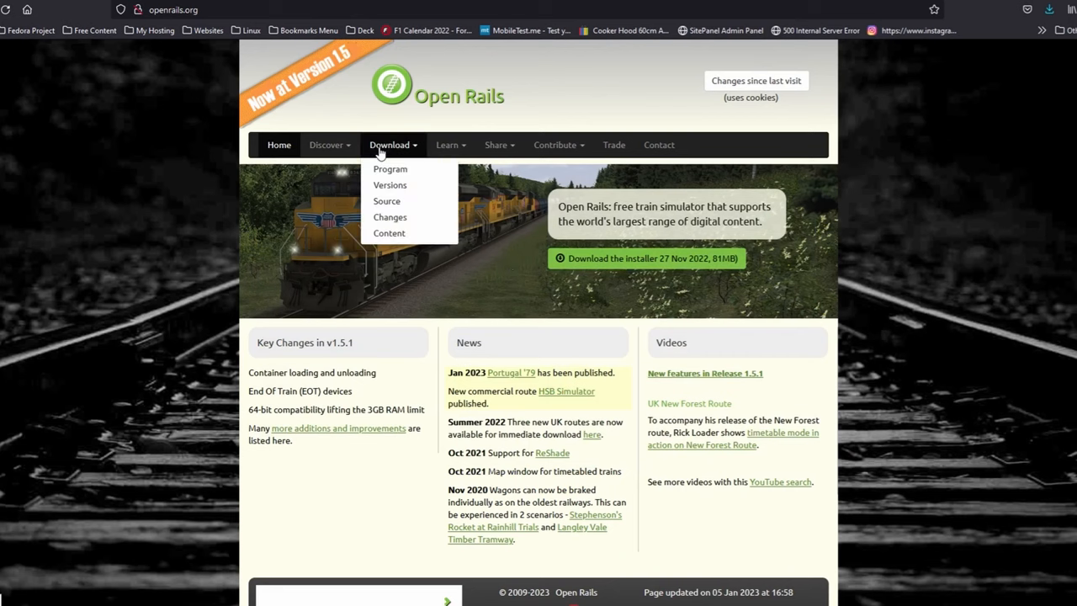
click(390, 168)
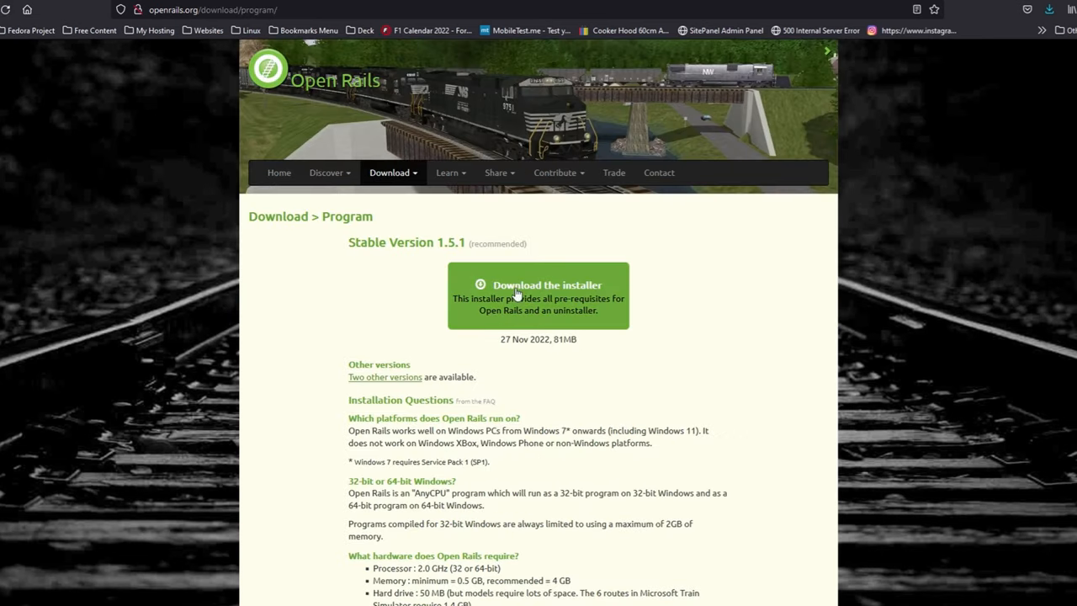
click(539, 284)
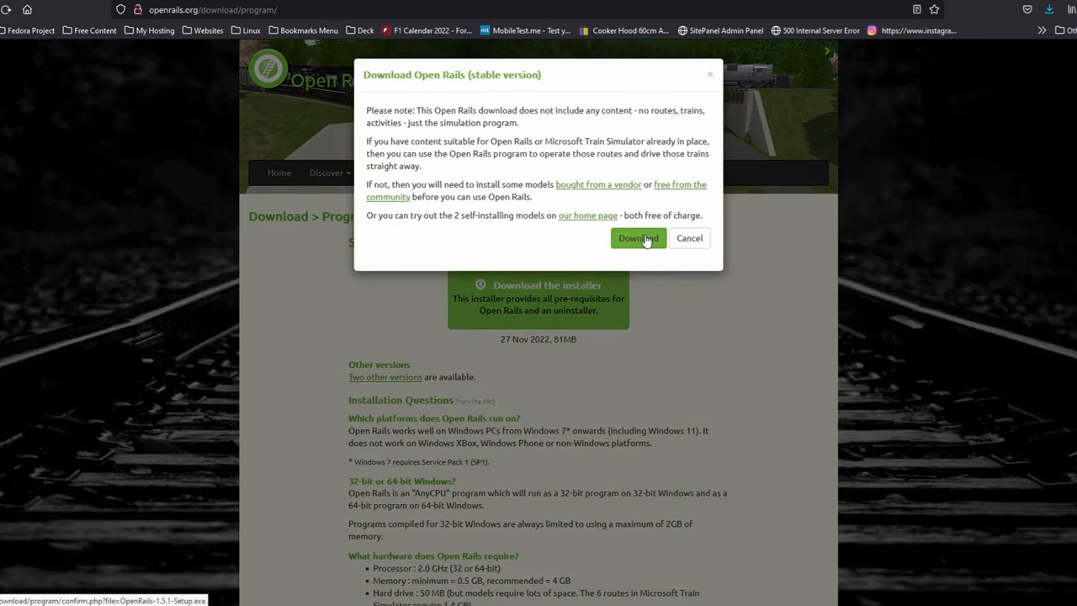
click(635, 239)
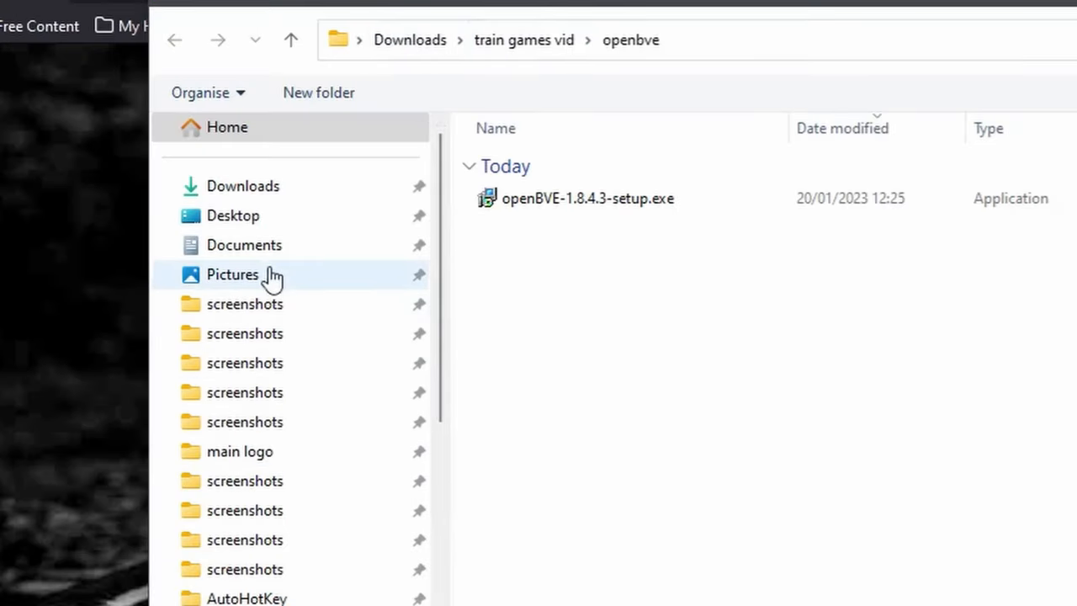
mouse_move(249, 194)
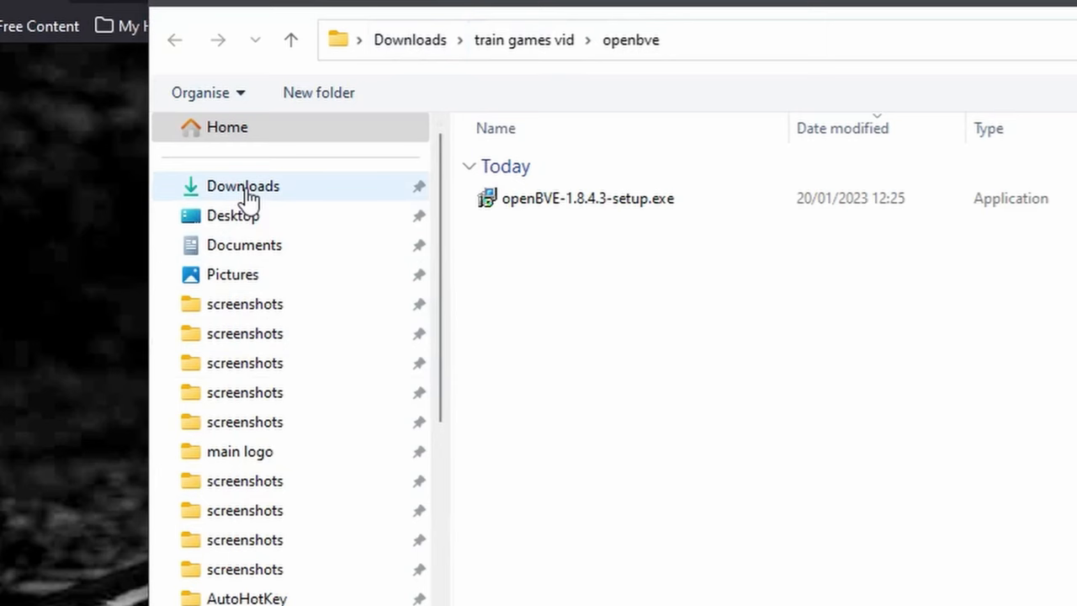
Choose Downloads > train games vid > openrails as the folder to save the installer into.
click(242, 185)
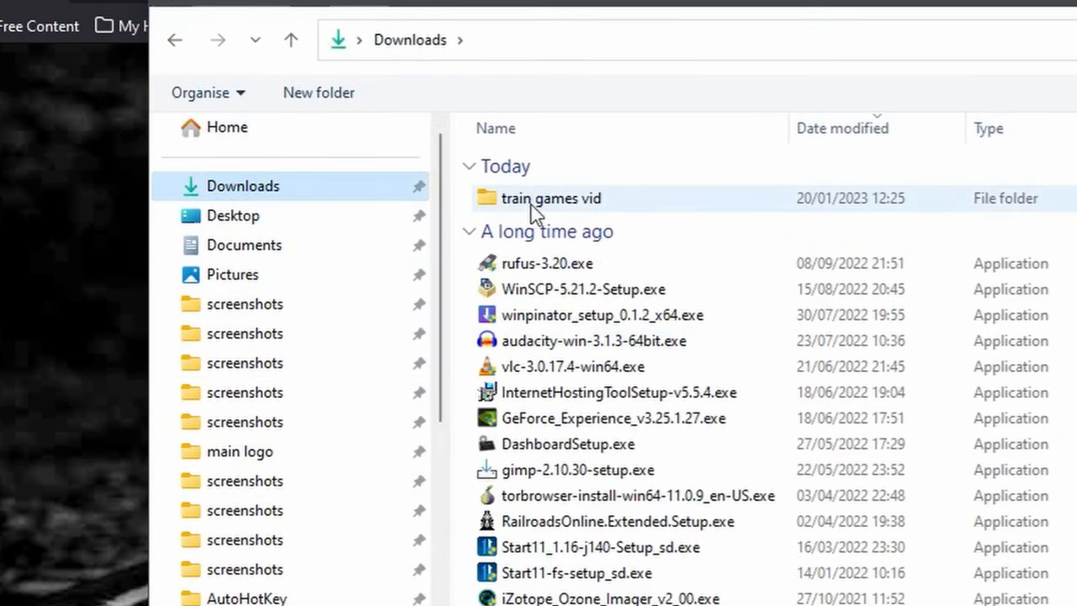
mouse_move(552, 199)
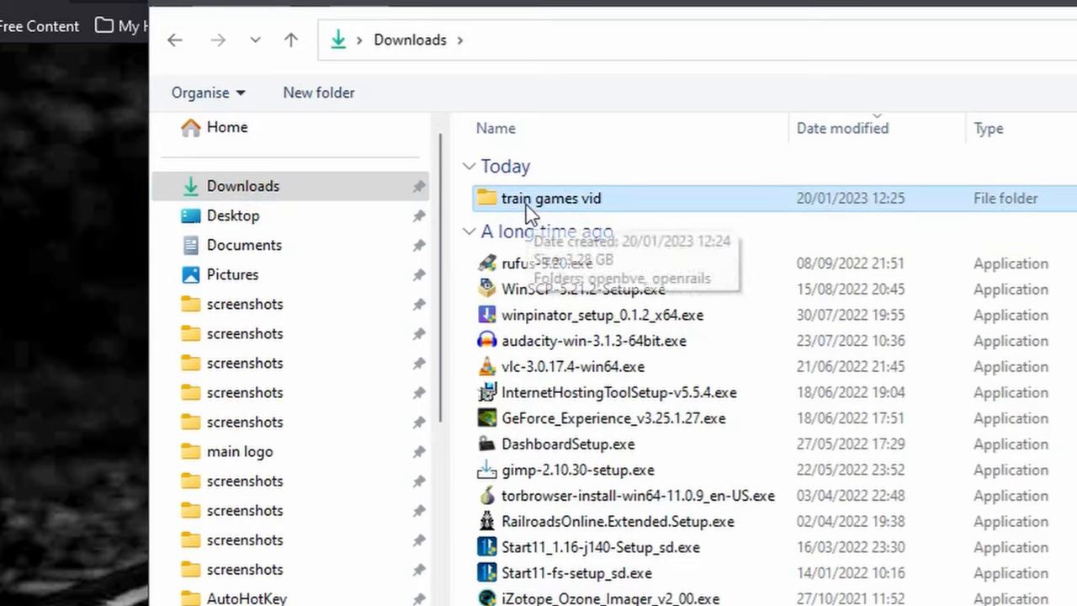
double_click(550, 199)
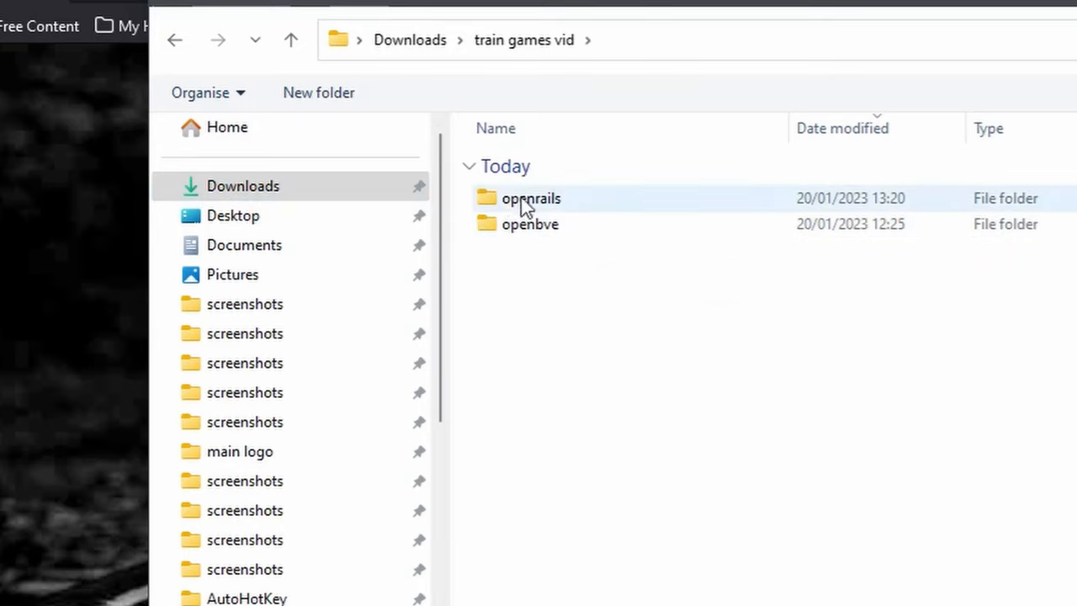
double_click(530, 199)
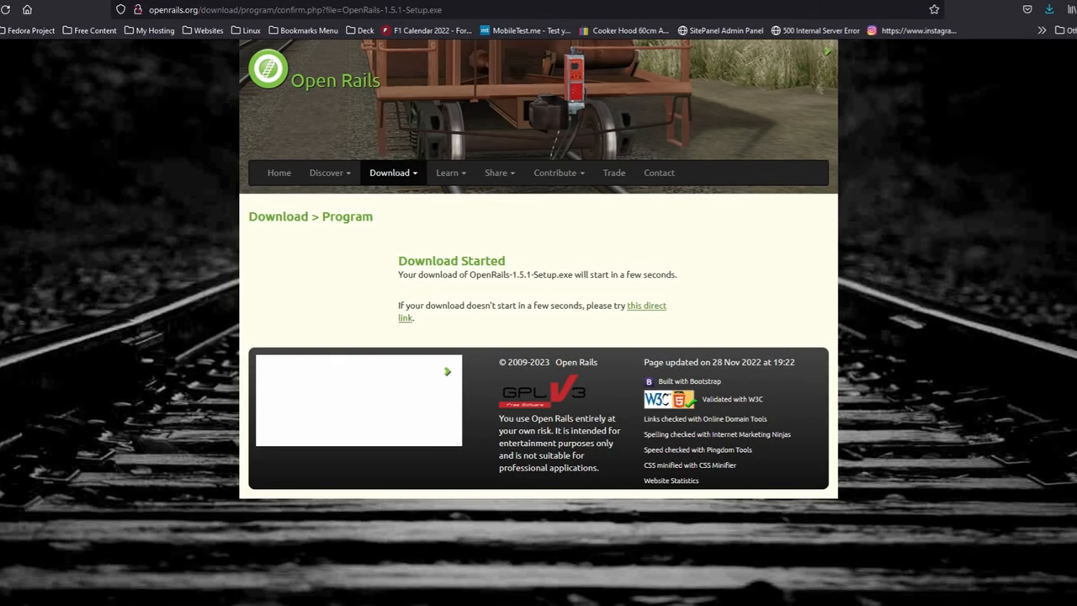
mouse_move(367, 256)
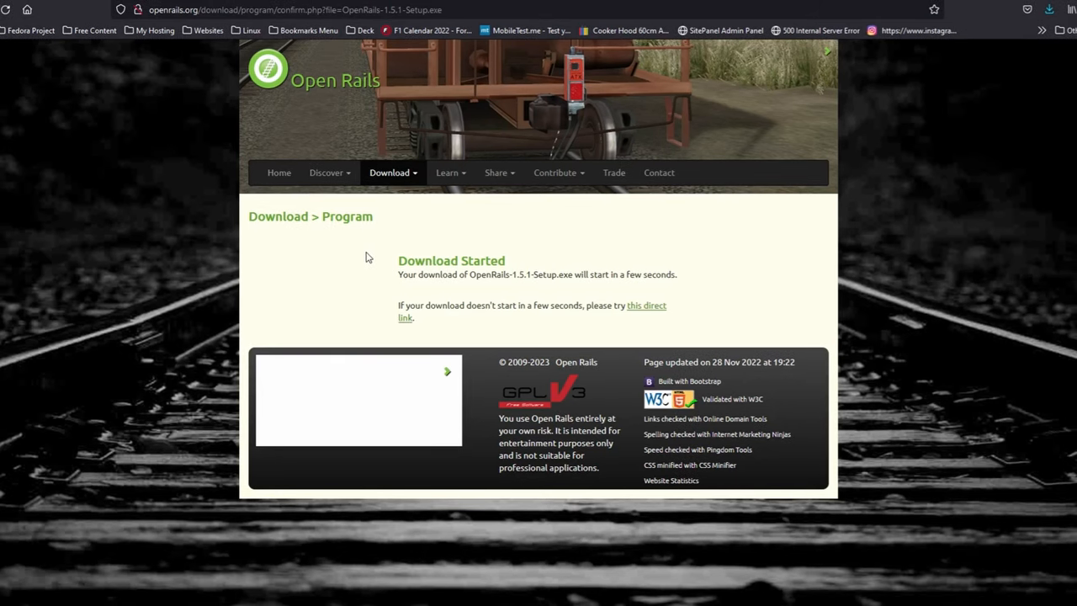
mouse_move(380, 217)
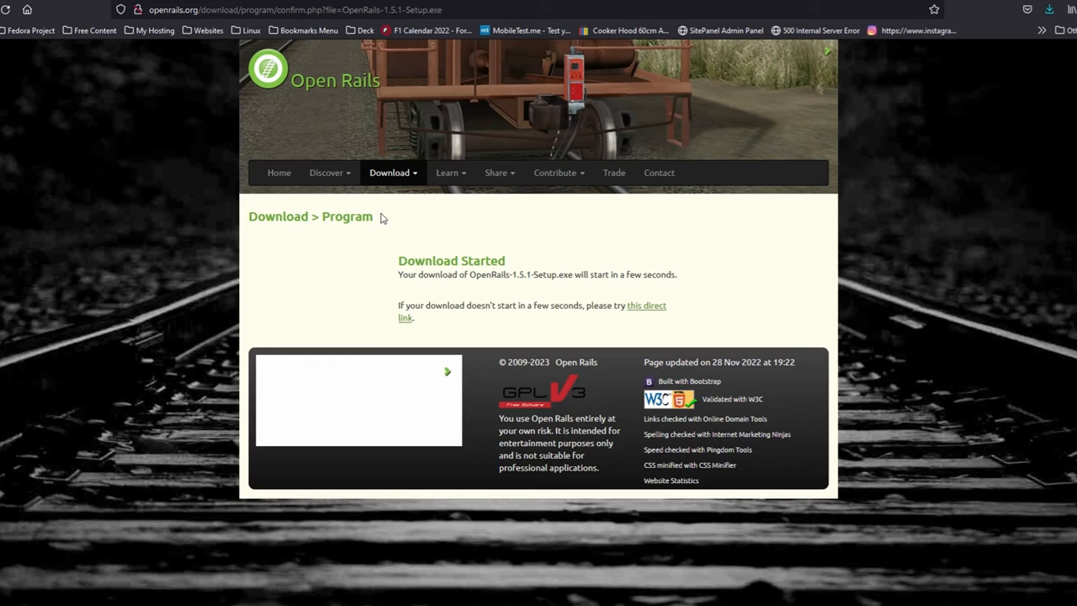
Go to Download > Content on openrails.org to list the demo routes.
click(388, 171)
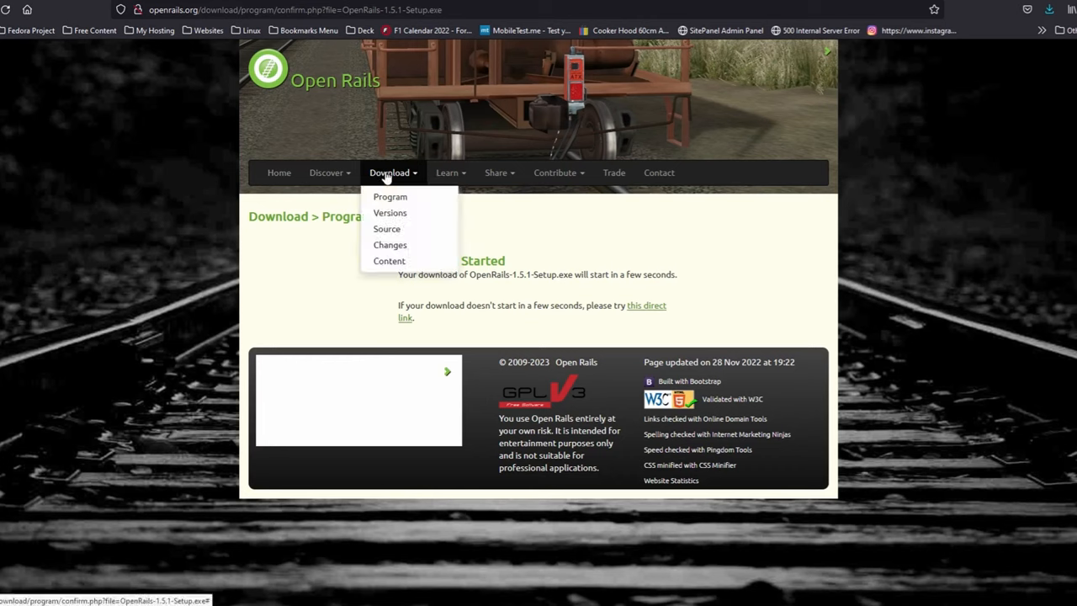
mouse_move(389, 260)
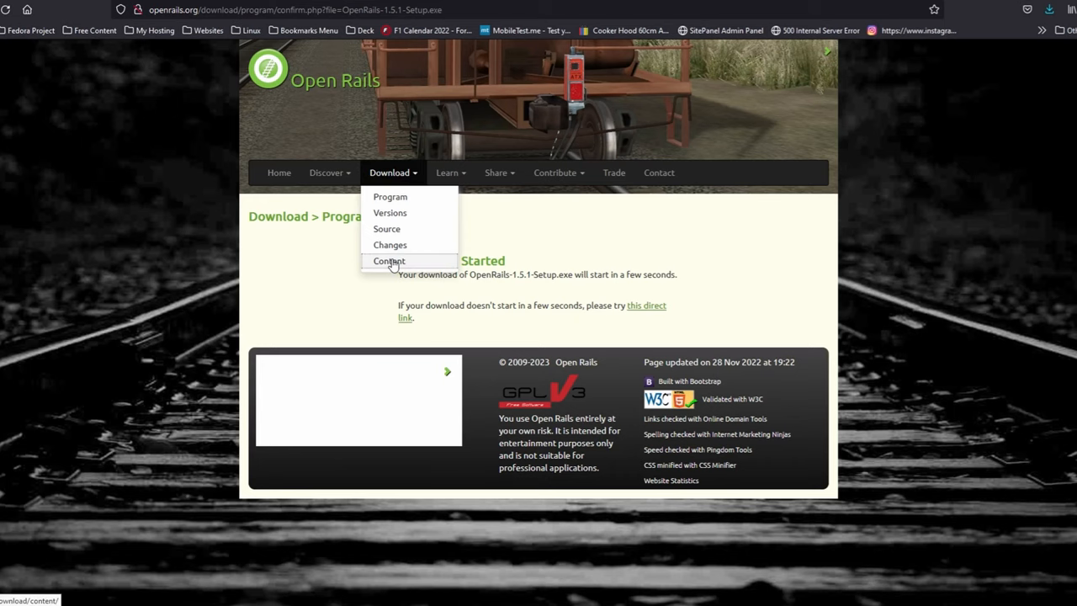
click(389, 259)
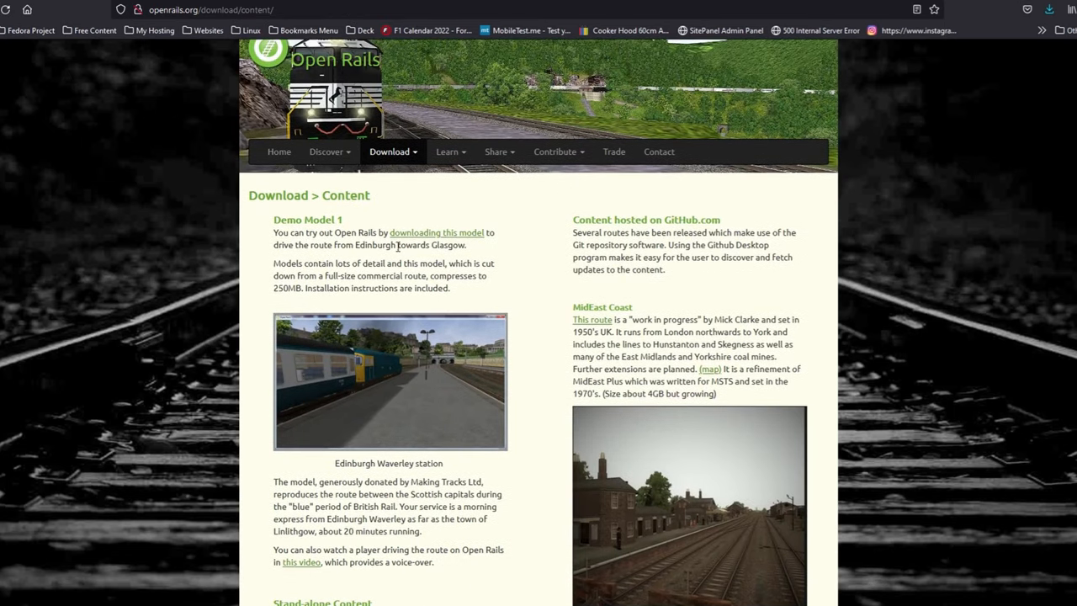
mouse_move(508, 314)
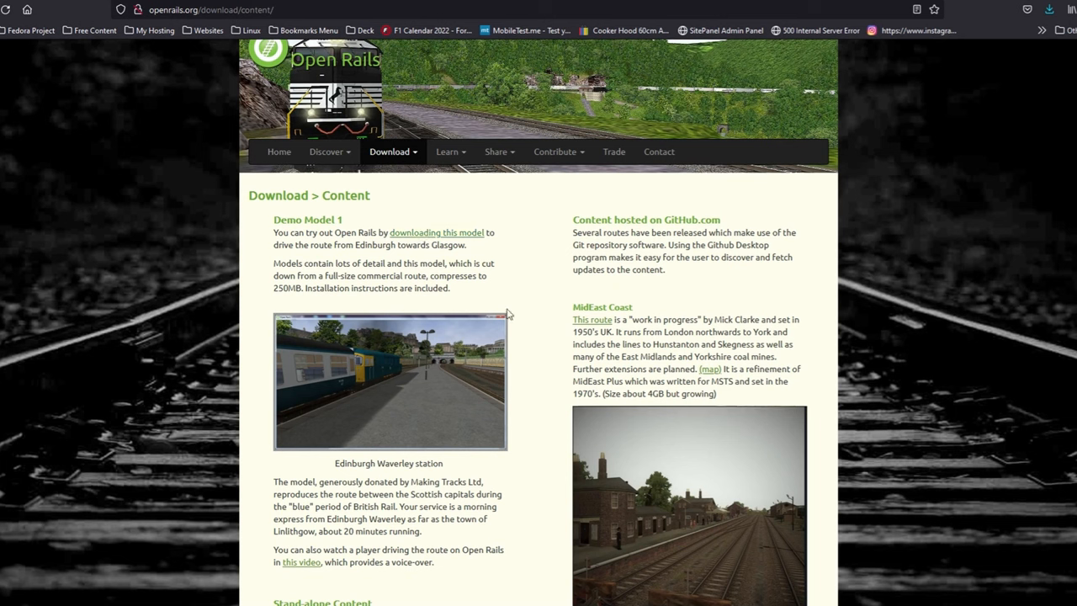
mouse_move(412, 239)
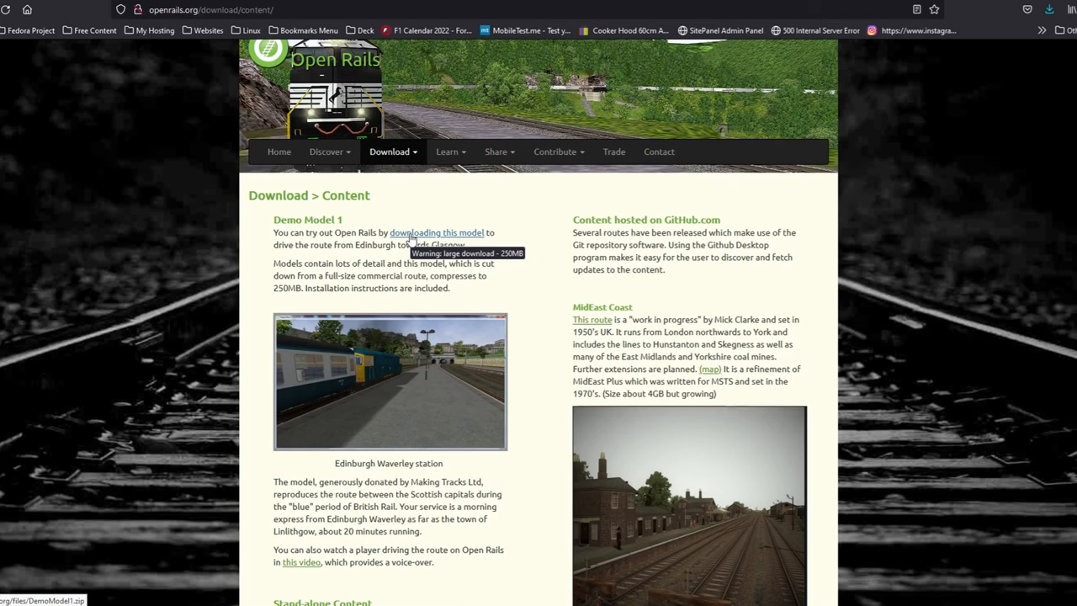
Download DemoModel1.zip and save it into the openrails folder inside train games vid.
click(438, 232)
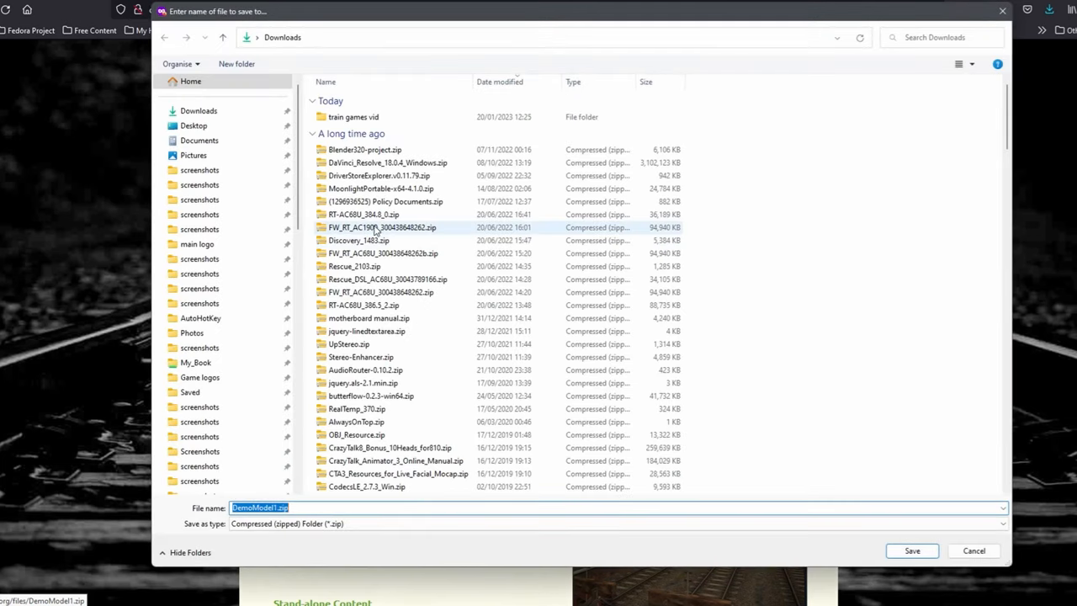
mouse_move(353, 117)
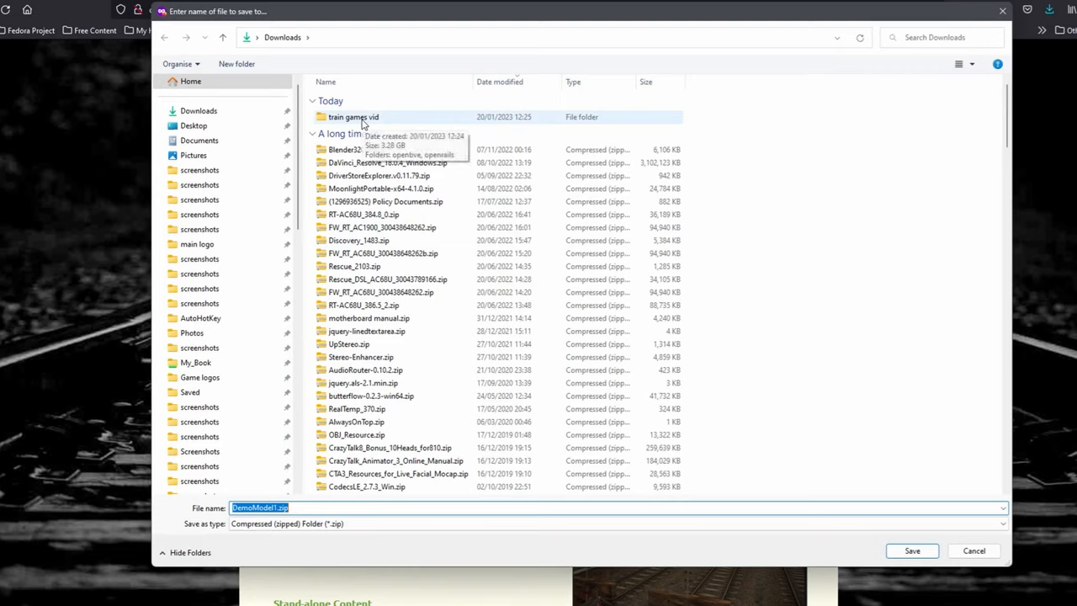
double_click(352, 116)
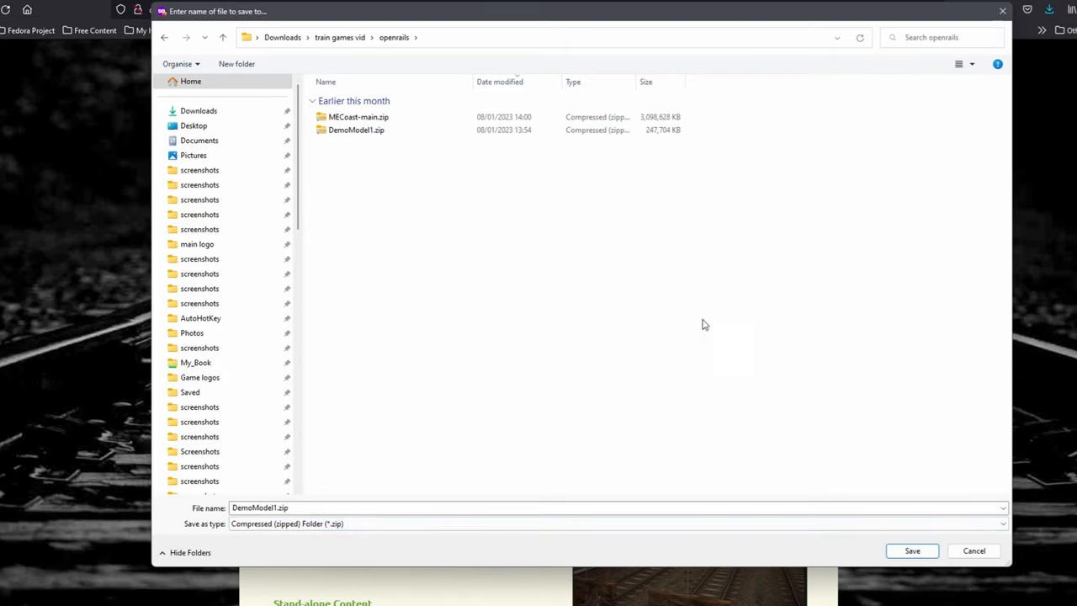
click(912, 550)
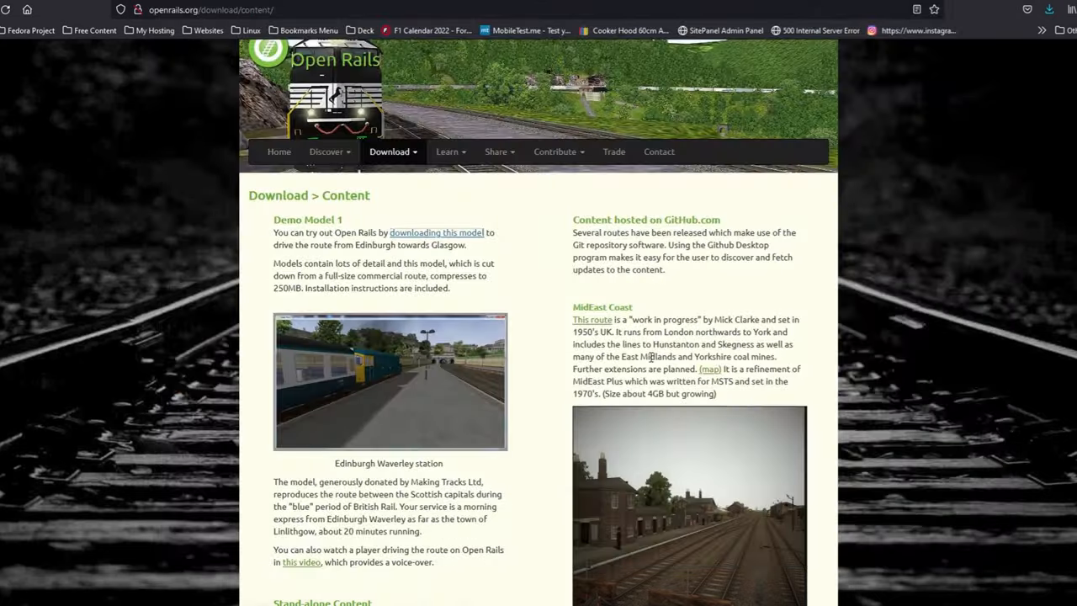
Zoom the page in and follow the MidEast Coast 'This route' link to its GitHub repository.
key(ctrl+plus)
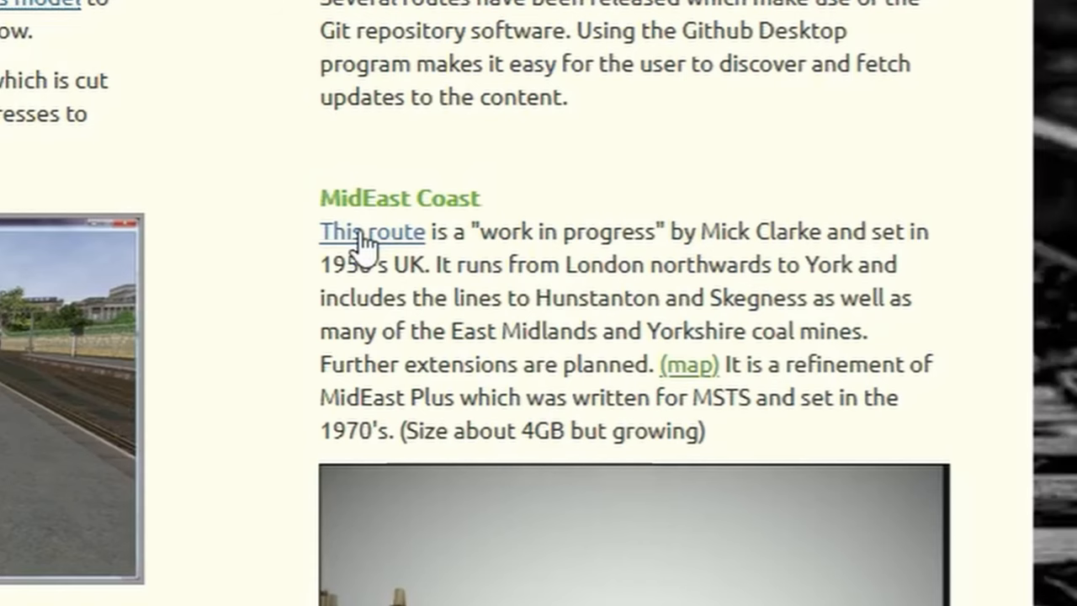
mouse_move(379, 244)
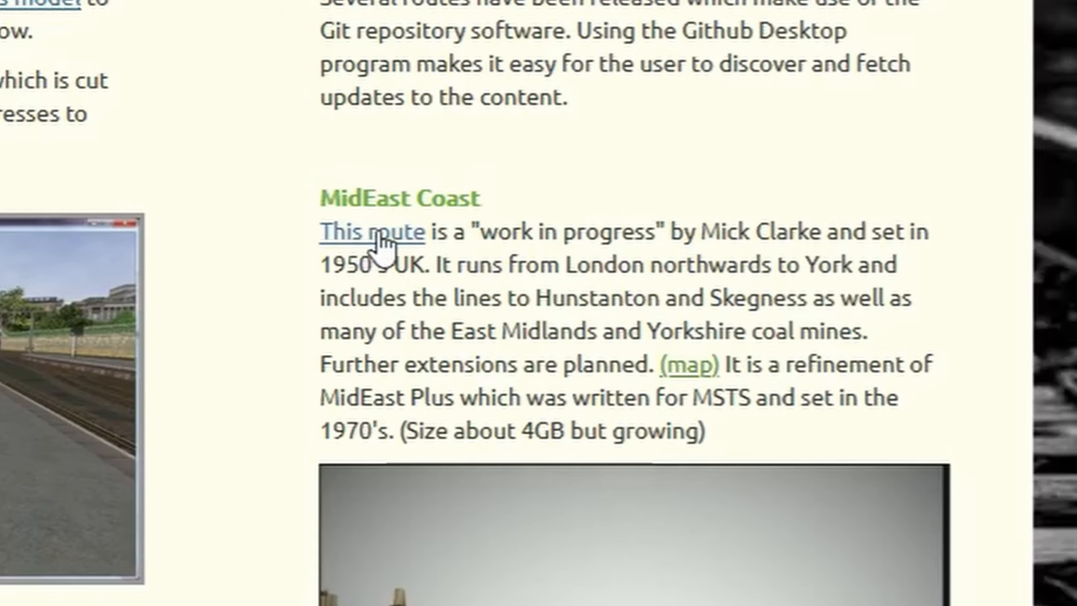
click(370, 233)
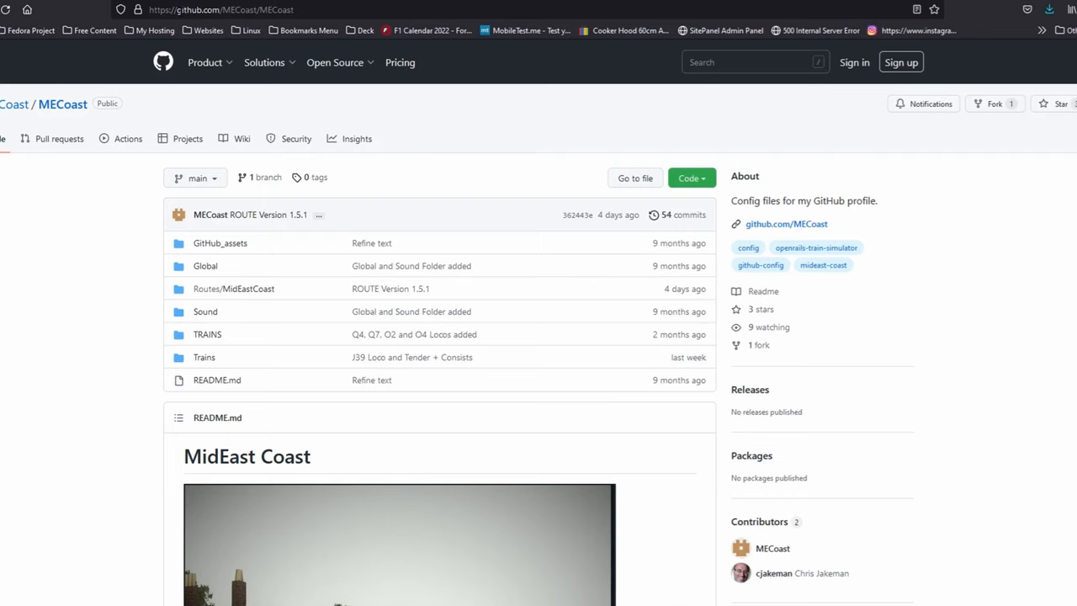
scroll(down, 3)
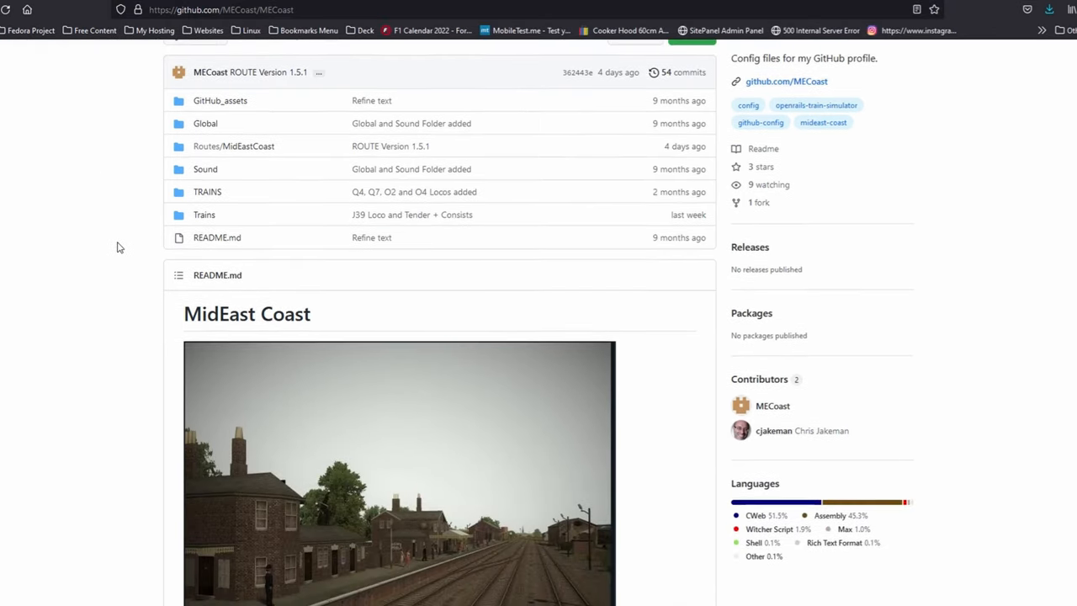
scroll(down, 3)
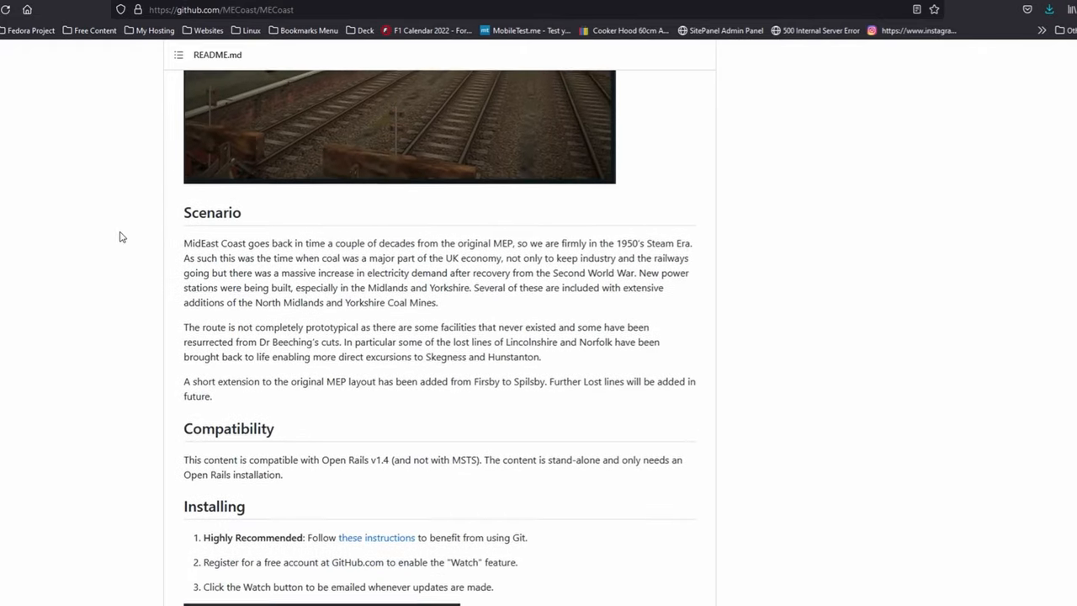
scroll(up, 3)
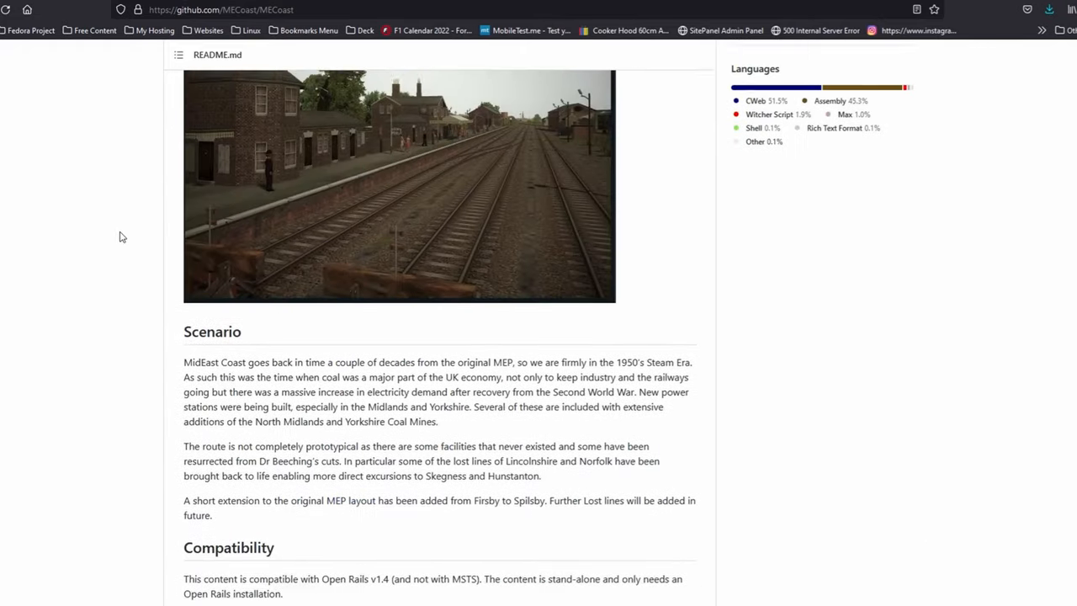
scroll(up, 3)
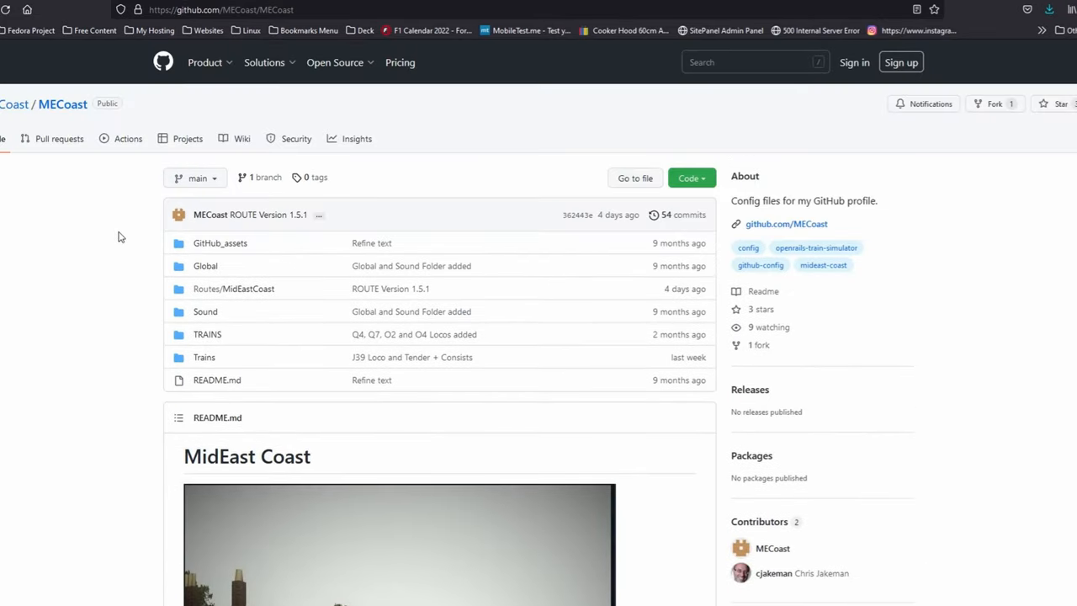
scroll(down, 3)
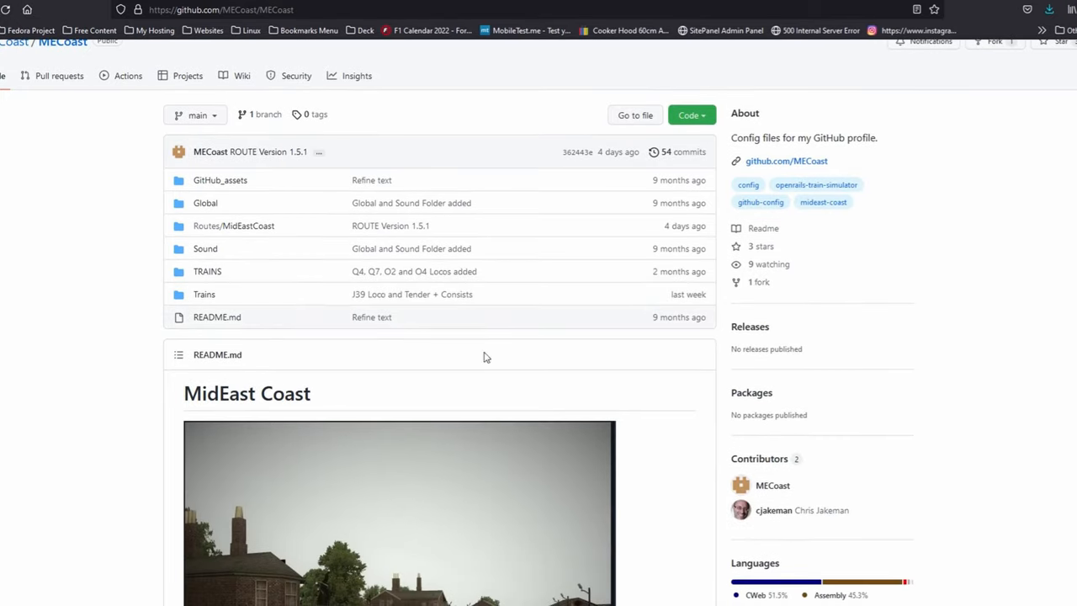
mouse_move(686, 400)
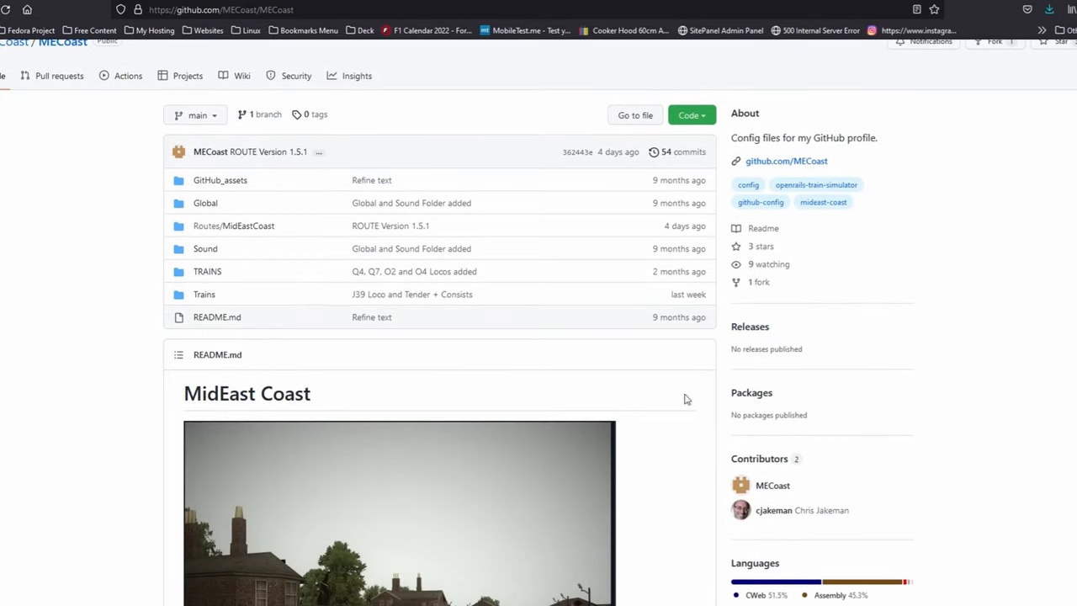
scroll(down, 3)
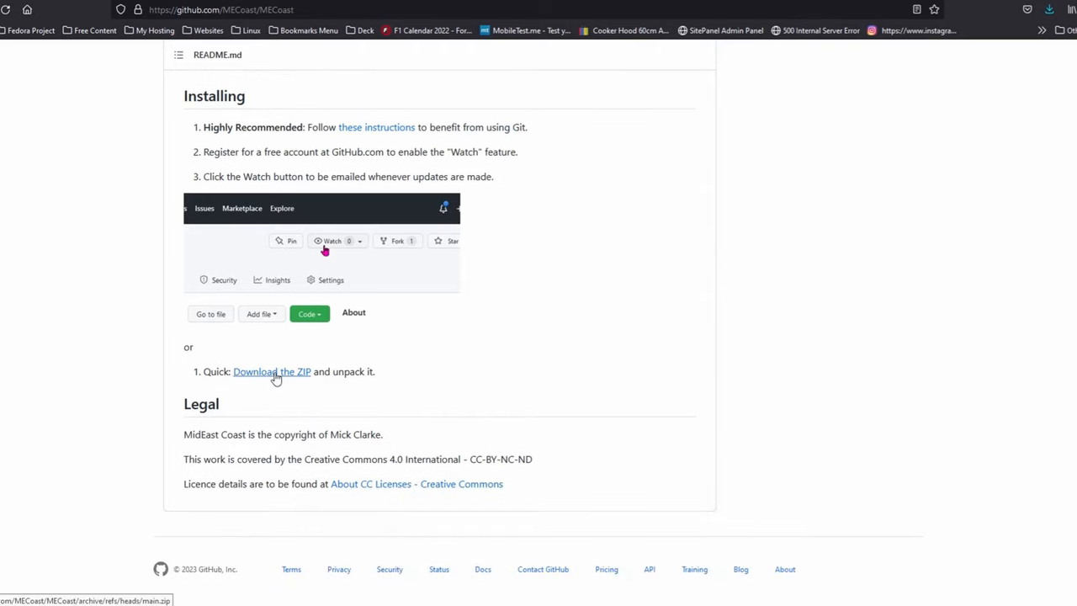
mouse_move(338, 372)
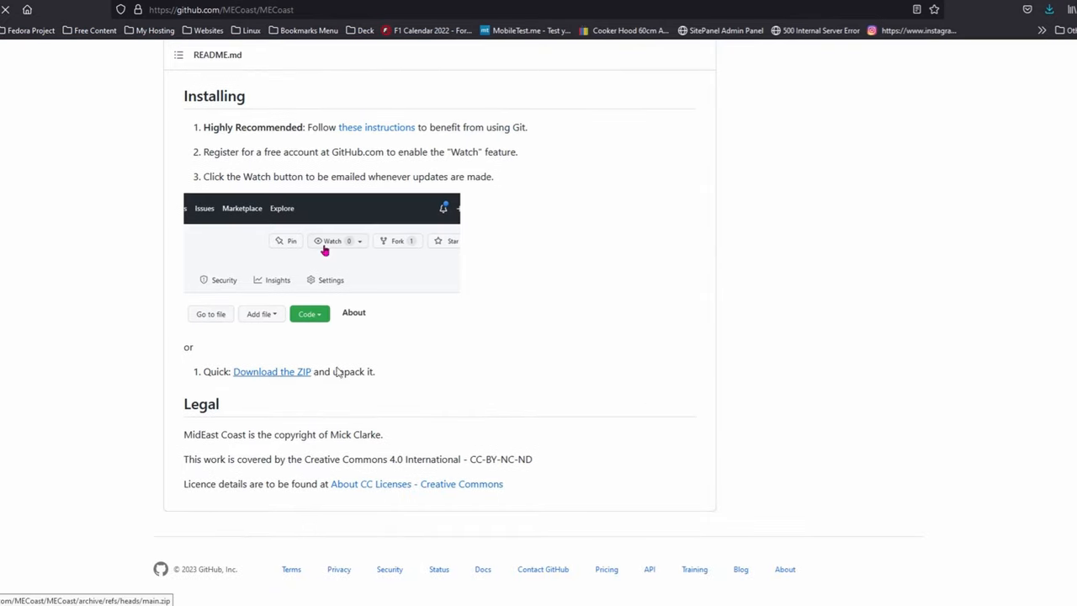
Download MEcoast-main.zip and point the save dialog at the openrails download folder.
click(272, 372)
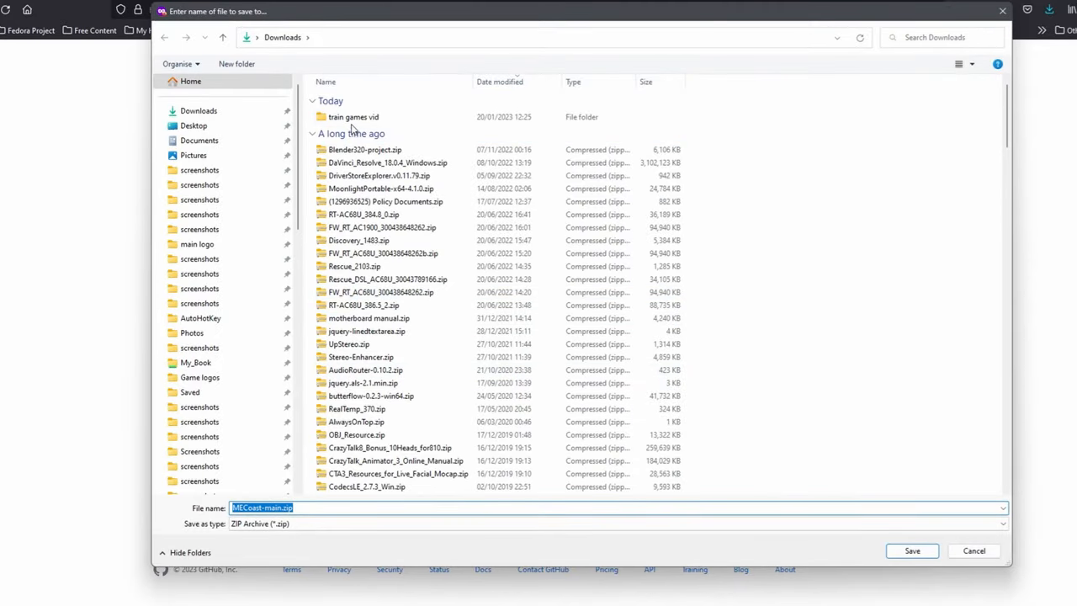
double_click(354, 116)
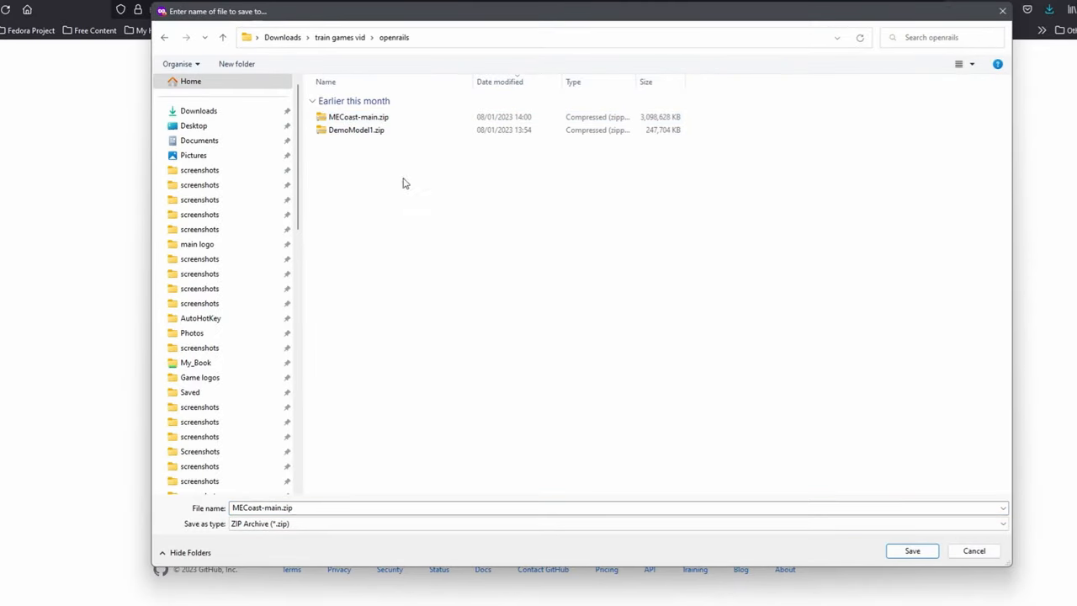
click(355, 129)
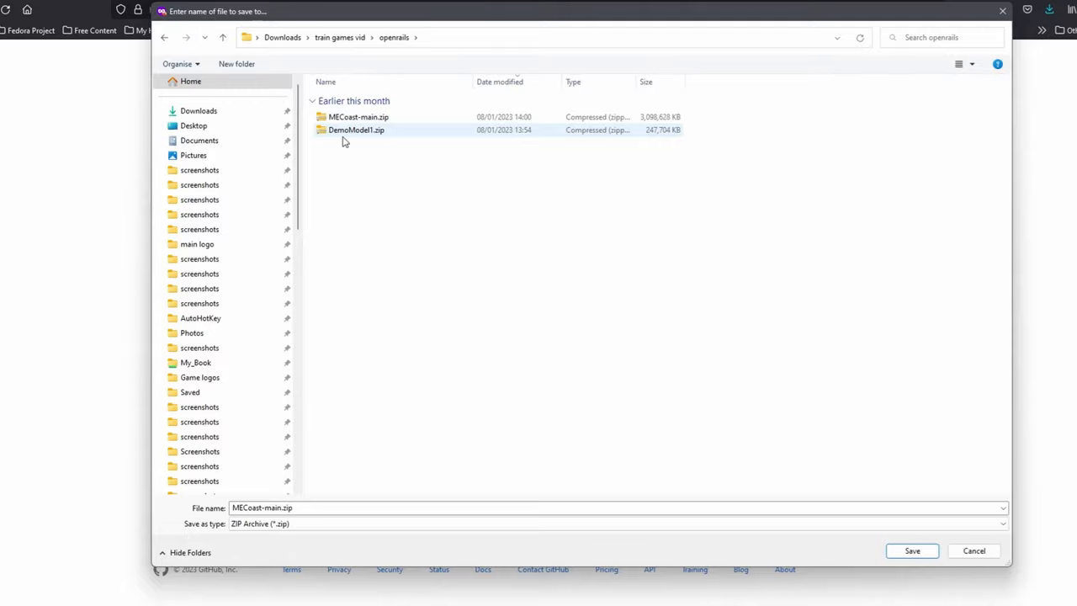
mouse_move(356, 117)
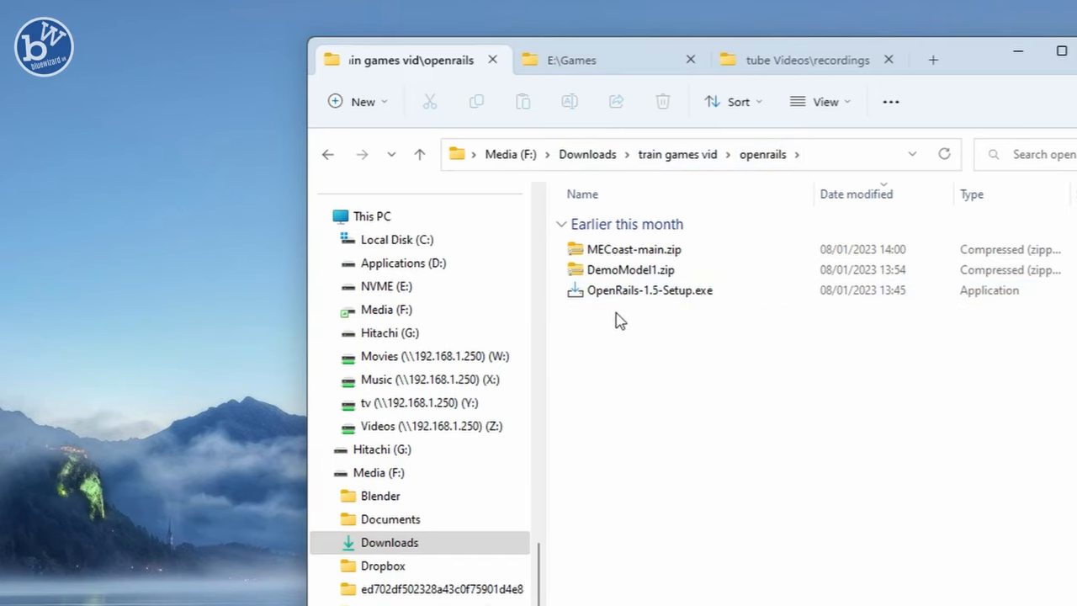
mouse_move(653, 299)
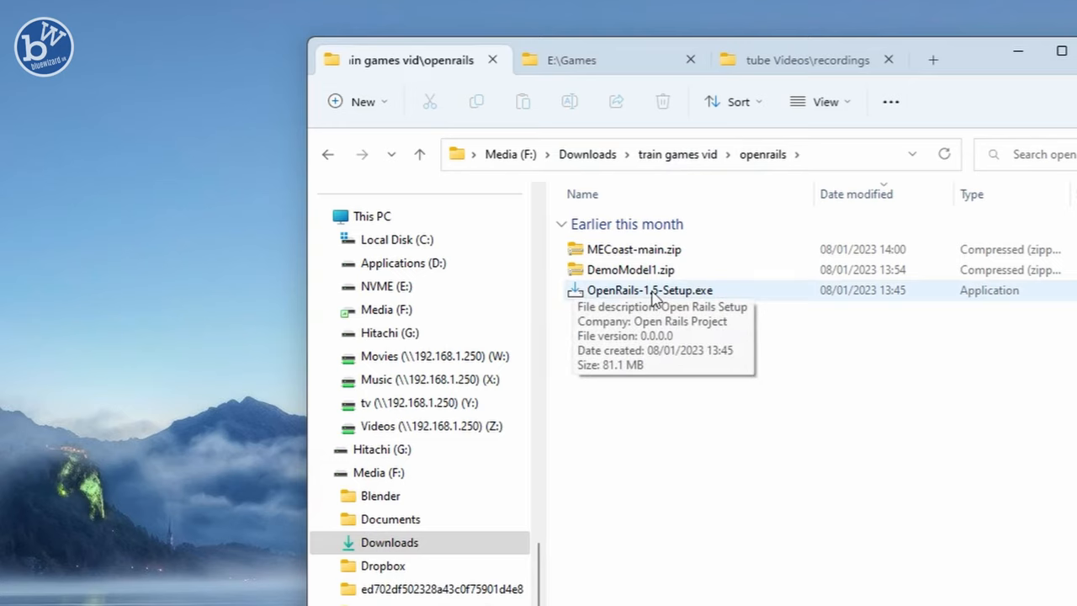
Launch OpenRails-1.5-Setup.exe in English, accept the licence and pass the prerequisites page.
double_click(650, 289)
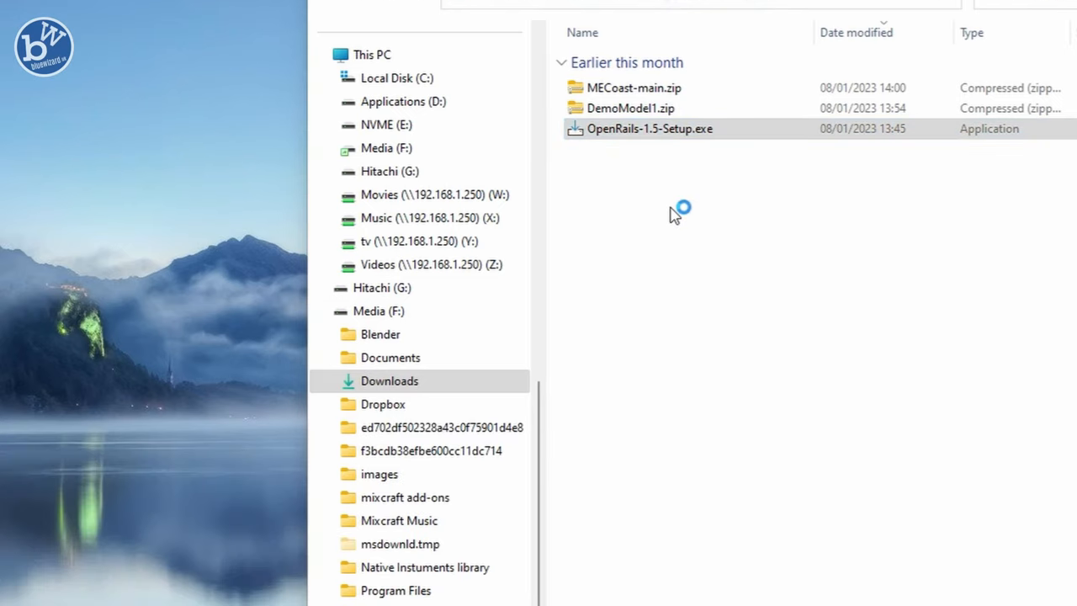
double_click(650, 128)
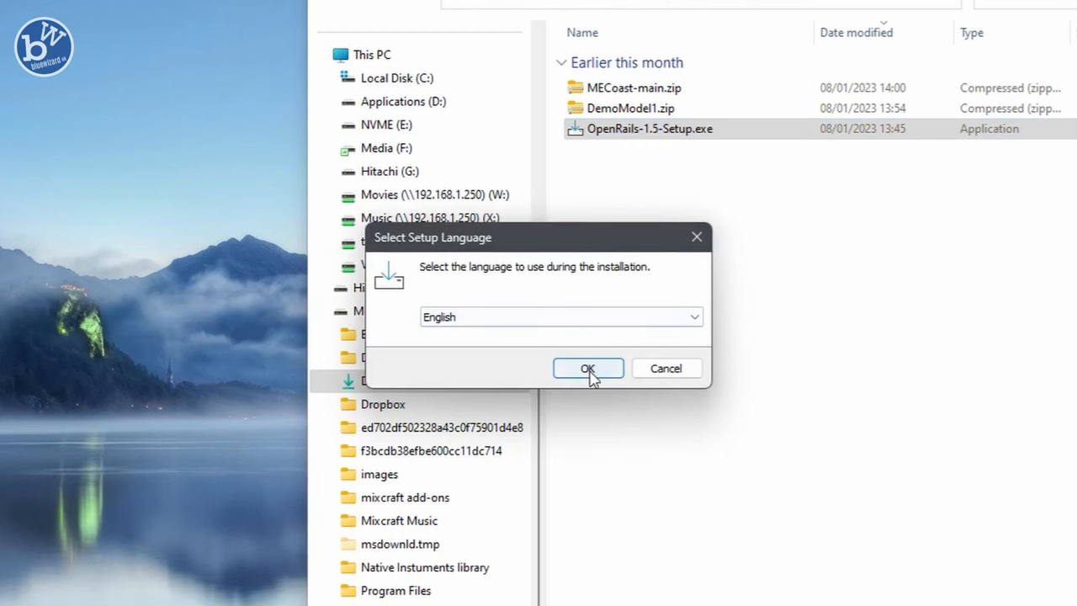
click(587, 367)
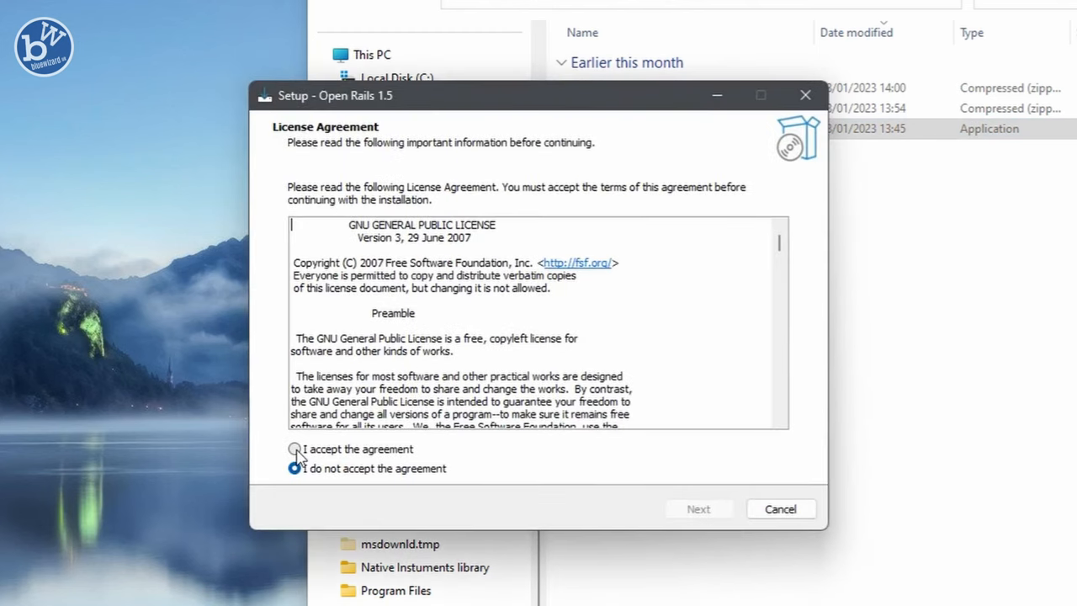
click(696, 508)
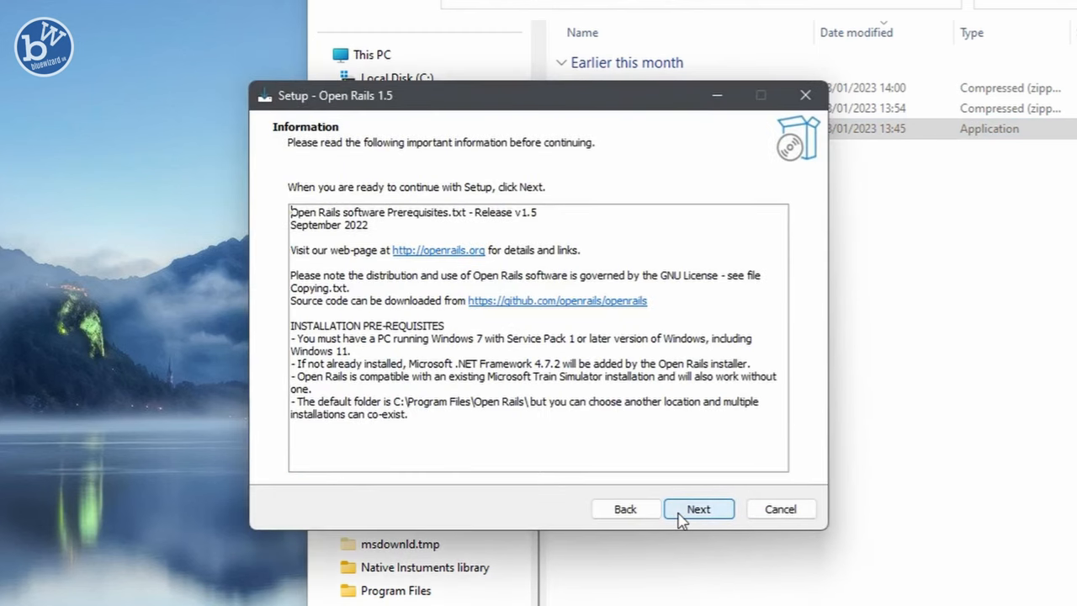
click(697, 508)
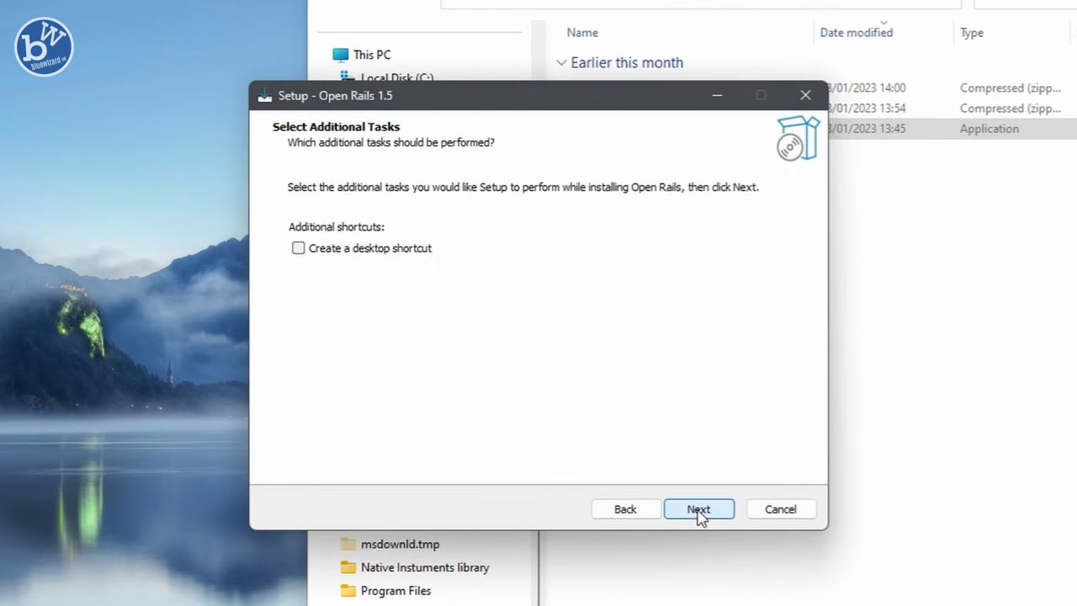
Tick 'Create a desktop shortcut' and start installing Open Rails 1.5.
click(298, 248)
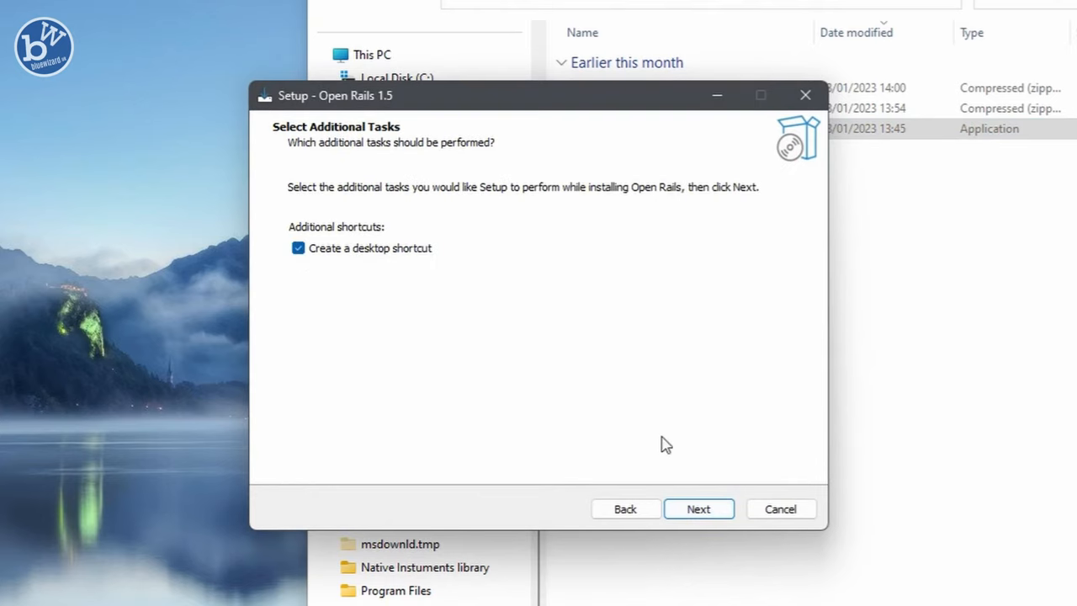
click(696, 508)
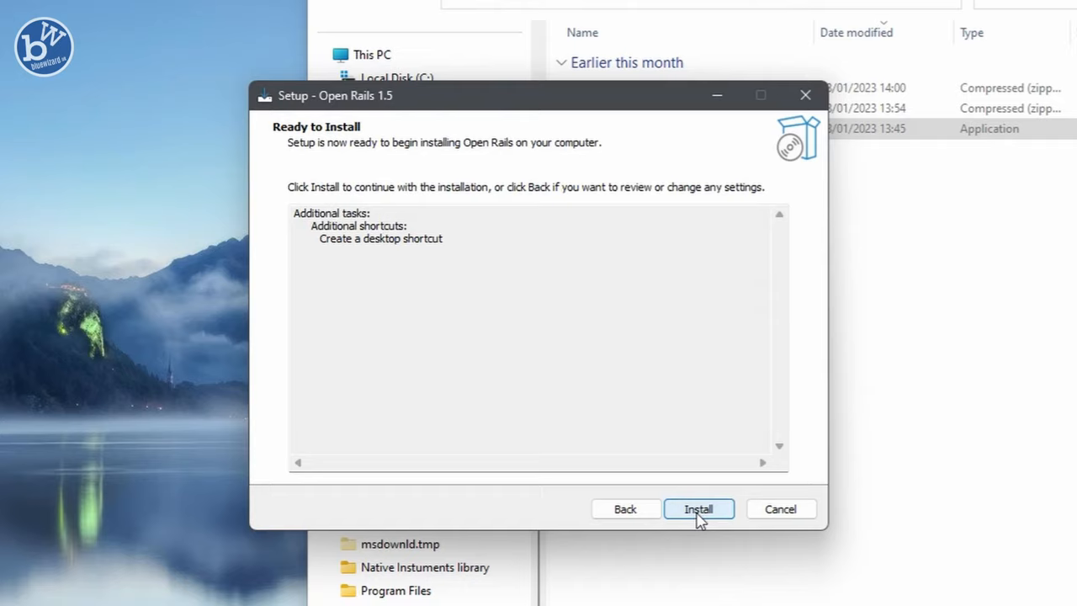
click(696, 508)
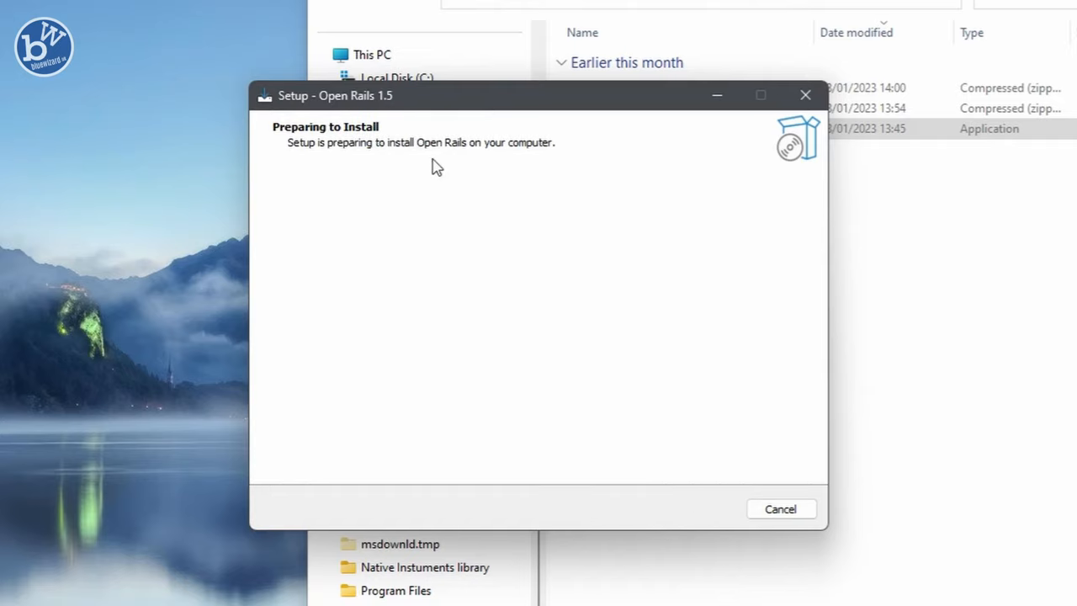
mouse_move(645, 347)
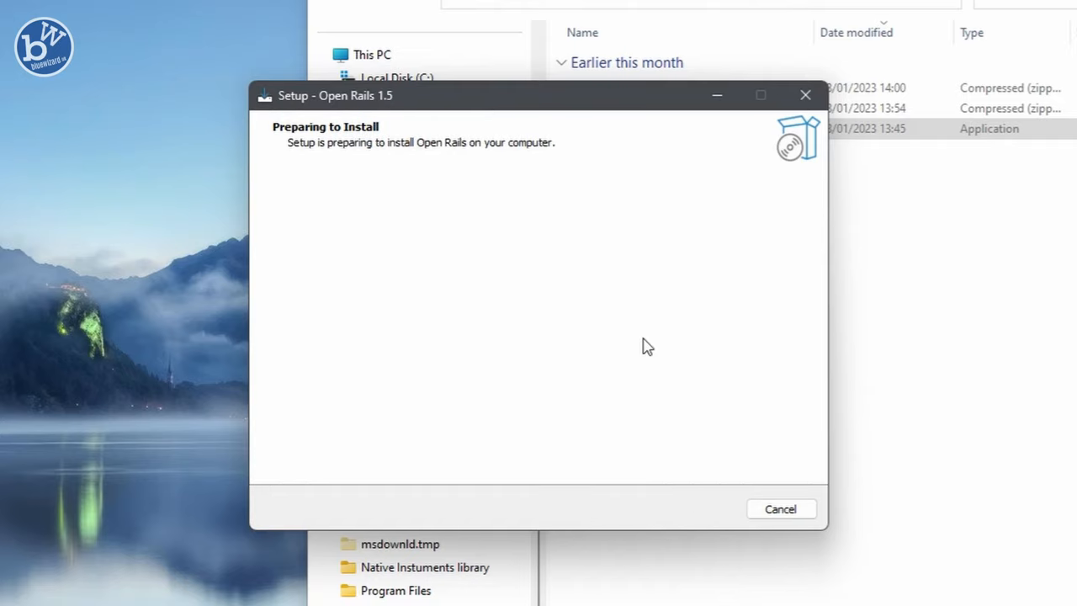
mouse_move(642, 337)
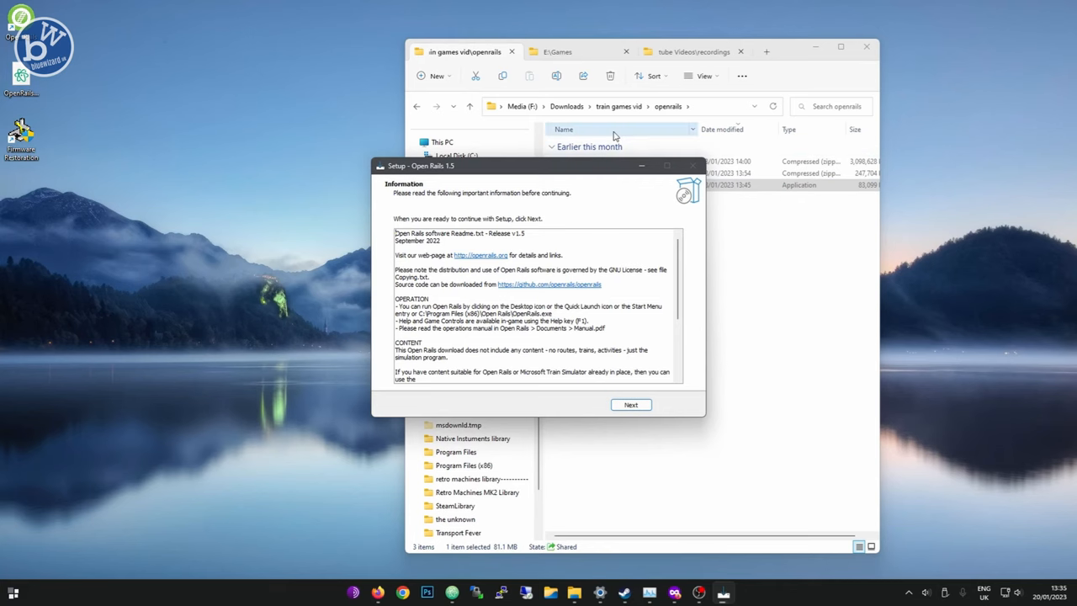
Browse into E:\Games and its Open Rails folders in File Explorer while setup runs.
click(559, 51)
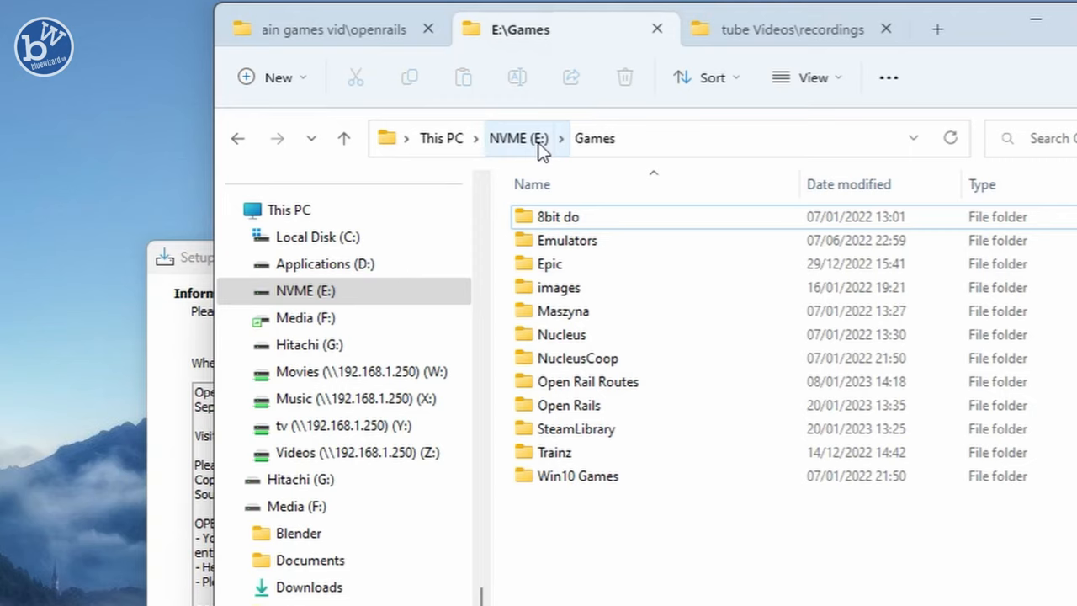
mouse_move(594, 138)
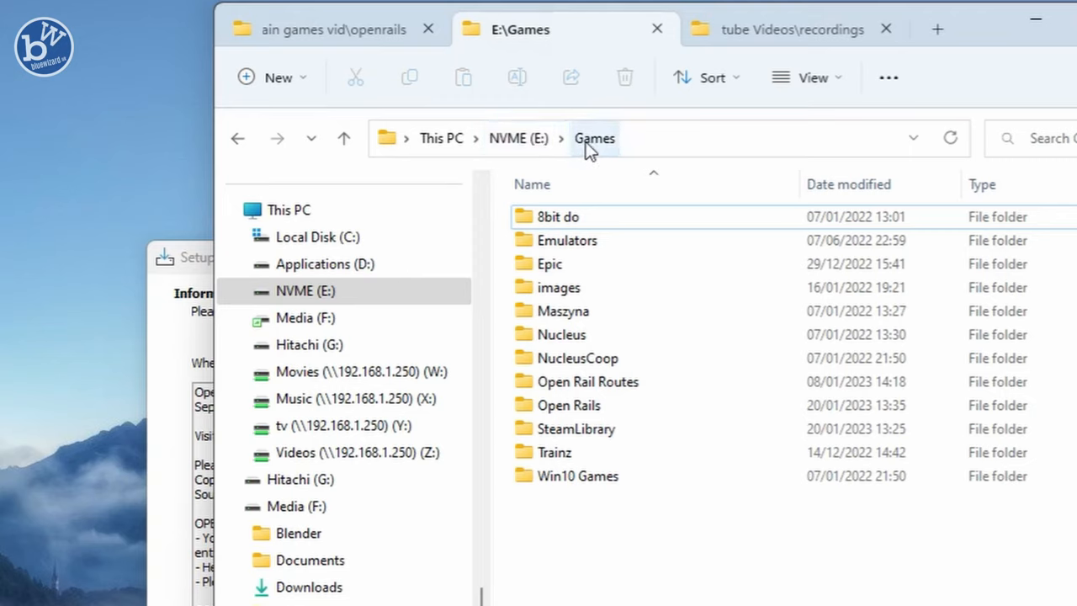
mouse_move(553, 565)
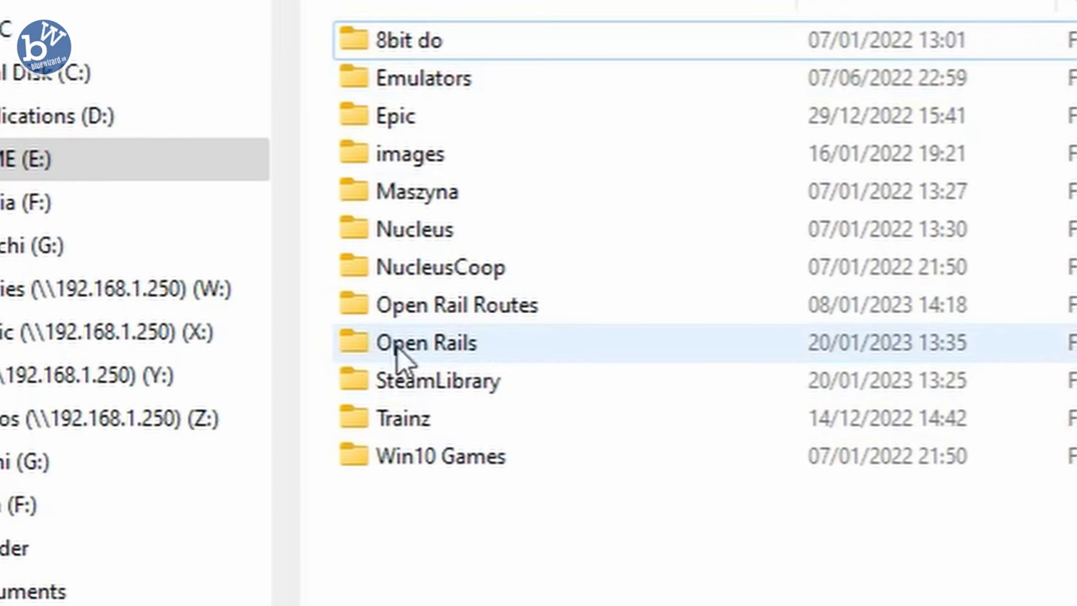
mouse_move(412, 353)
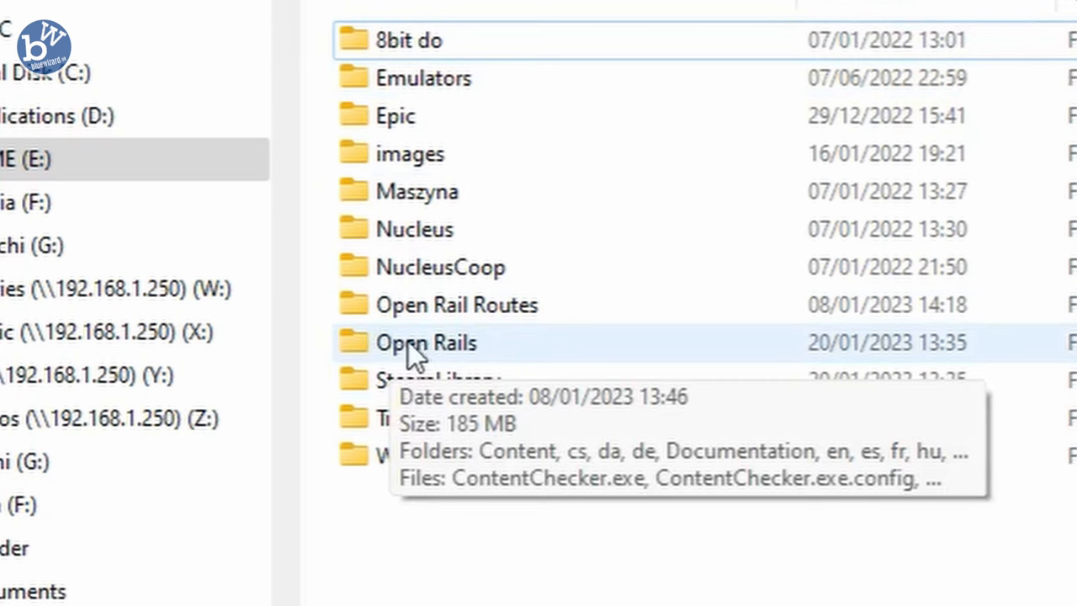
double_click(426, 343)
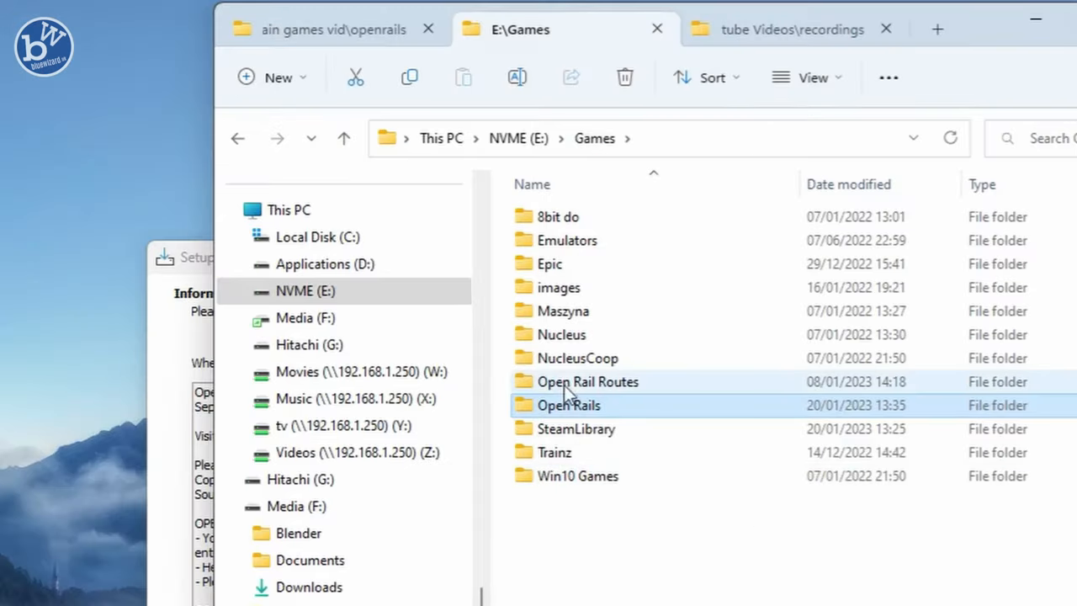
double_click(585, 380)
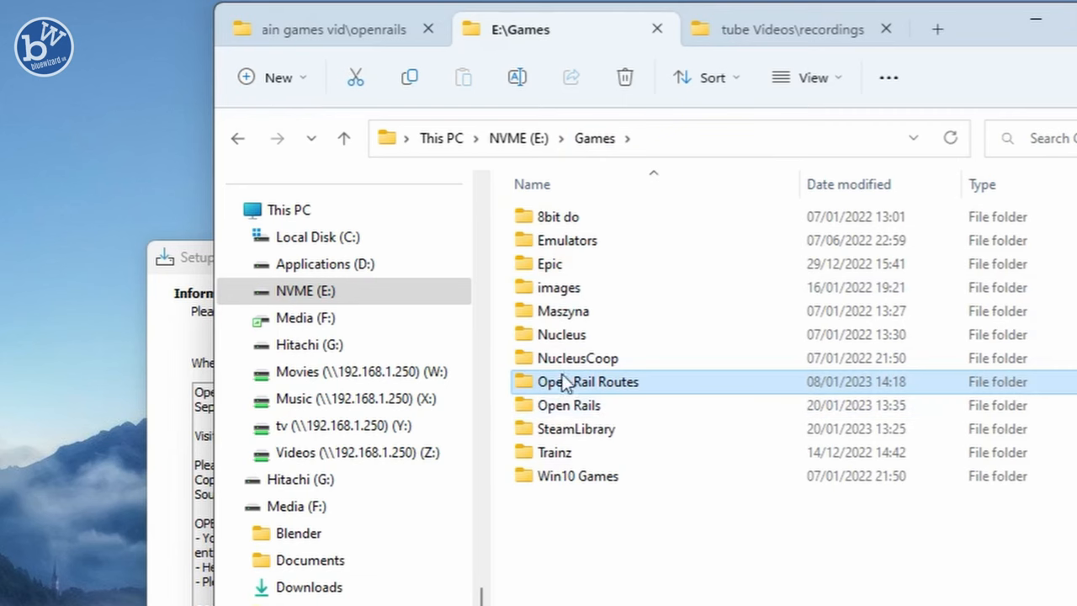
double_click(569, 404)
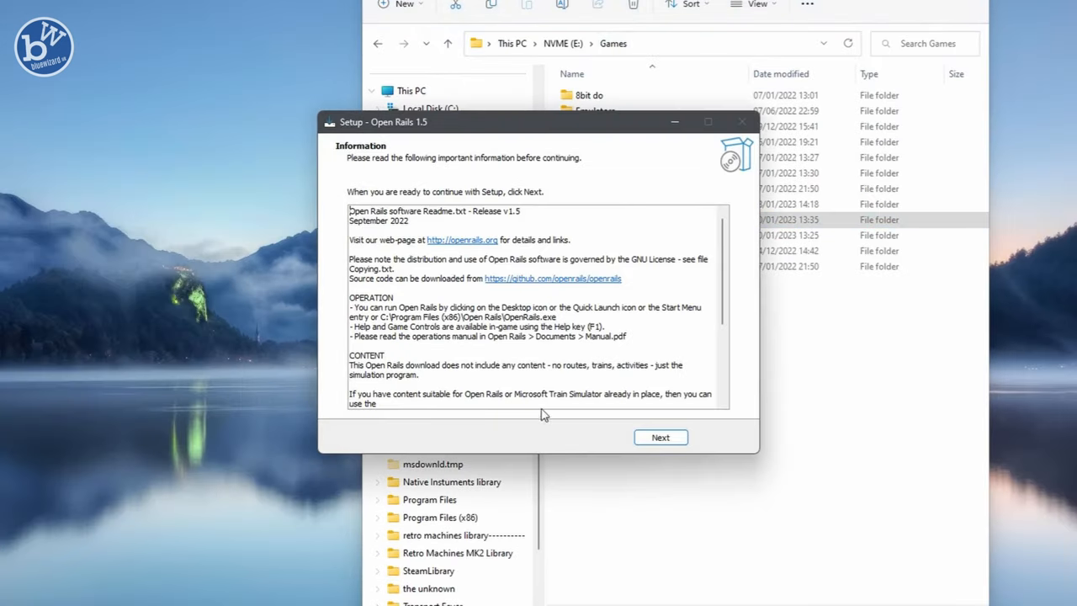
Pass the readme page and finish setup with Launch Open Rails ticked.
click(659, 437)
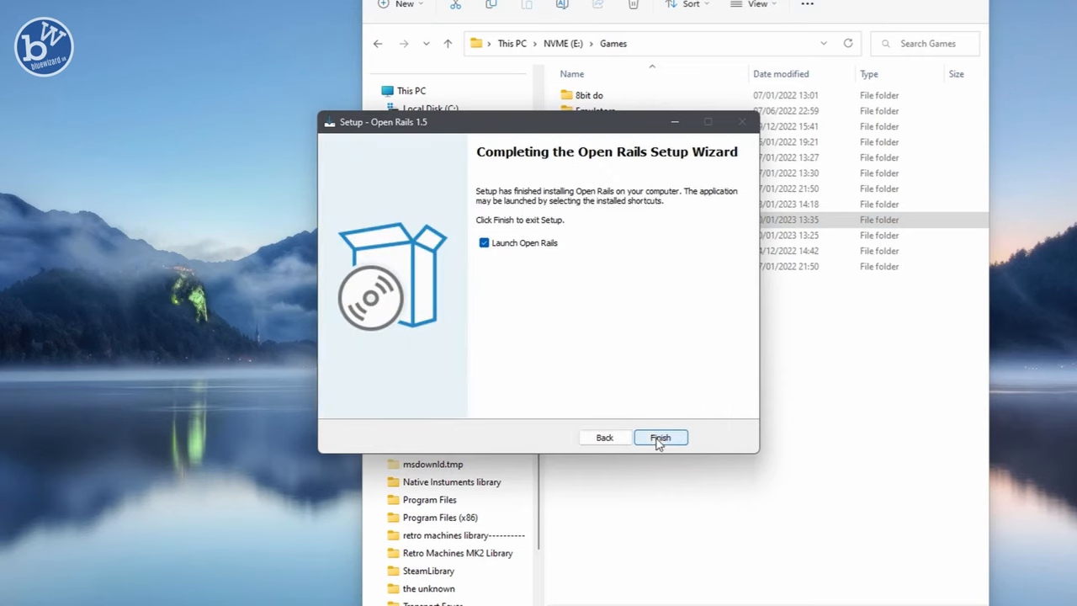
click(659, 438)
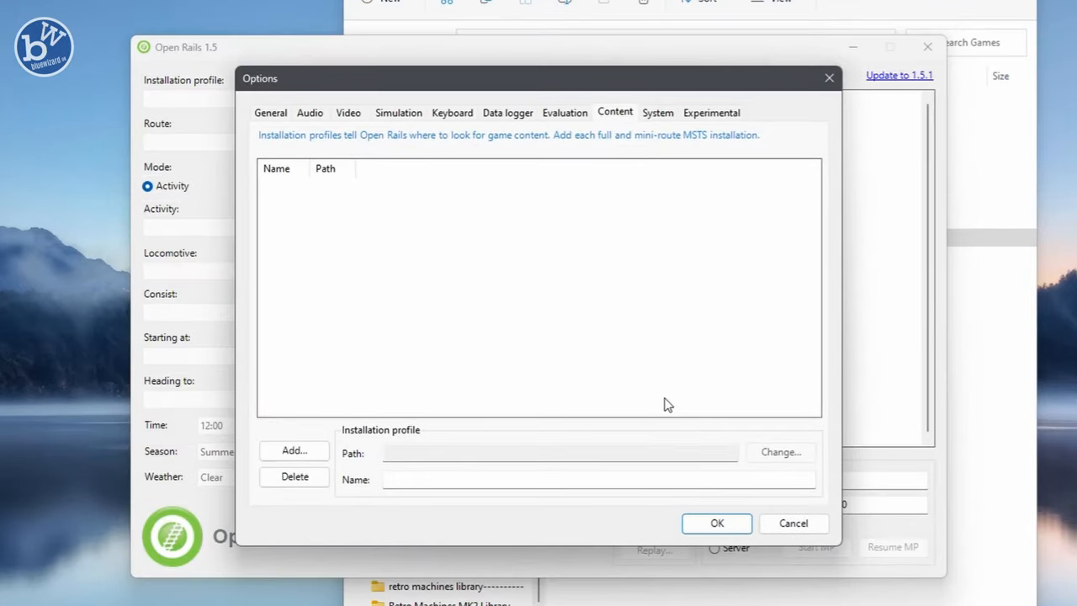
mouse_move(359, 195)
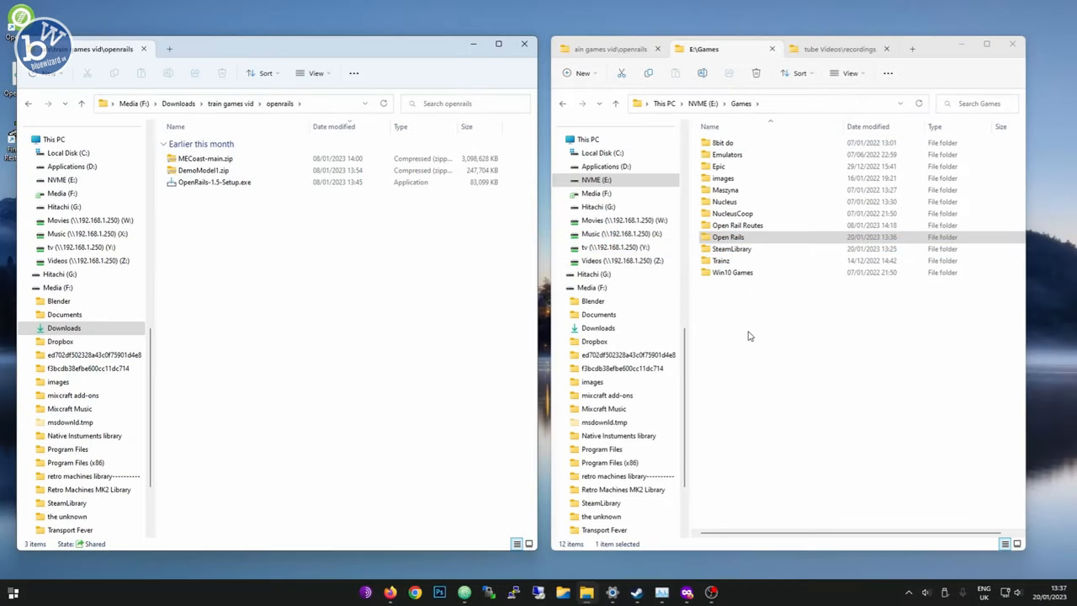
Extract DemoModel1.zip to the default DemoModel1 folder beside the archive.
click(205, 158)
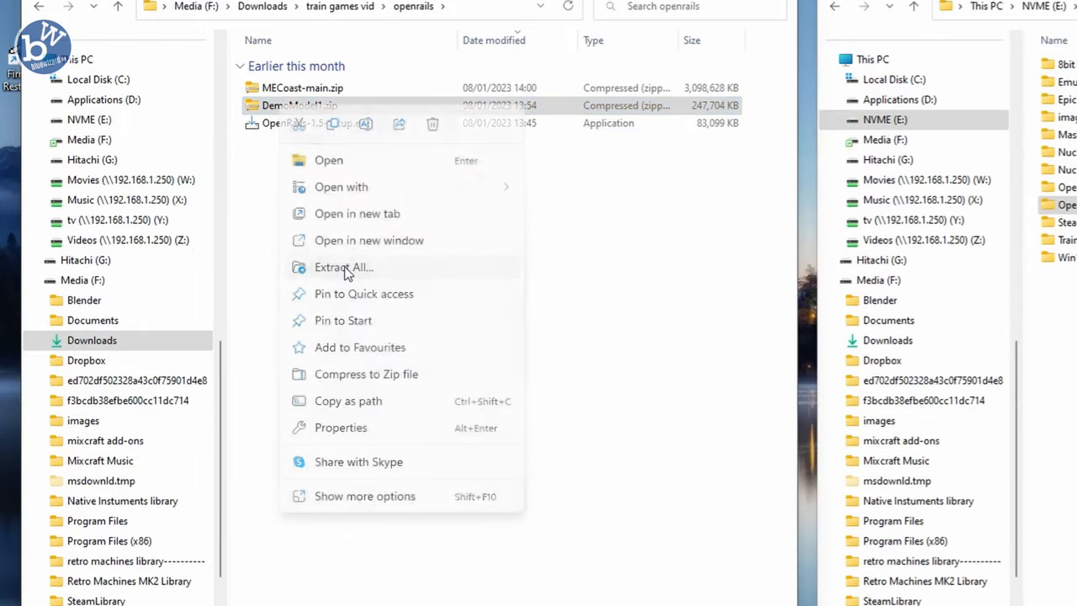
click(344, 266)
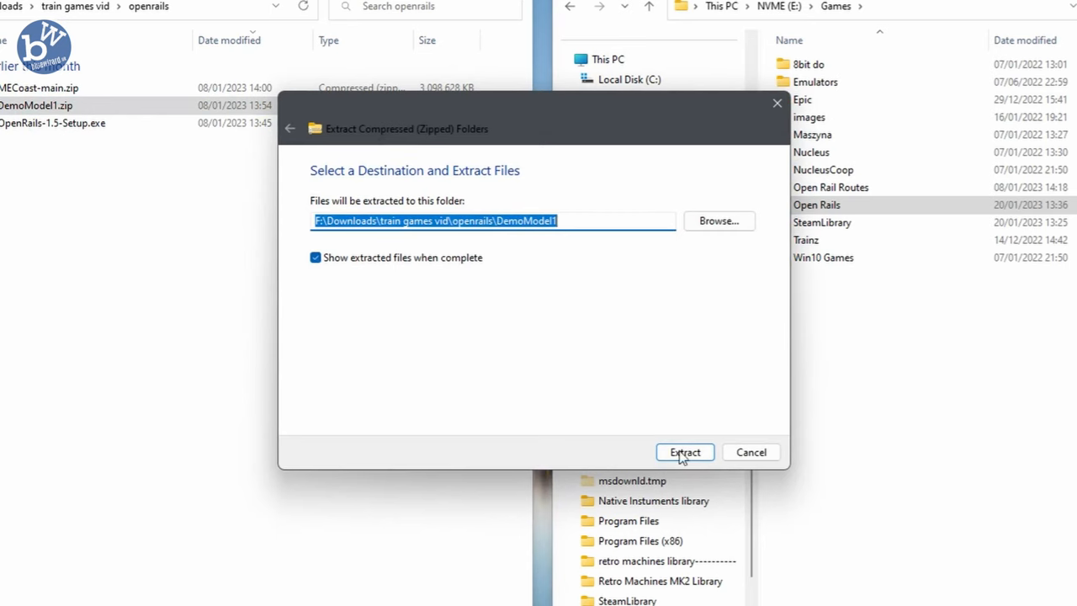
click(683, 451)
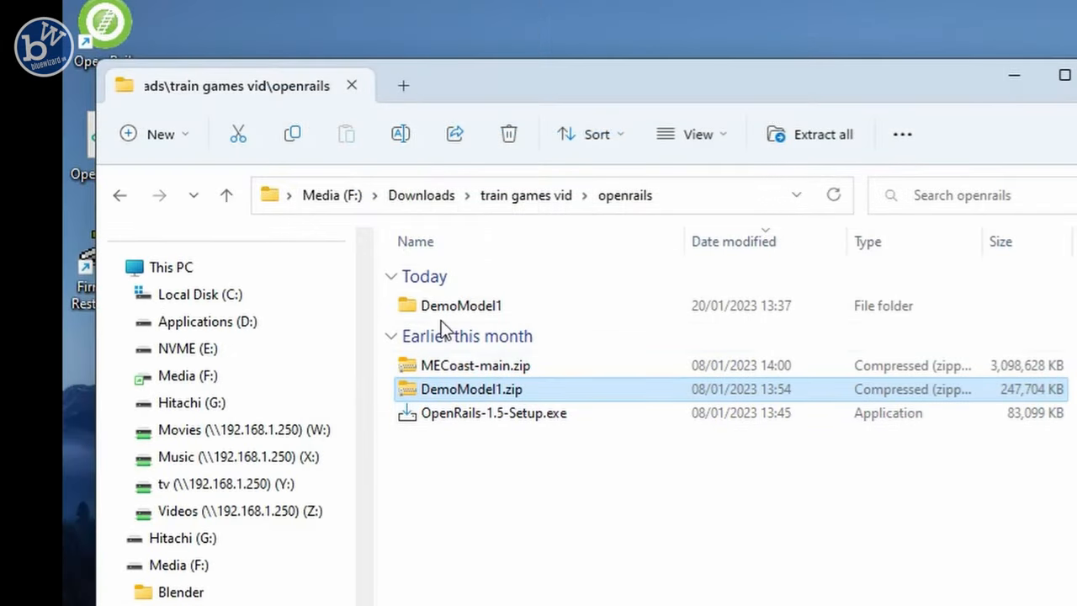
Extract MECoast-main.zip to the suggested MECoast-main folder beside DemoModel1.
double_click(461, 304)
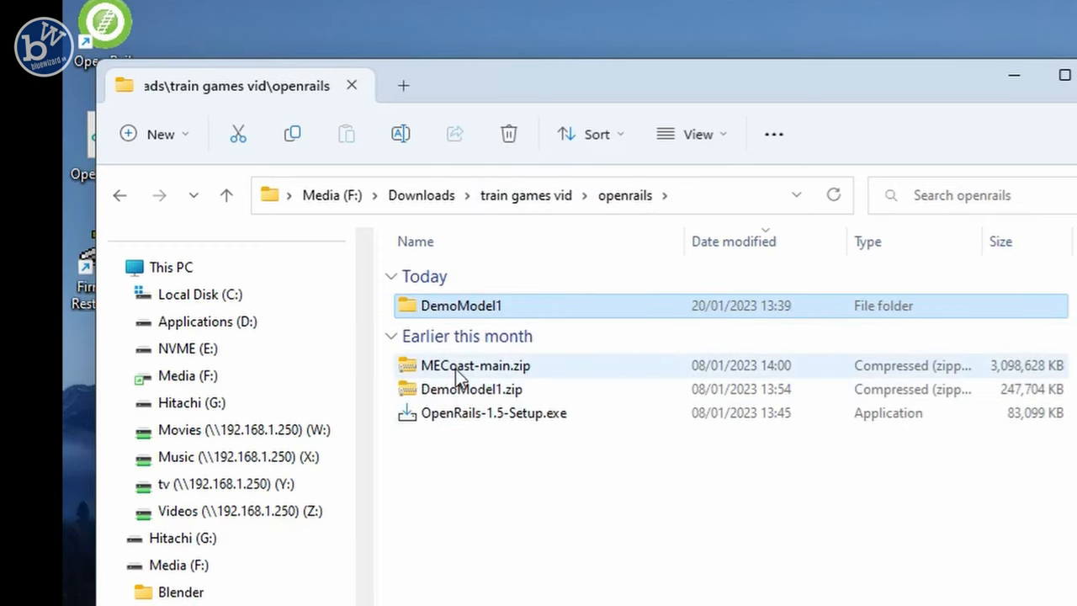
right_click(475, 365)
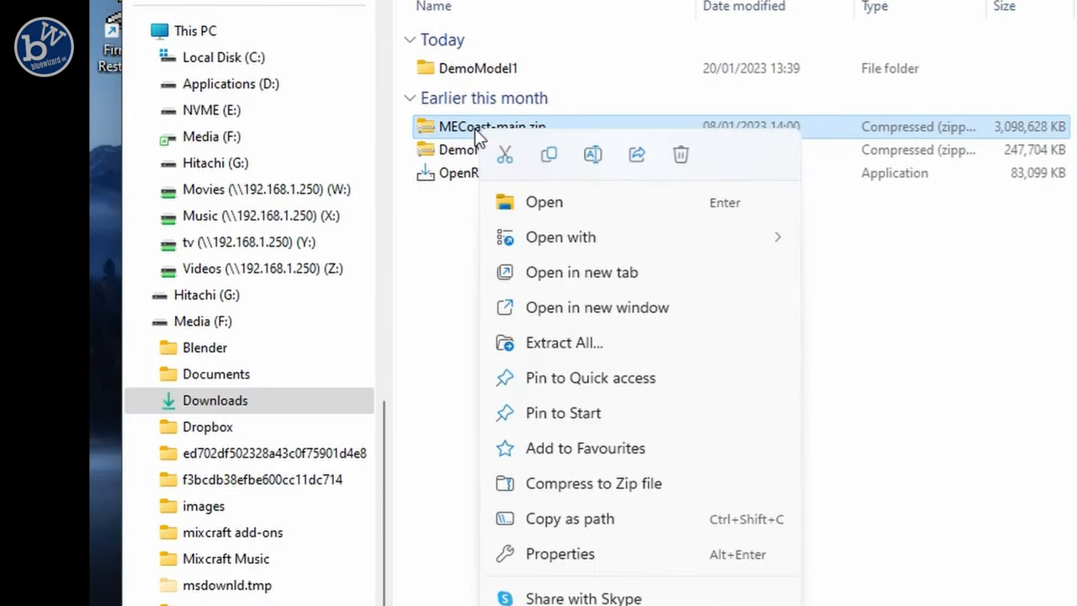
click(563, 343)
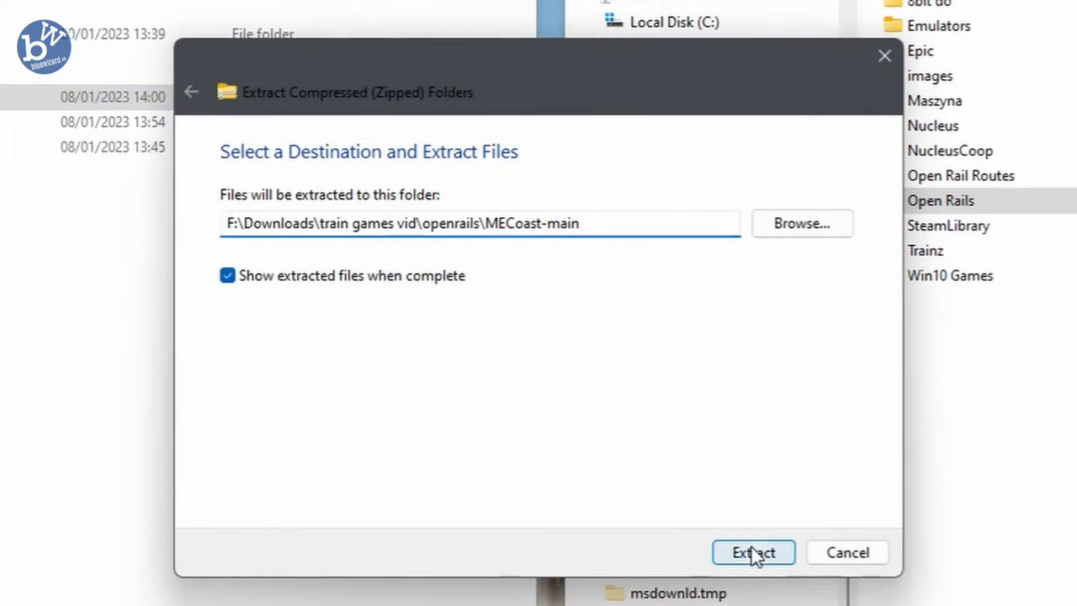
click(752, 552)
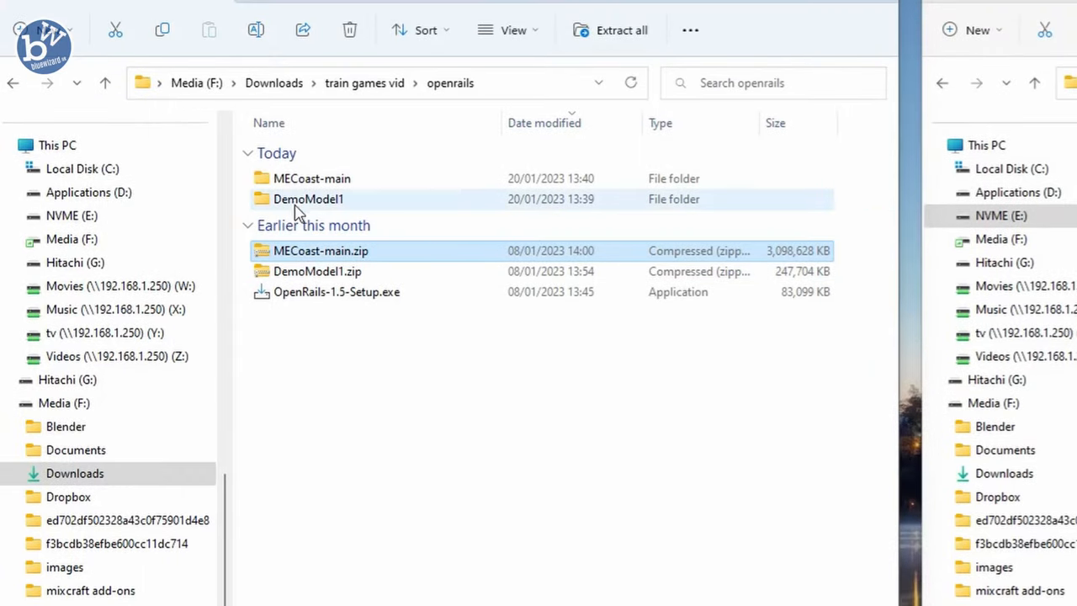
Look inside DemoModel1 with its PDF, then enter MECoast-main and select the nested MECoast-main folder.
click(318, 390)
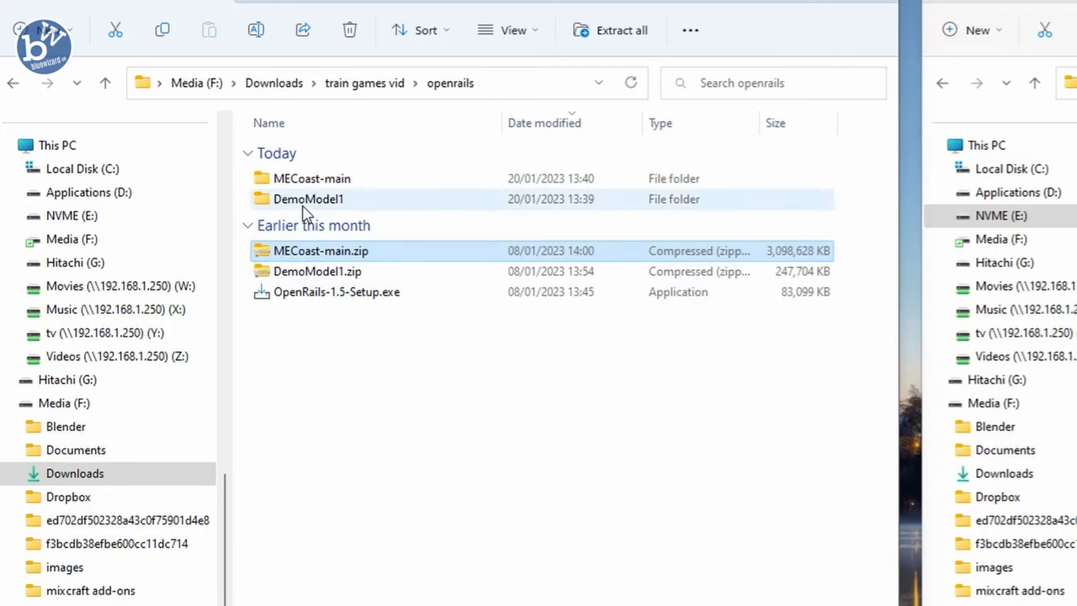
mouse_move(310, 198)
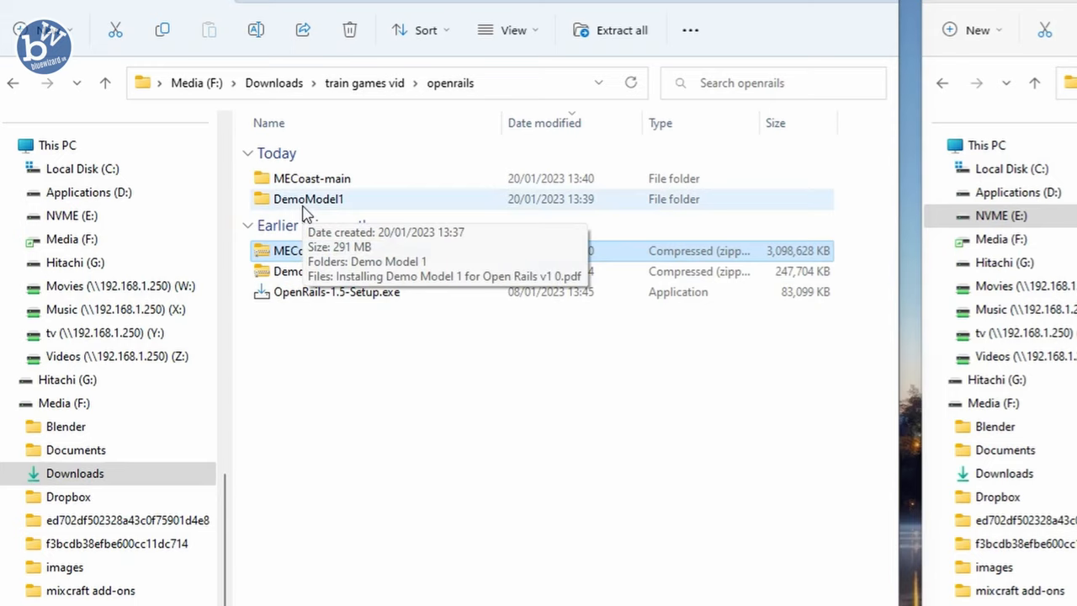
double_click(308, 198)
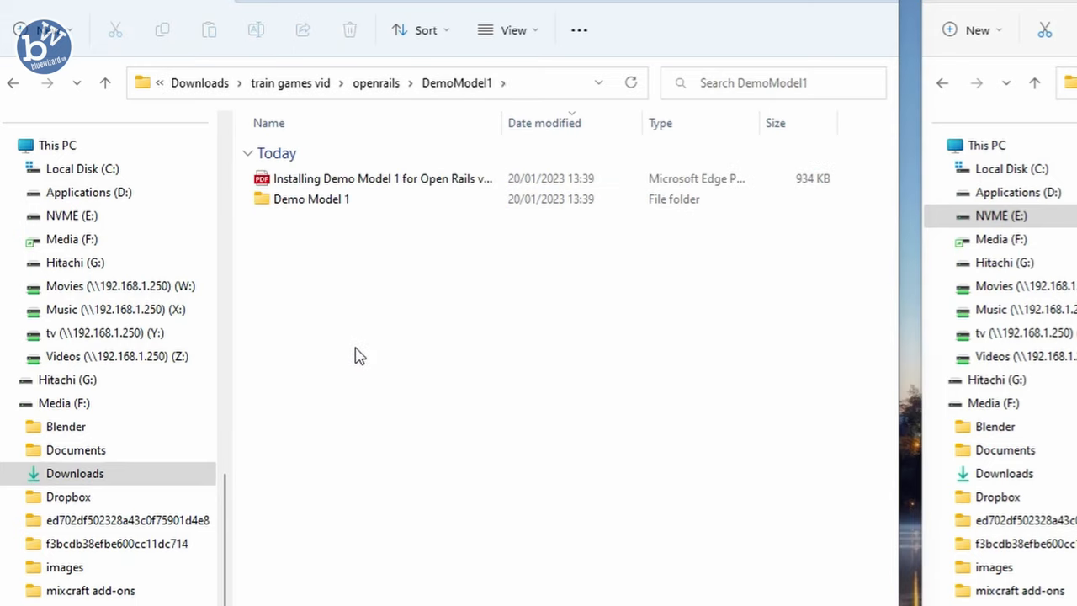
mouse_move(311, 178)
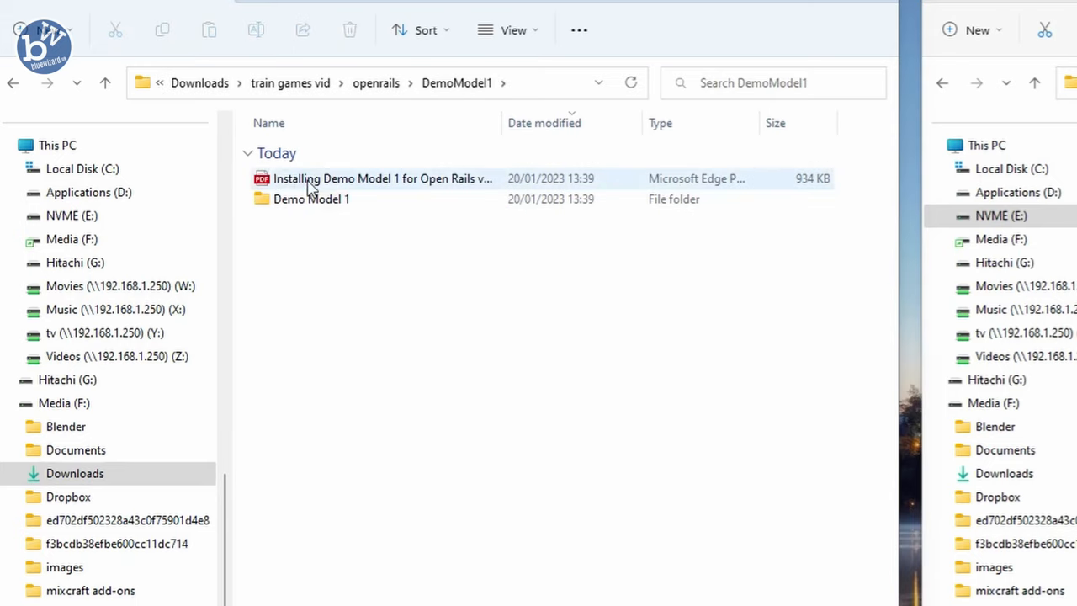
mouse_move(311, 199)
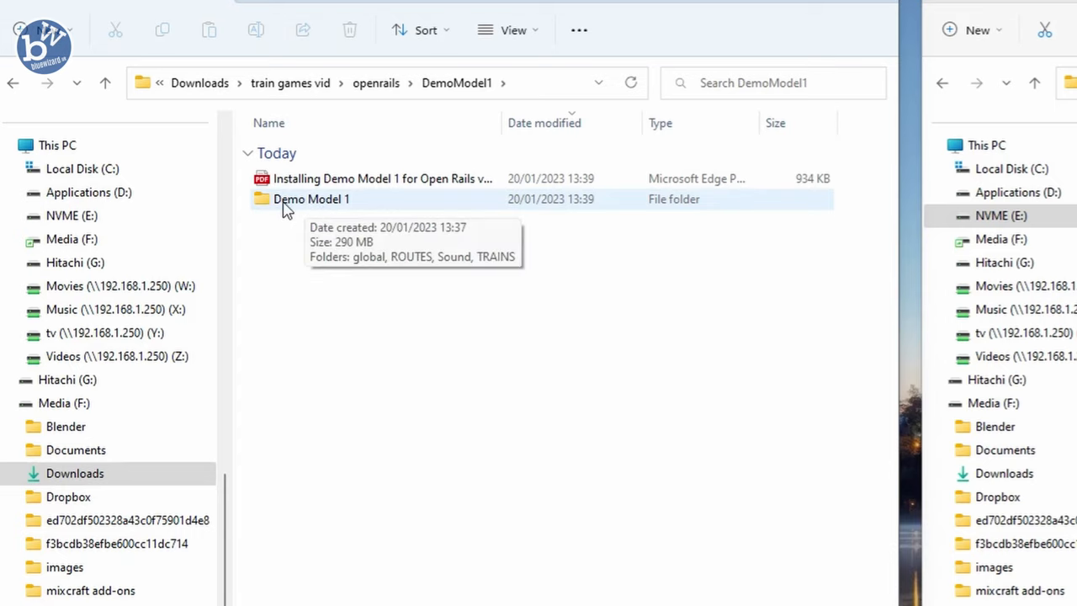
double_click(310, 198)
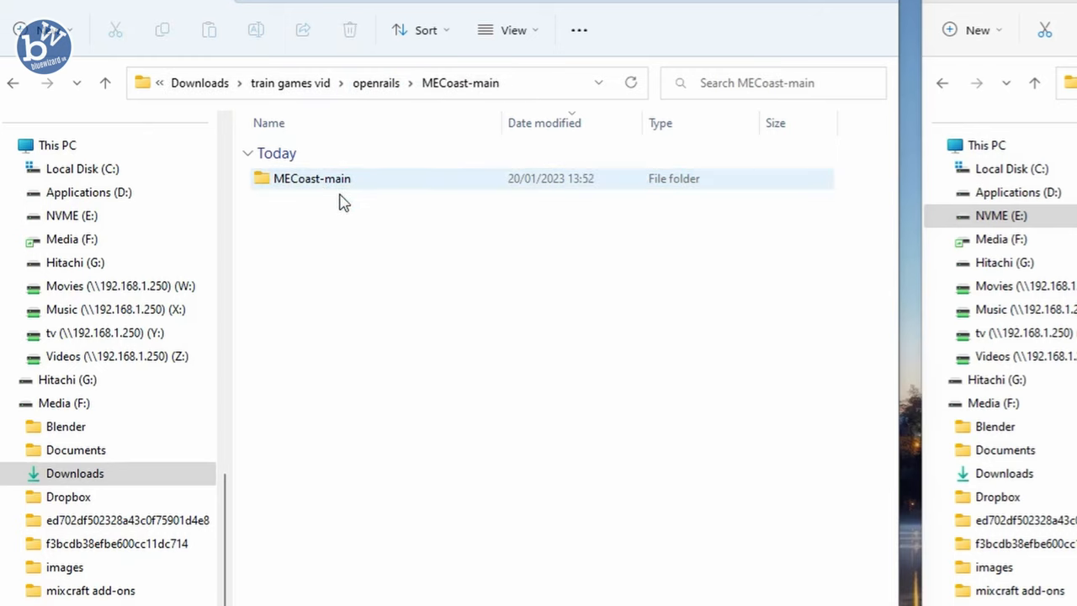
click(311, 178)
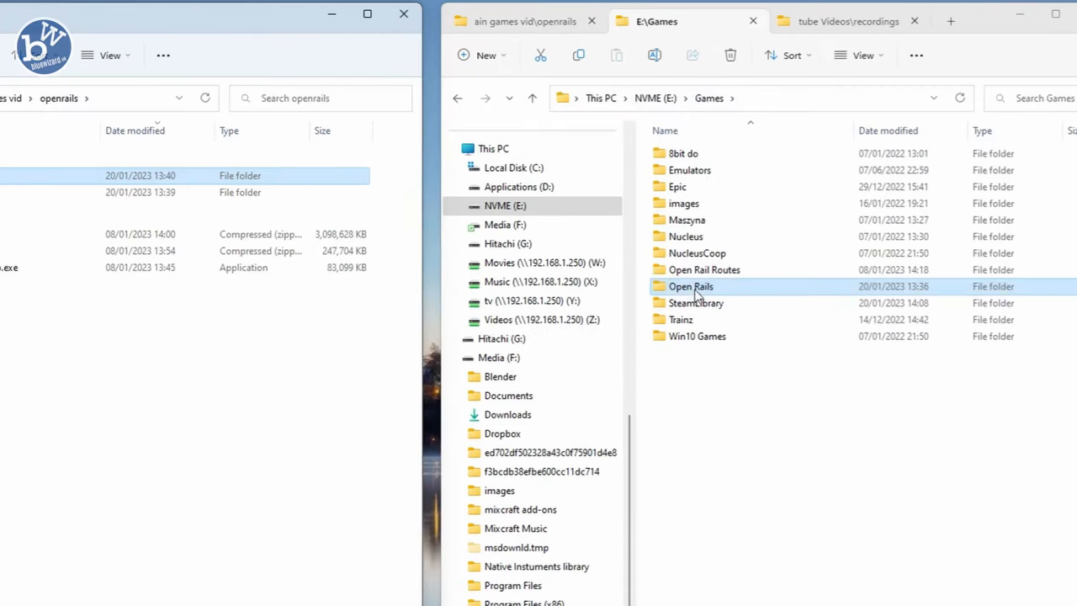
Drag MECoast-main into E:\Games\Open Rail Routes, then cancel the copy since it already exists.
double_click(689, 285)
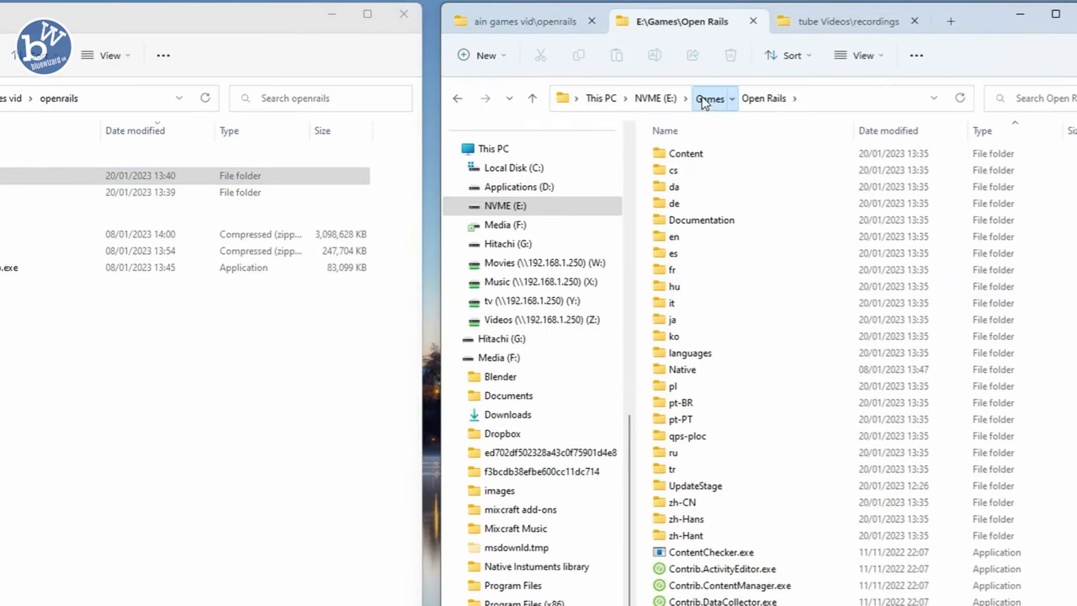
click(710, 97)
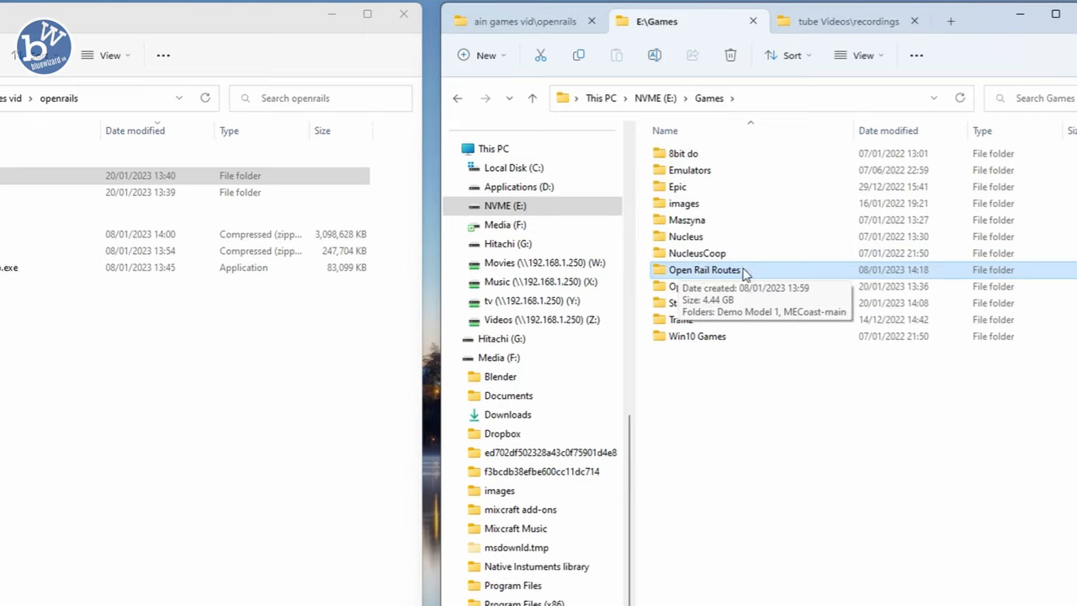
mouse_move(716, 273)
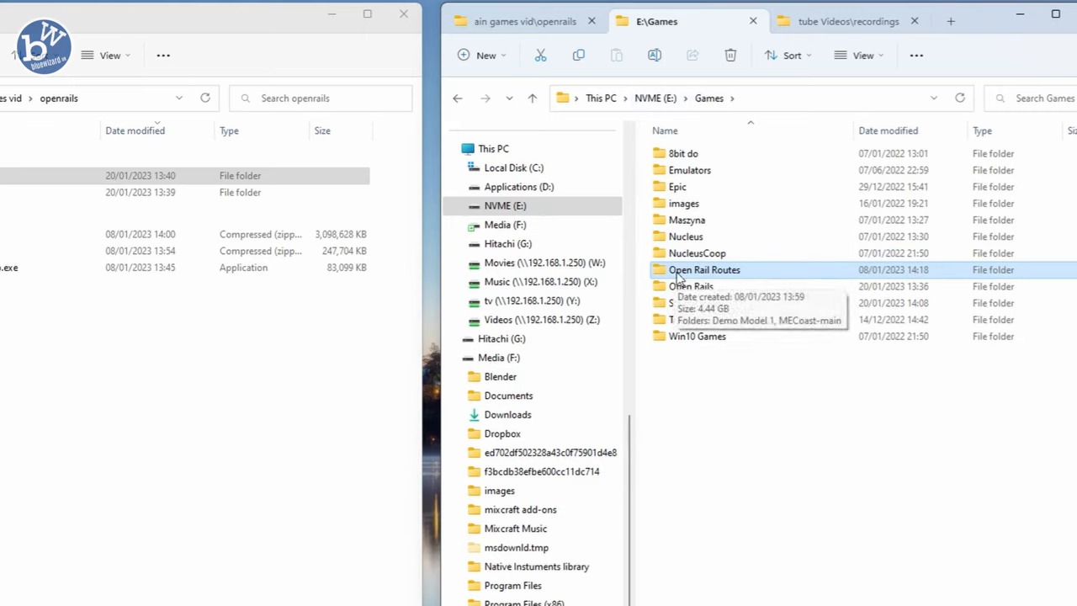
double_click(703, 269)
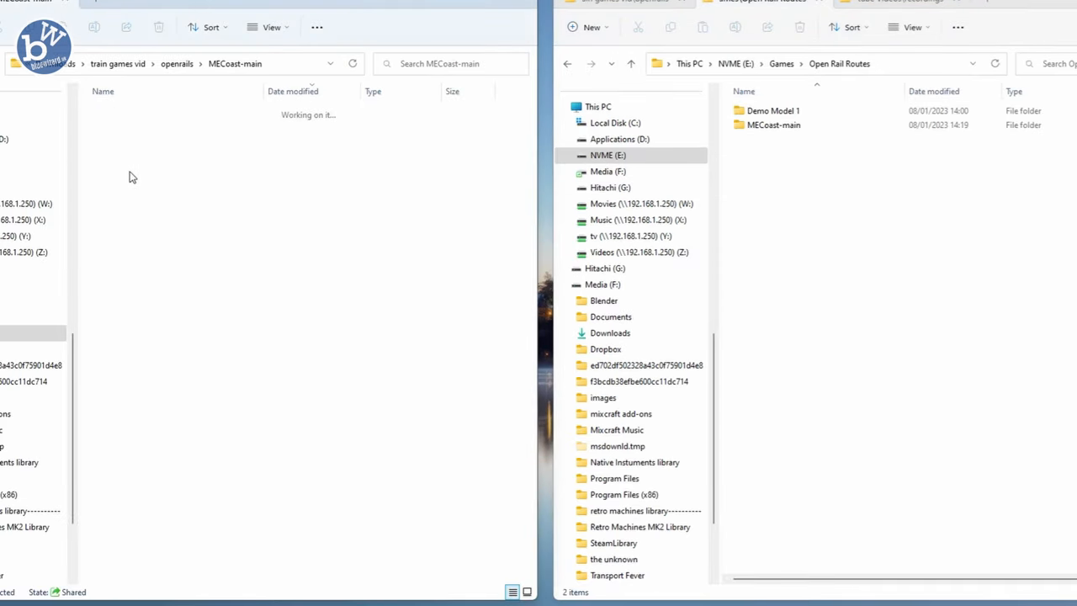
drag(131, 129, 772, 153)
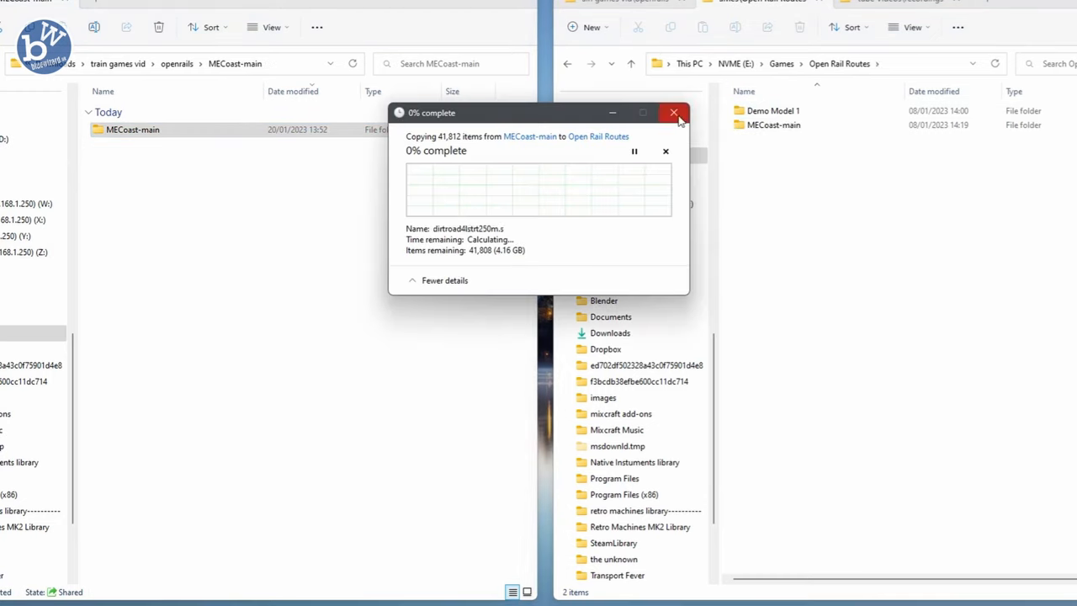
click(672, 111)
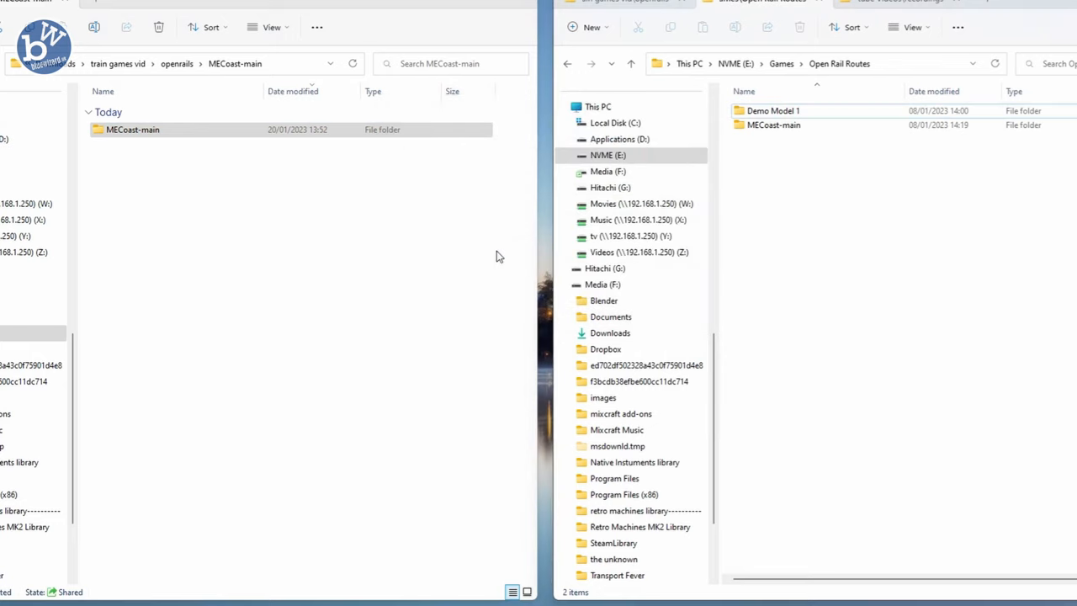
click(772, 111)
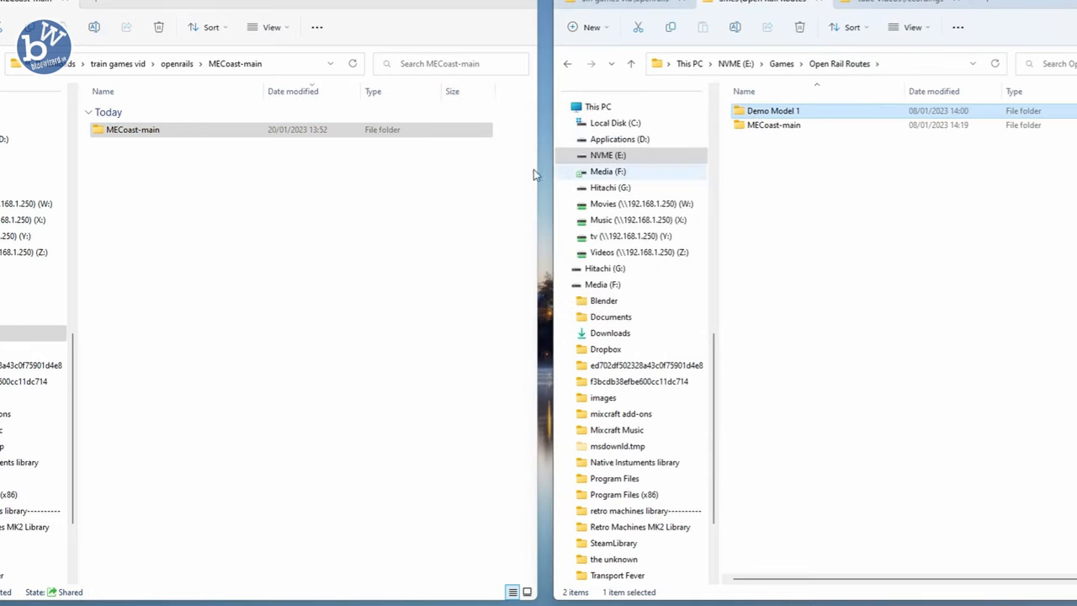
Browse Demo Model 1 and MECoast-main in Open Rail Routes to see Routes, Global, Sound and TRAINS.
click(227, 64)
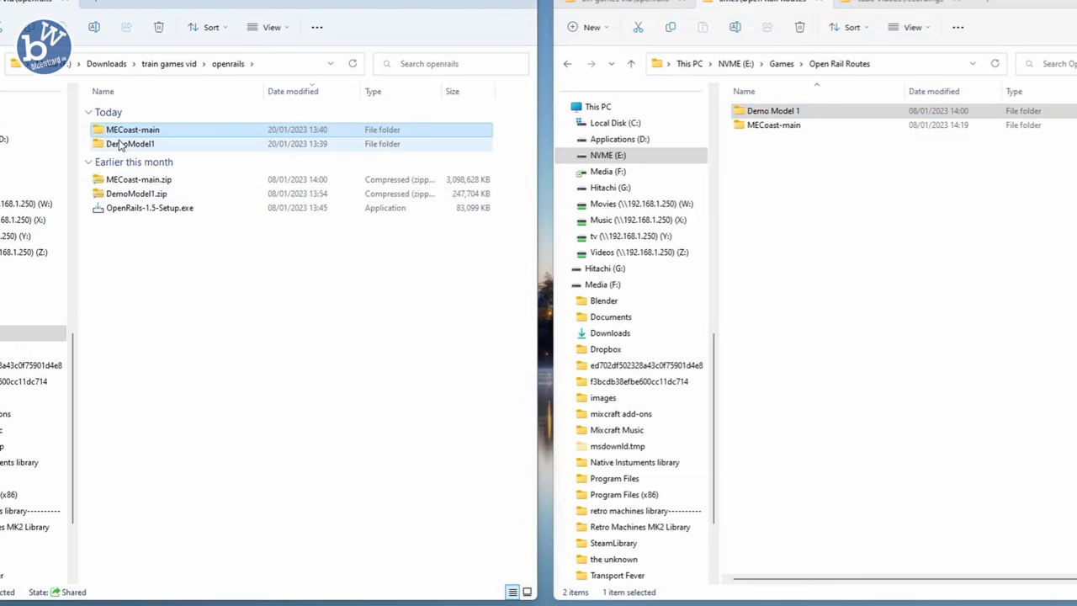
double_click(132, 143)
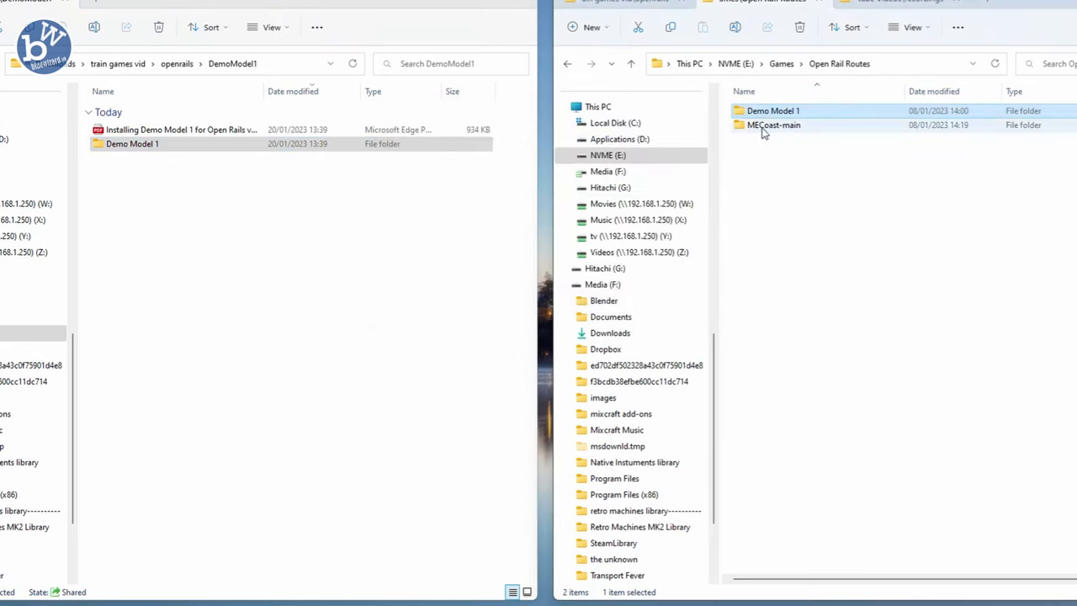
double_click(774, 125)
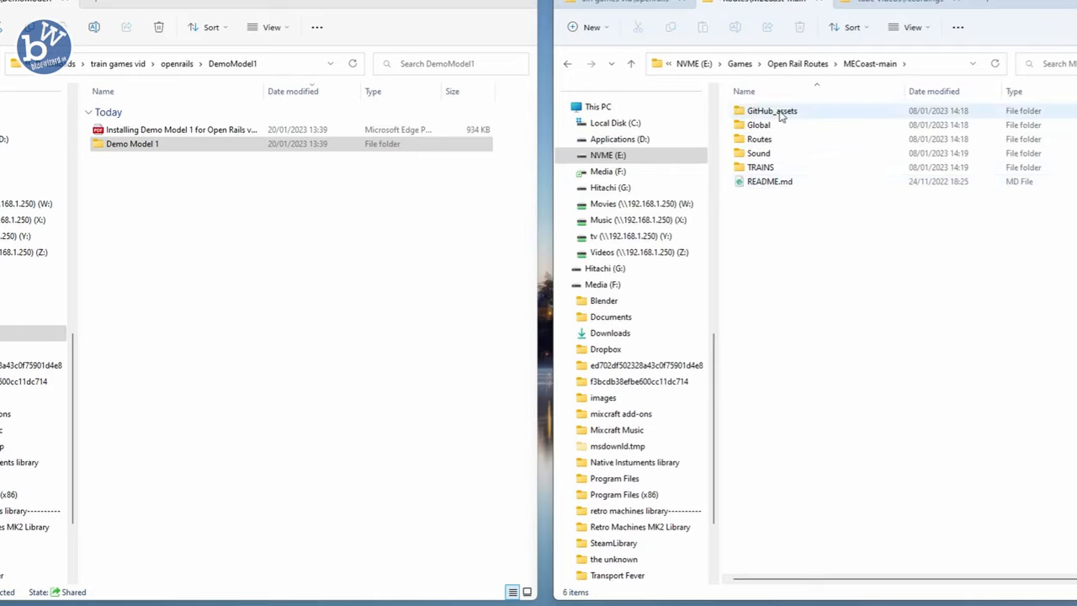
click(781, 64)
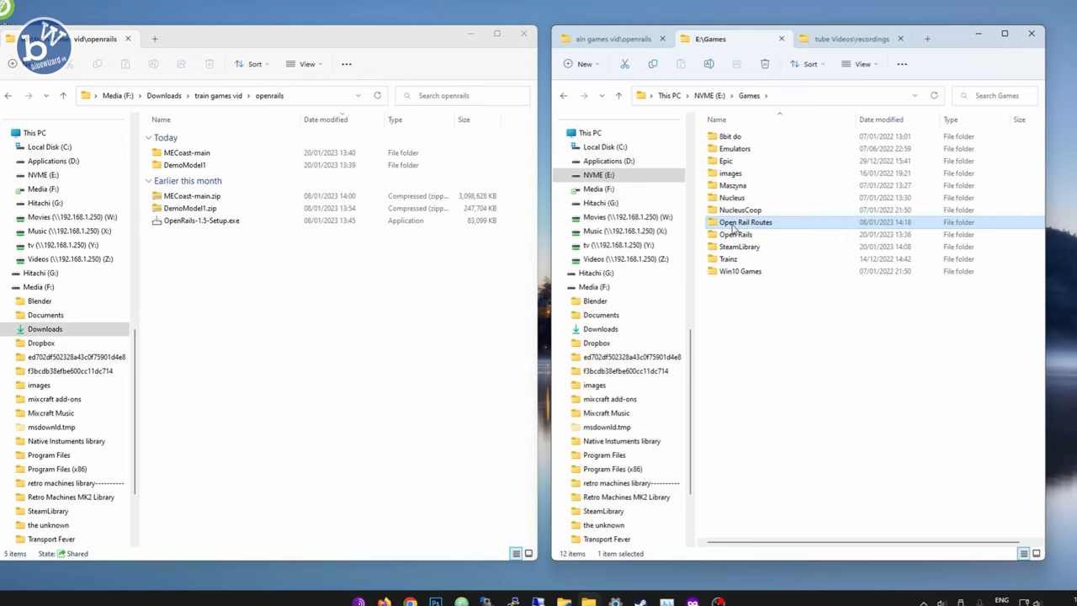
mouse_move(743, 222)
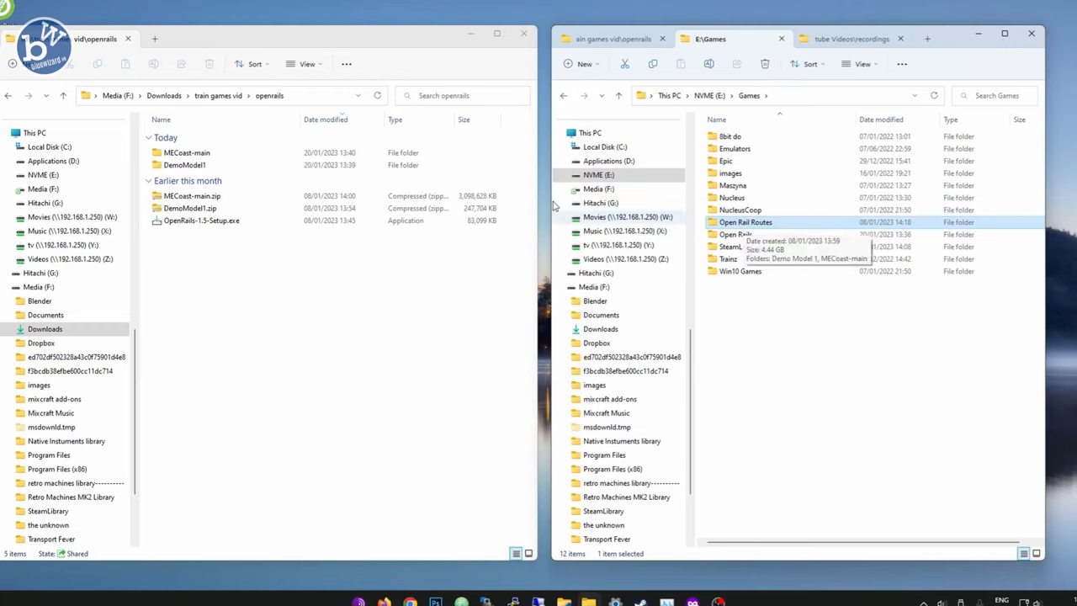
Show the Open Rails Options Content tab with its empty installation profile list.
click(523, 34)
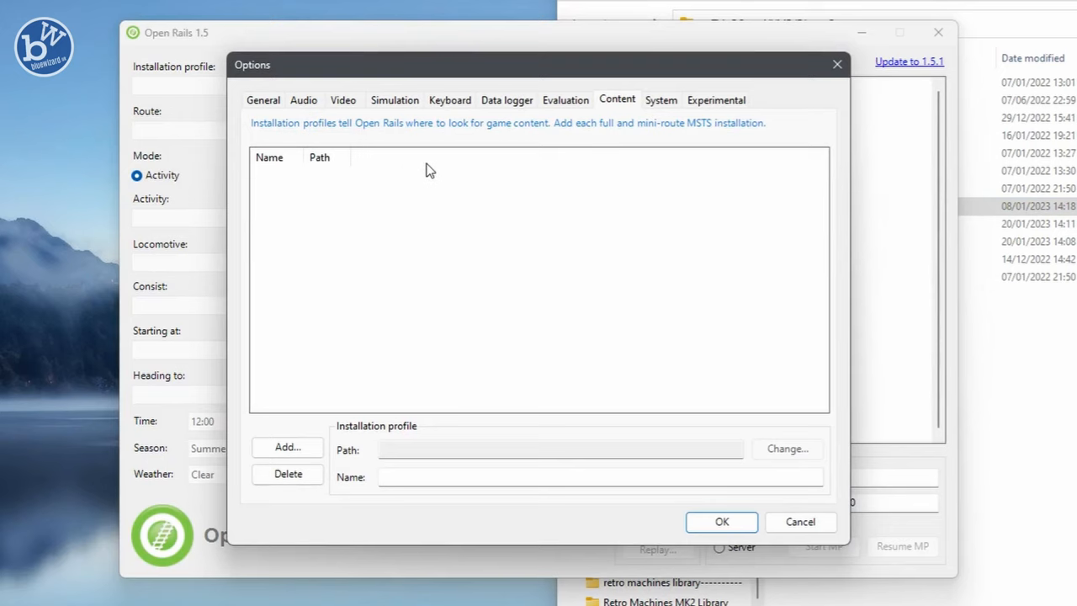
Add an installation profile by browsing This PC > NVME (E:) > Games to the route content folder.
click(286, 447)
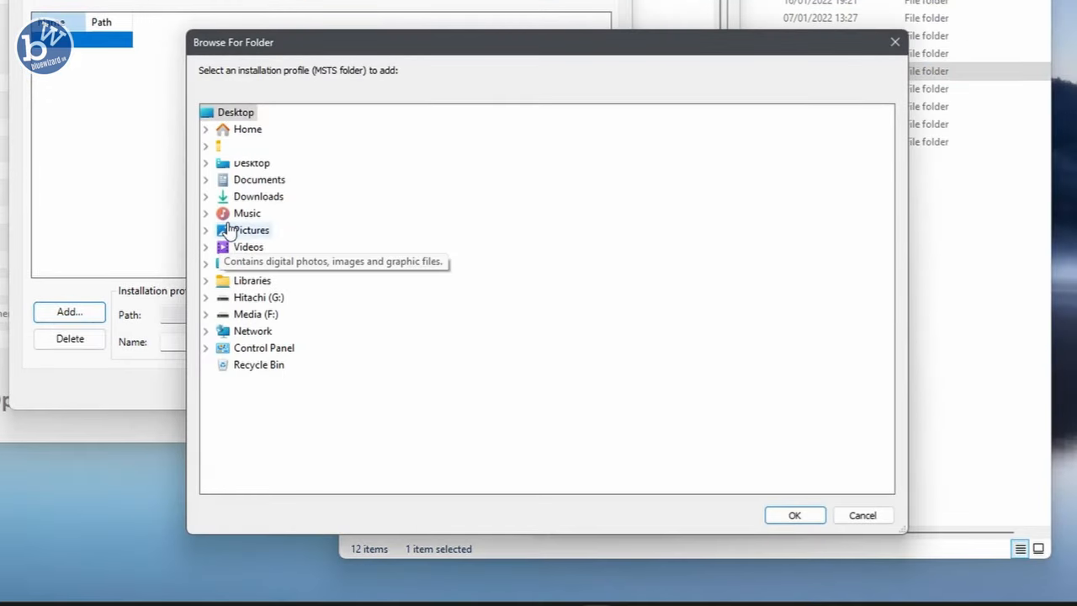
mouse_move(303, 313)
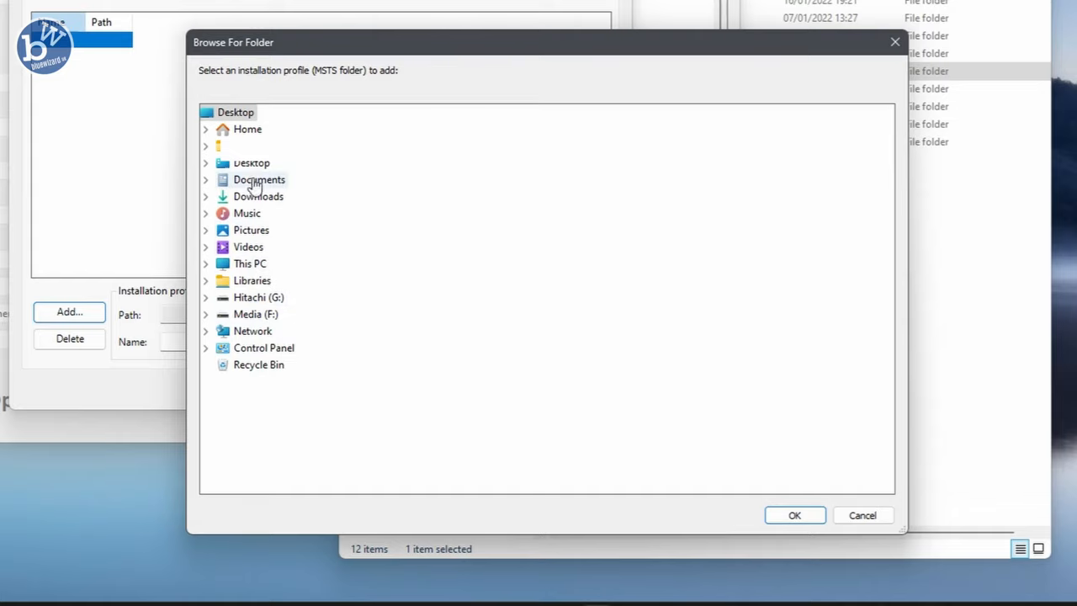
click(249, 263)
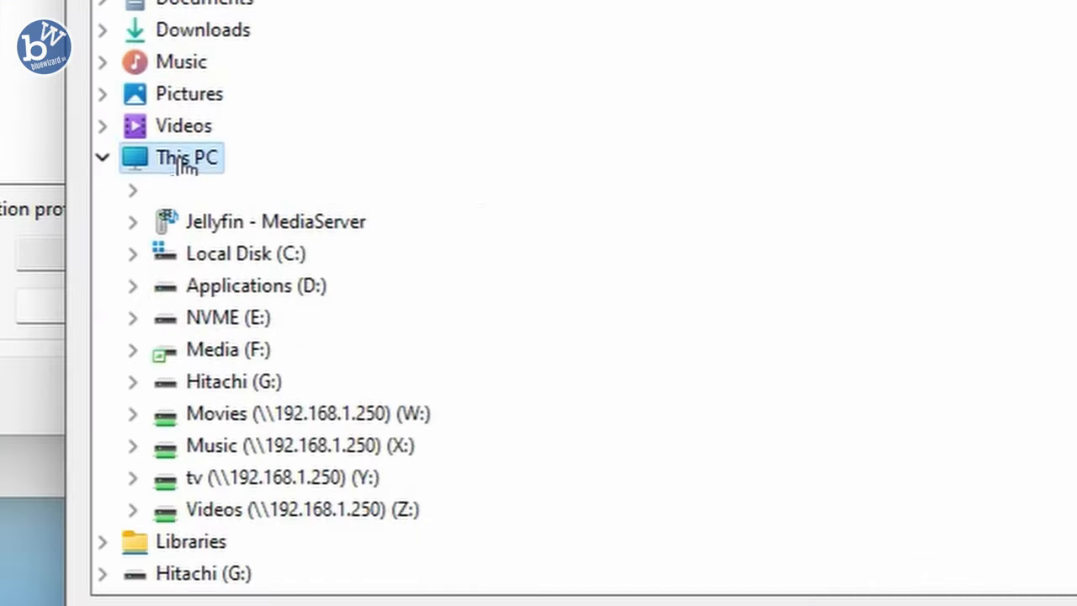
click(131, 316)
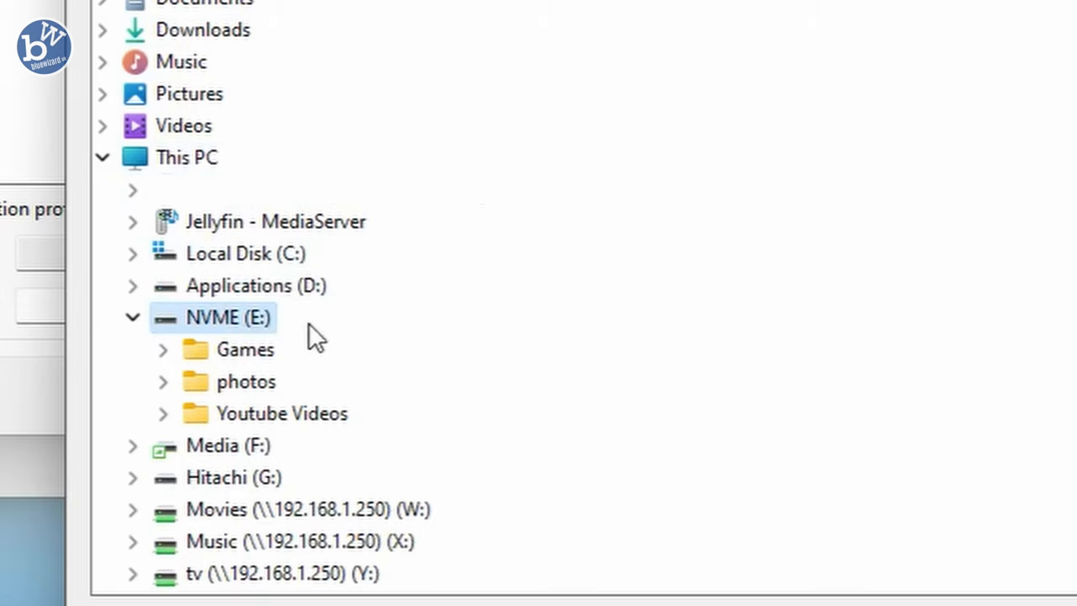
click(162, 348)
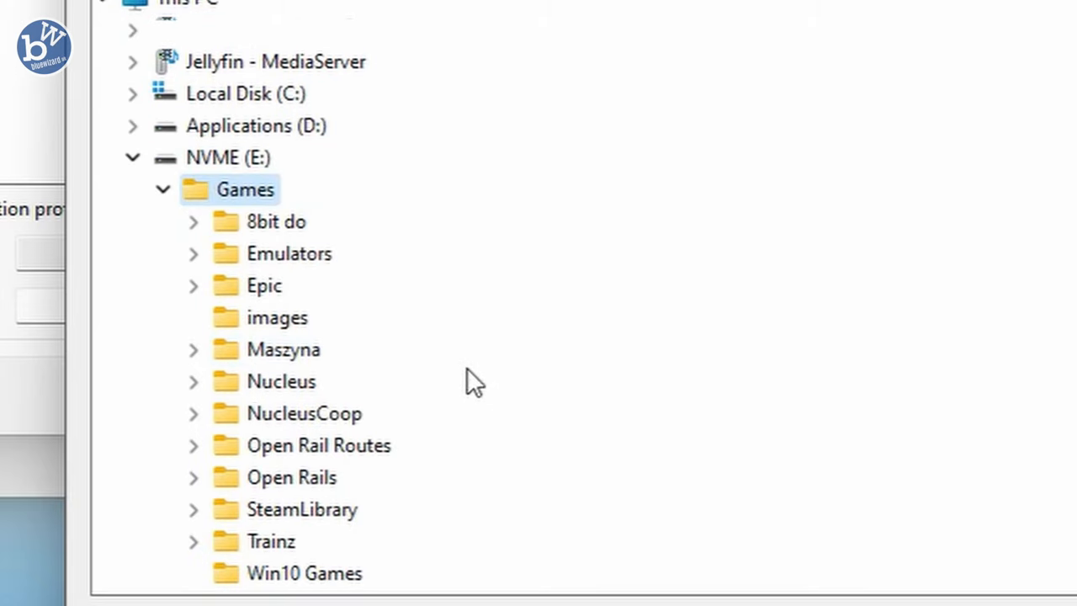
click(192, 445)
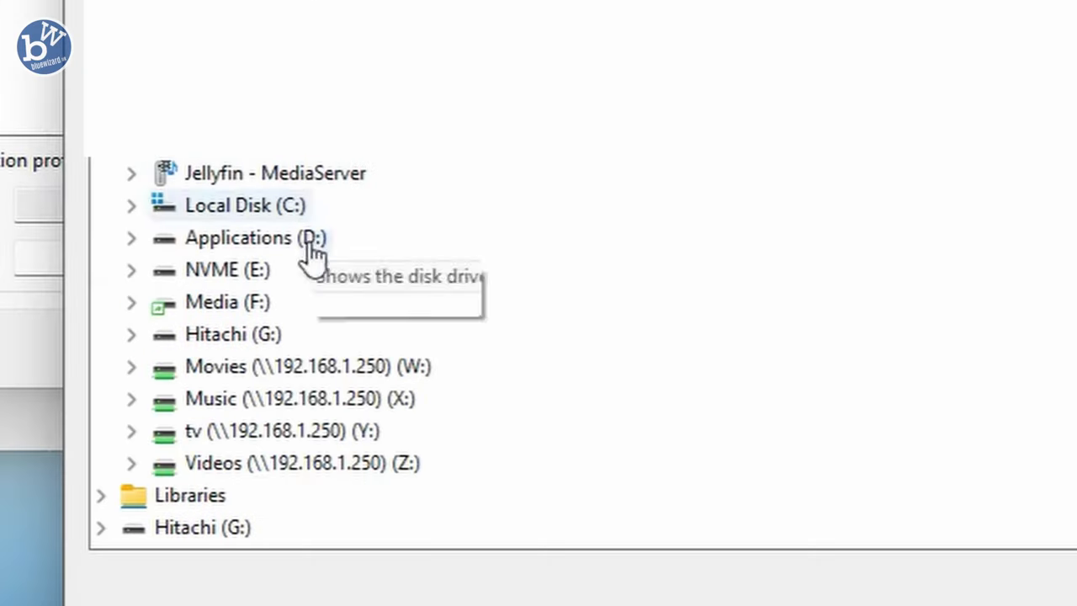
mouse_move(219, 278)
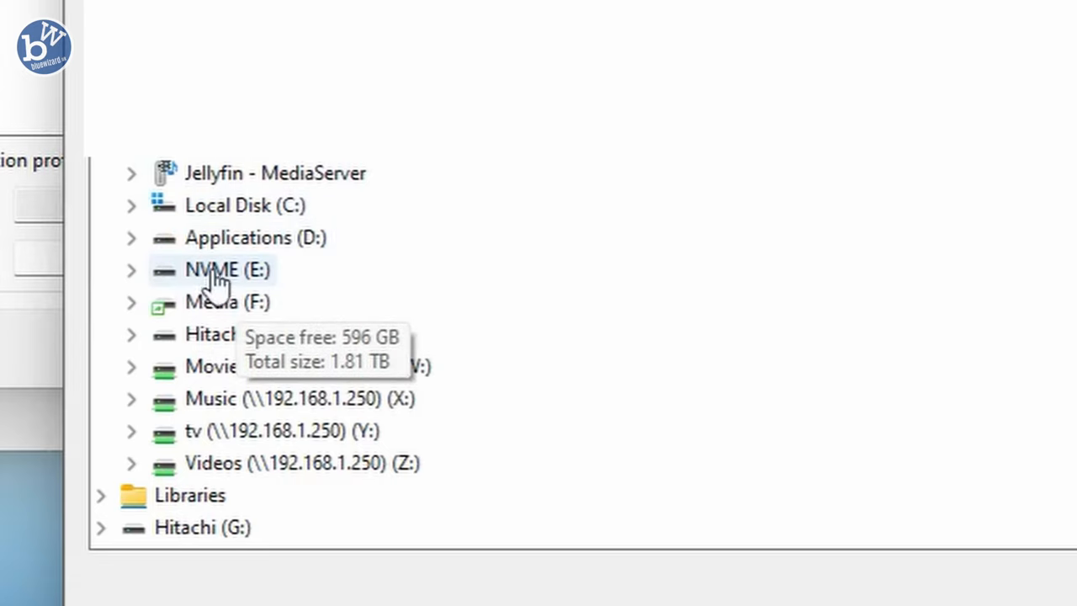
click(131, 270)
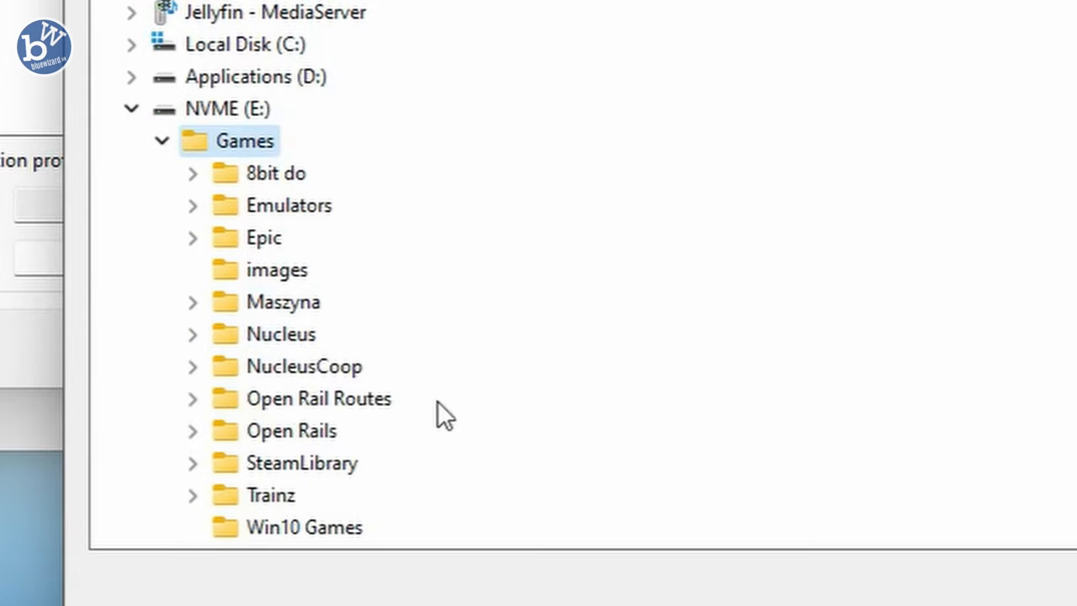
mouse_move(419, 468)
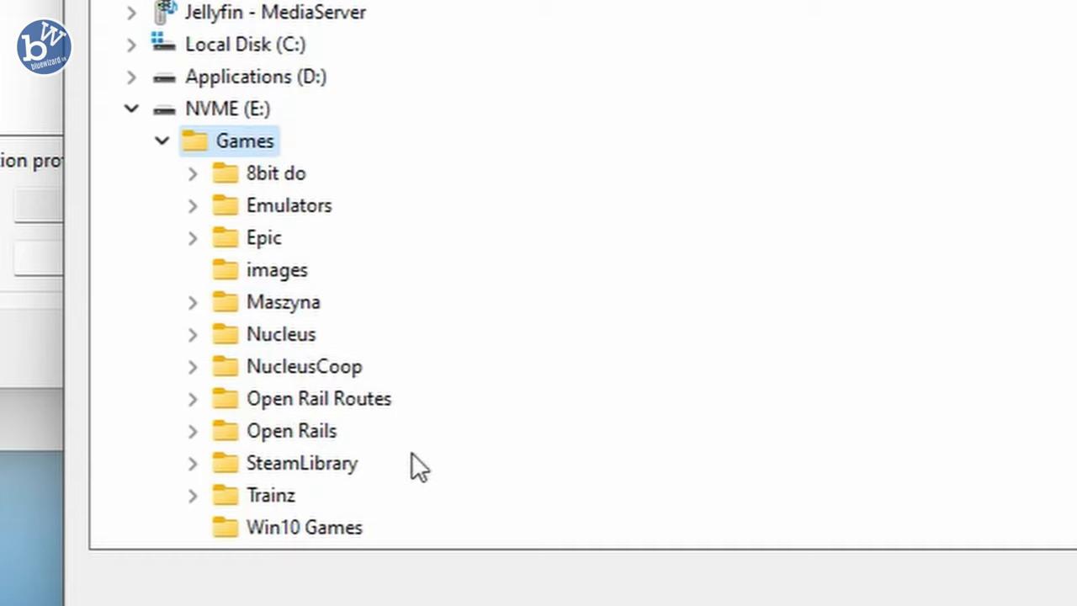
click(192, 397)
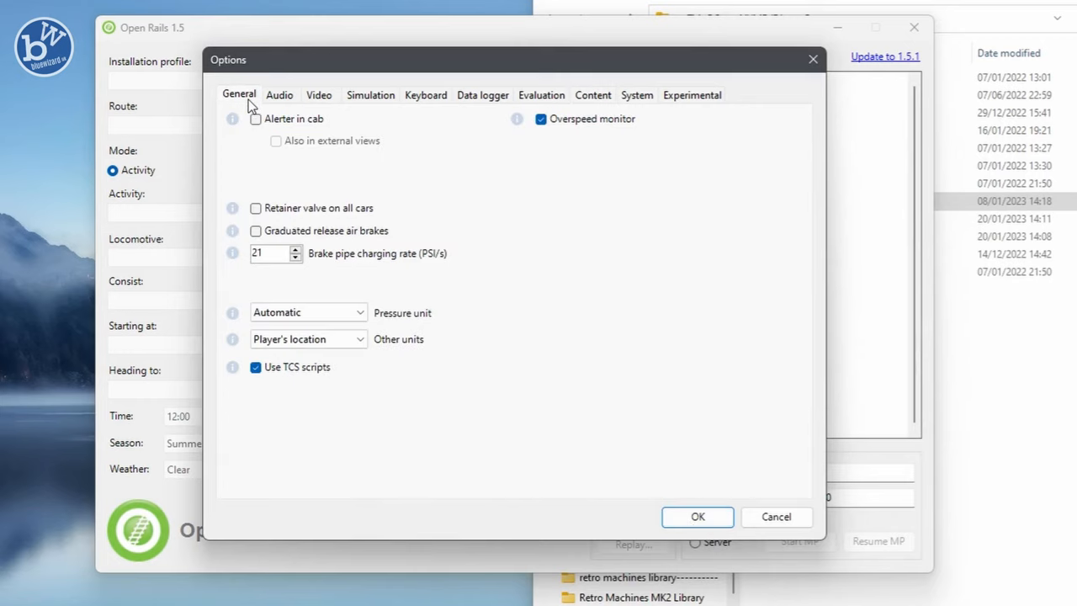
Review the Video, Keyboard and System settings and close Options with OK.
click(320, 94)
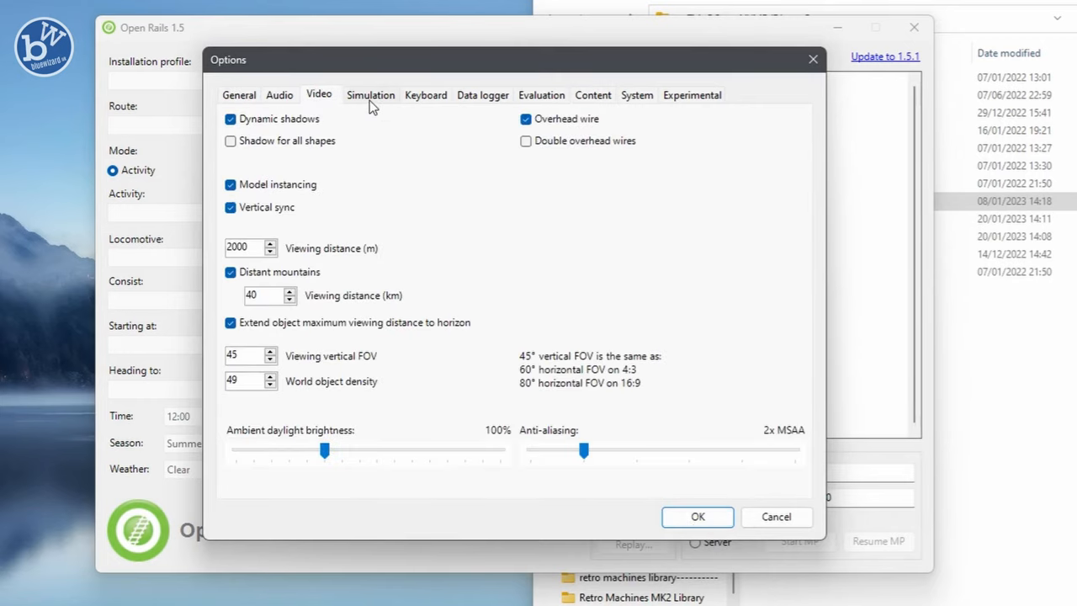
click(425, 94)
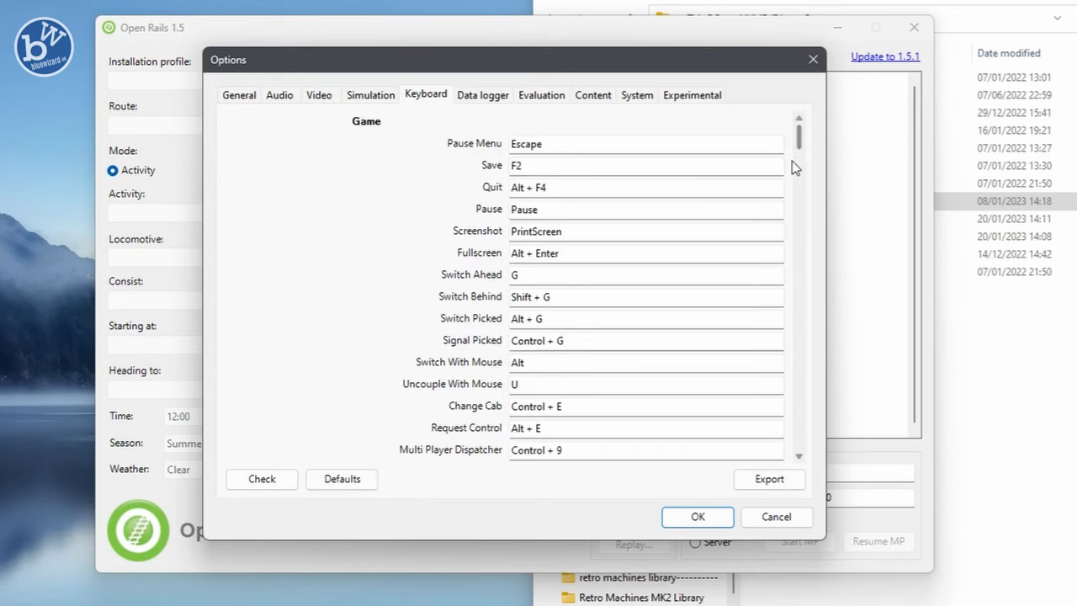
scroll(down, 3)
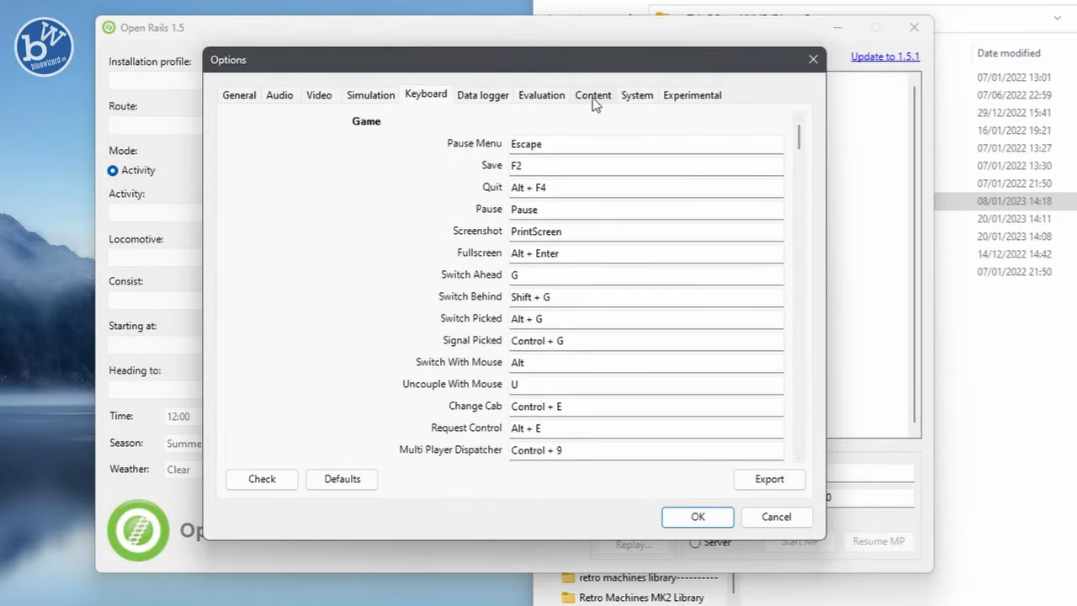
click(636, 94)
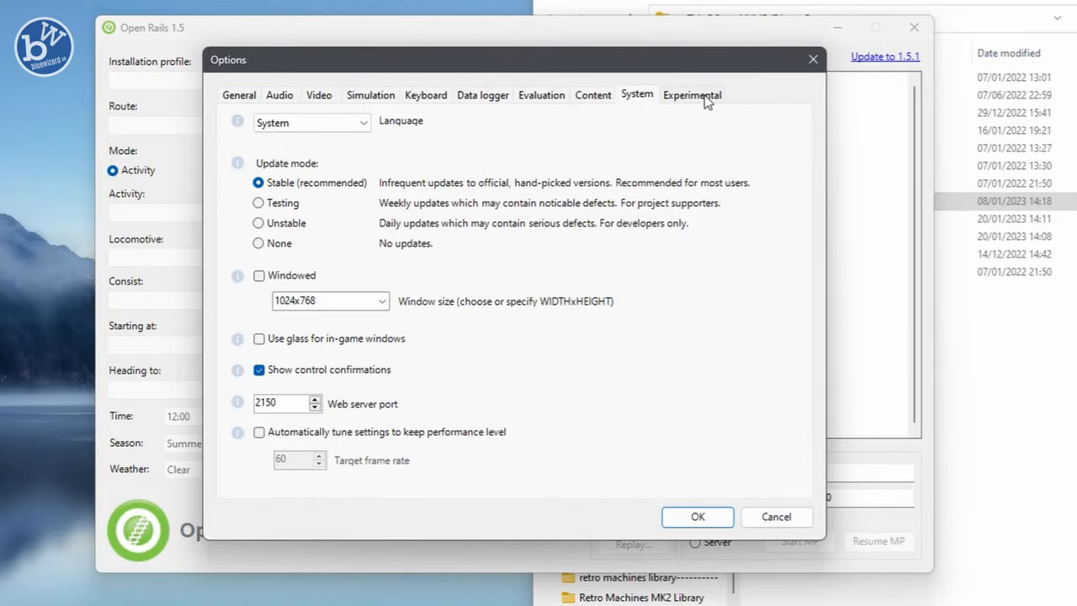
mouse_move(696, 515)
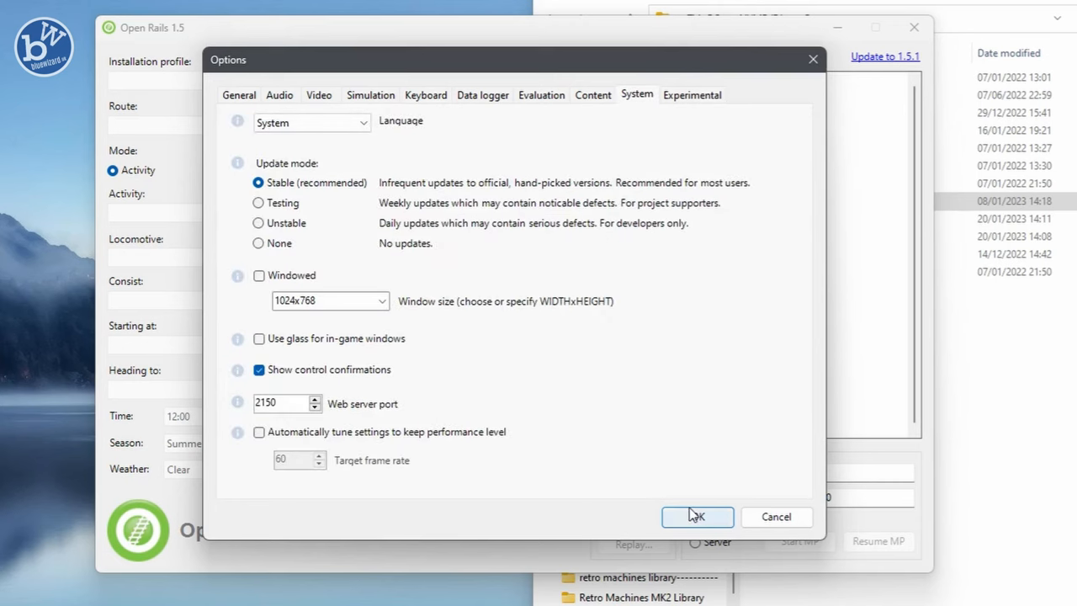
click(696, 517)
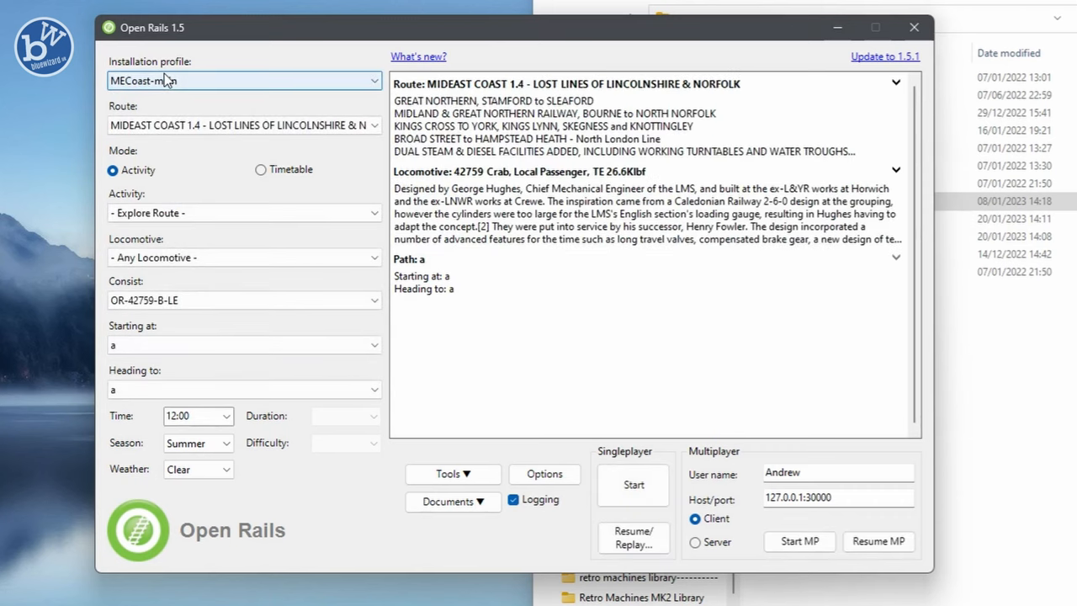
Choose the Demo Model 1 profile with MT Class 27 27102 BR Blue locomotive starting at Edinburgh.
click(244, 81)
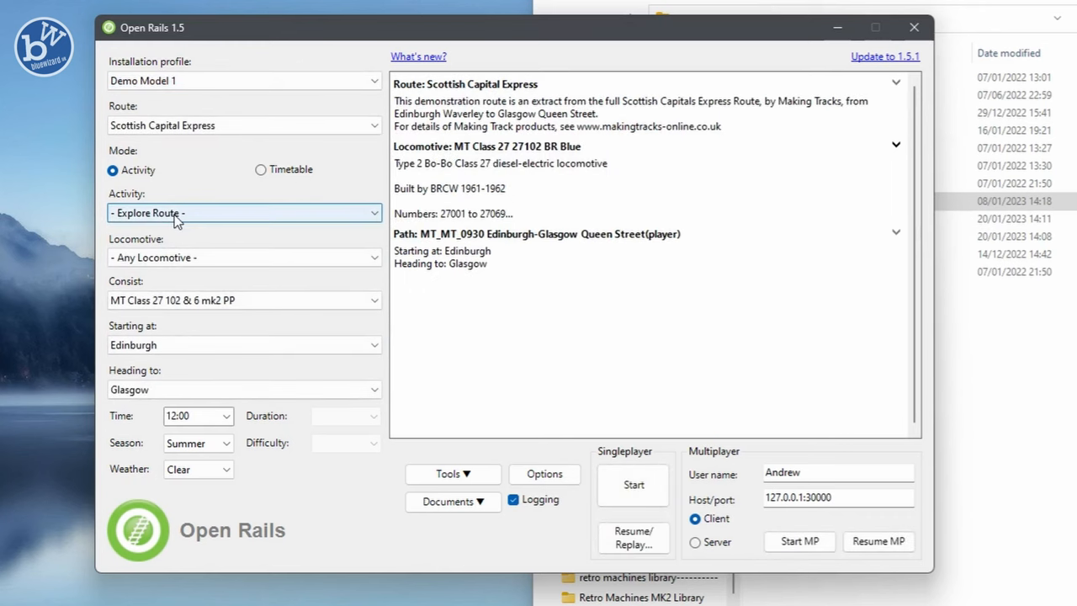
click(374, 212)
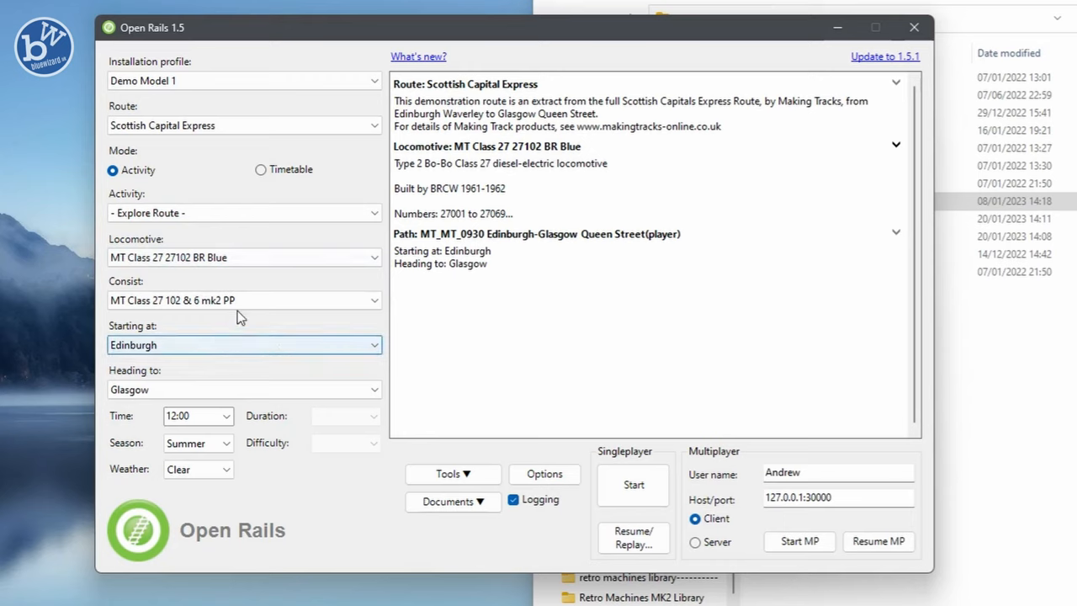
click(373, 299)
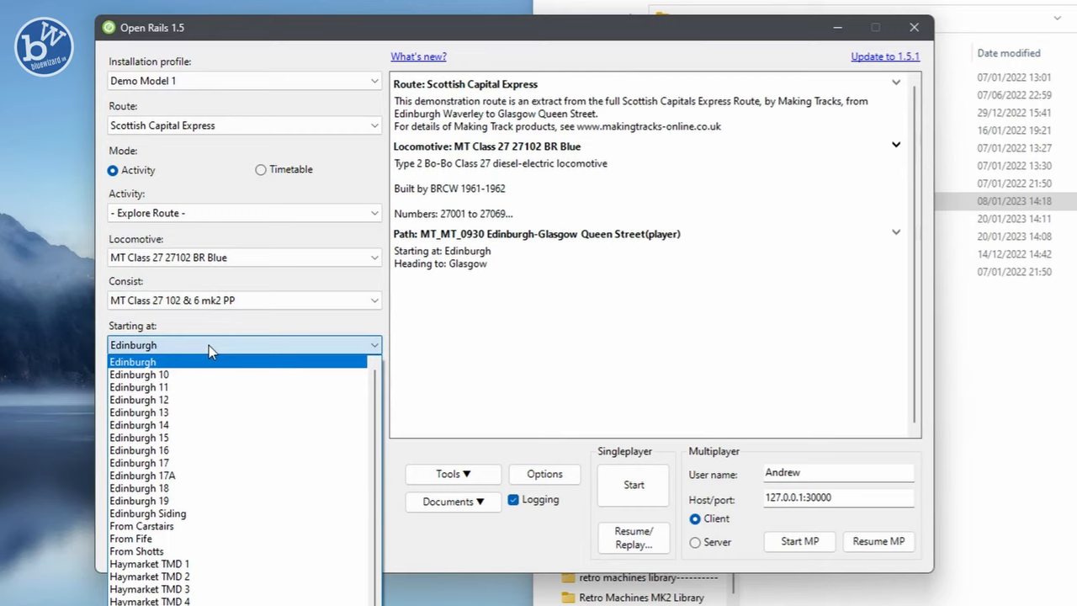
click(131, 360)
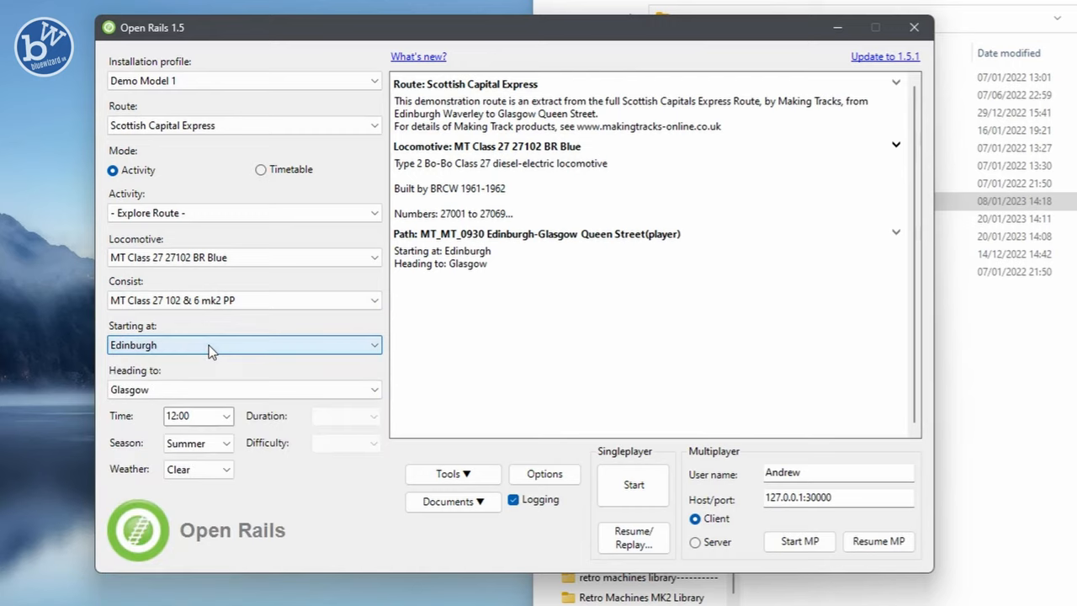
mouse_move(219, 377)
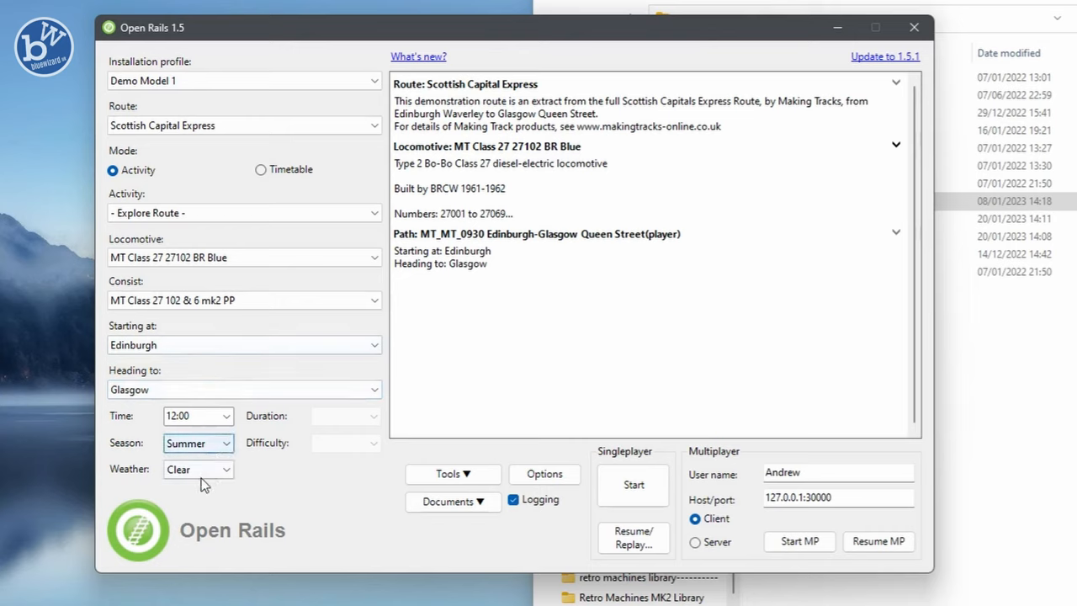
mouse_move(632, 485)
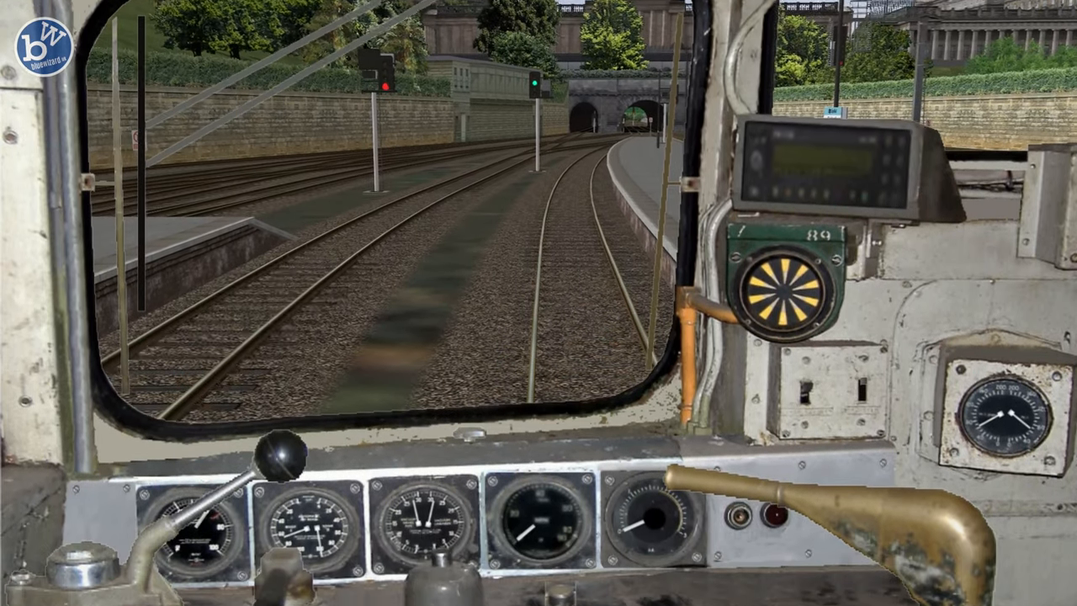
Pause the Class 27 session at Edinburgh to show the pause menu.
key(Escape)
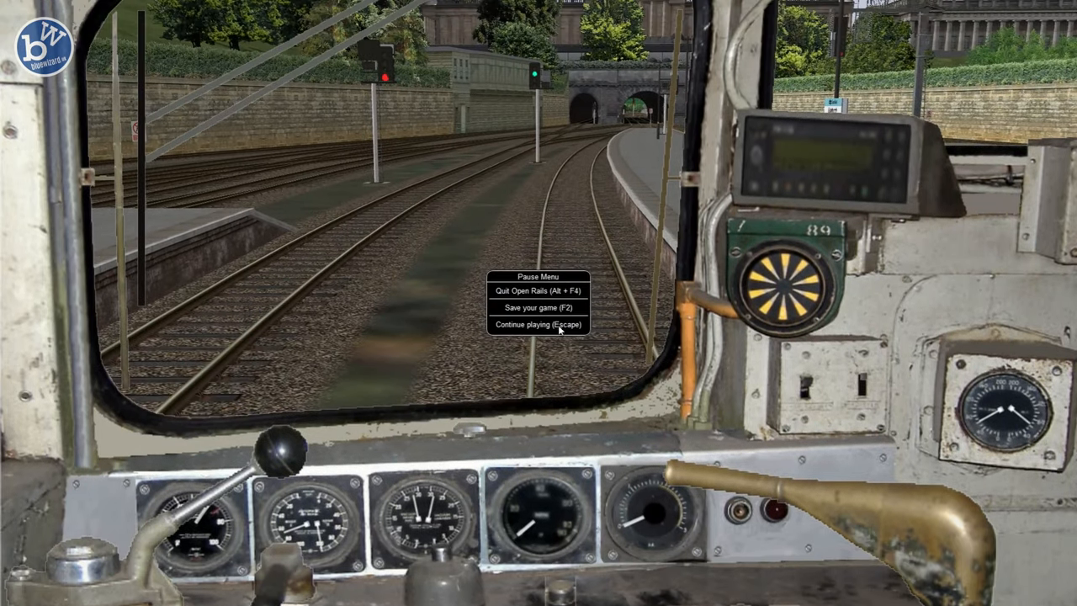
mouse_move(518, 289)
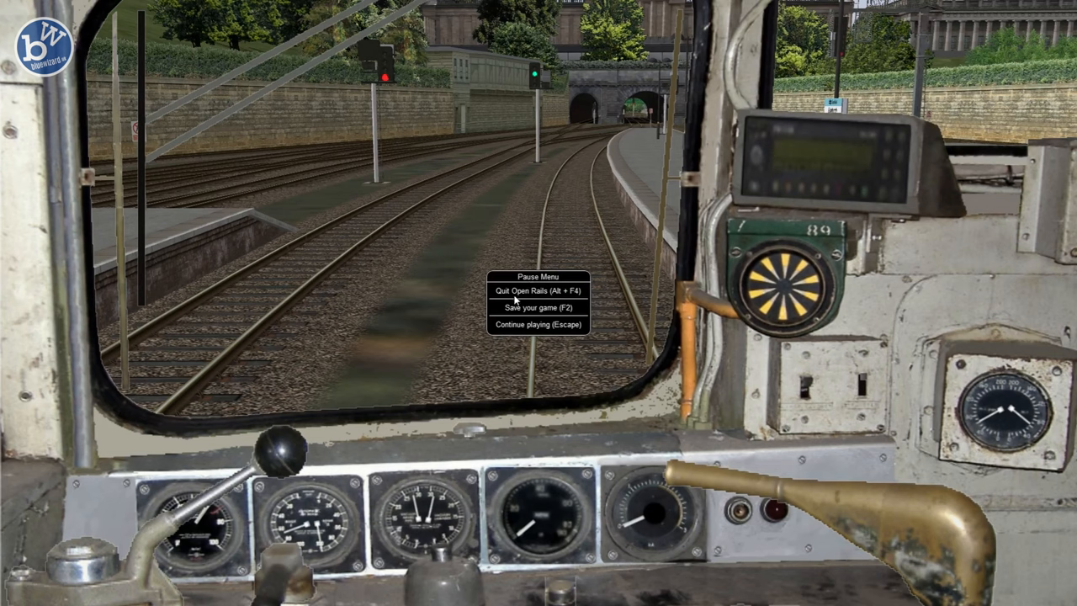
mouse_move(519, 333)
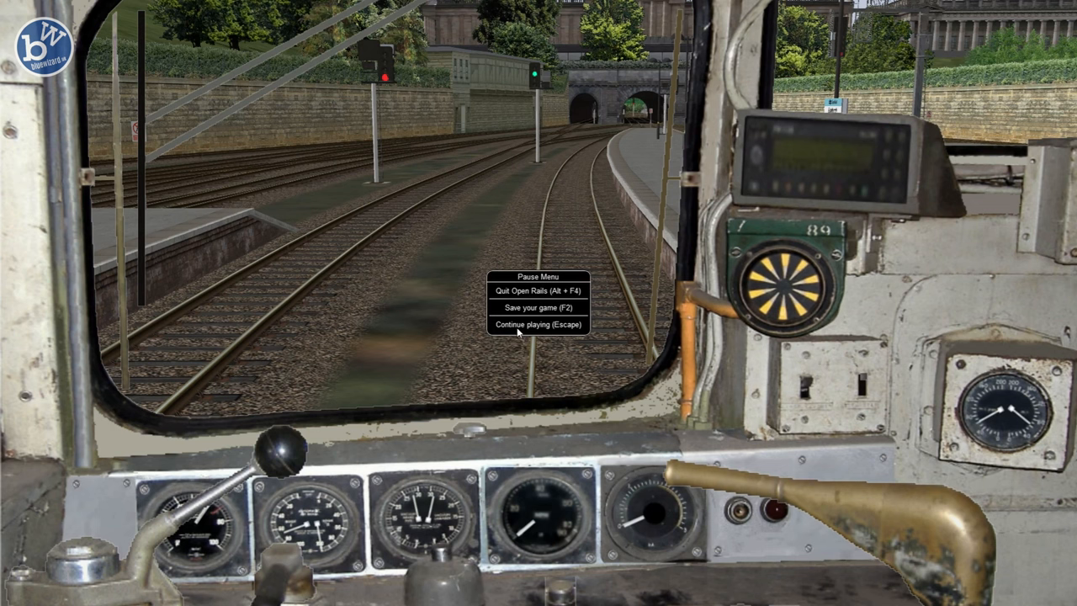
click(537, 325)
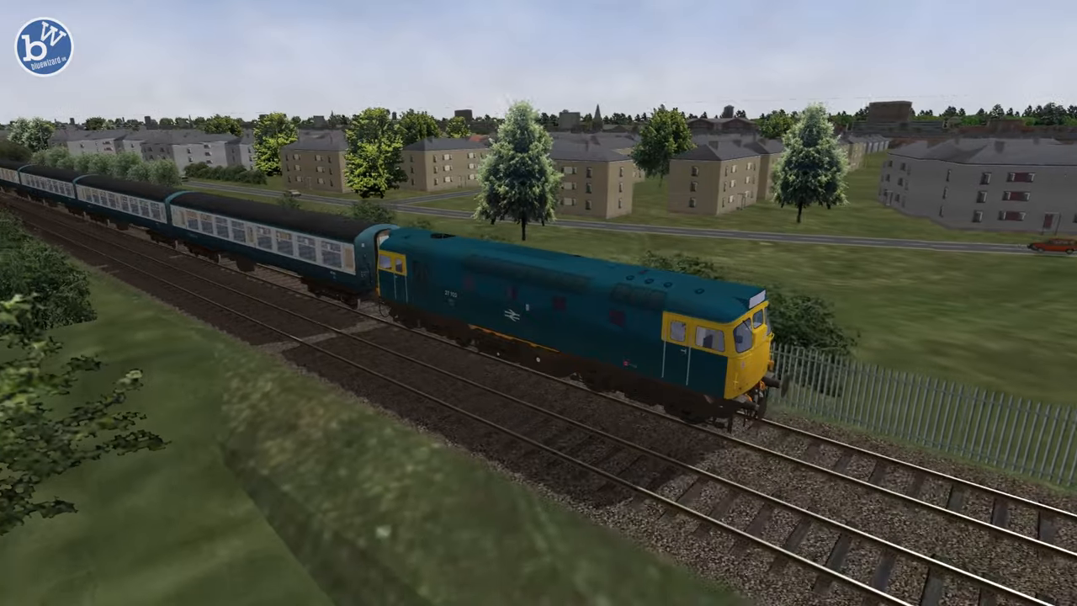
Quit the Class 27 driving session back to the Open Rails launcher.
key(Escape)
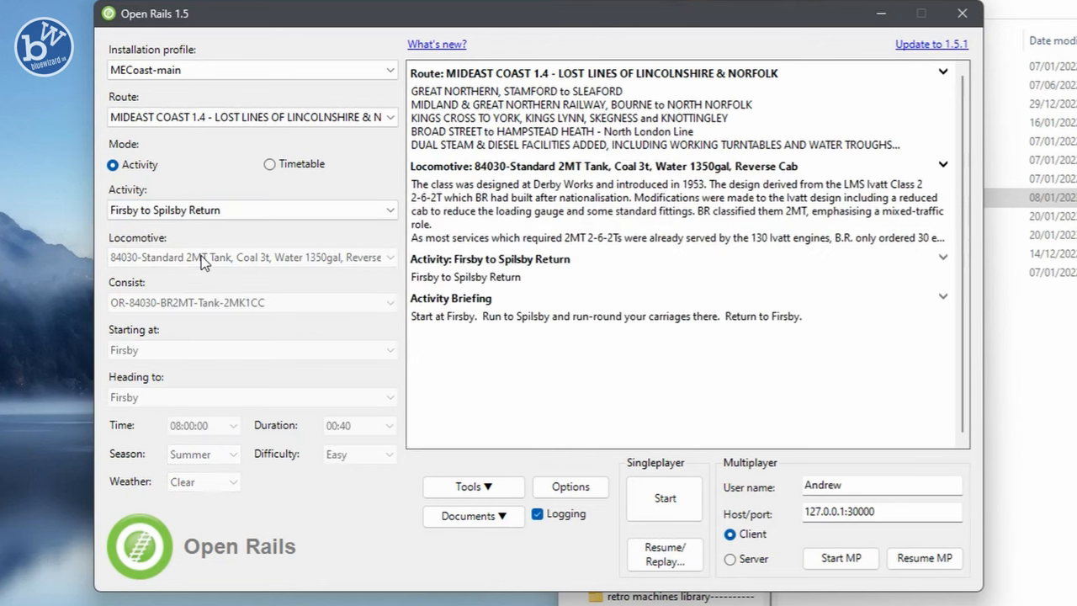
Pick the 67719 L1 Tank for an Explore in Activity Mode run on MidEast Coast and start it.
click(251, 209)
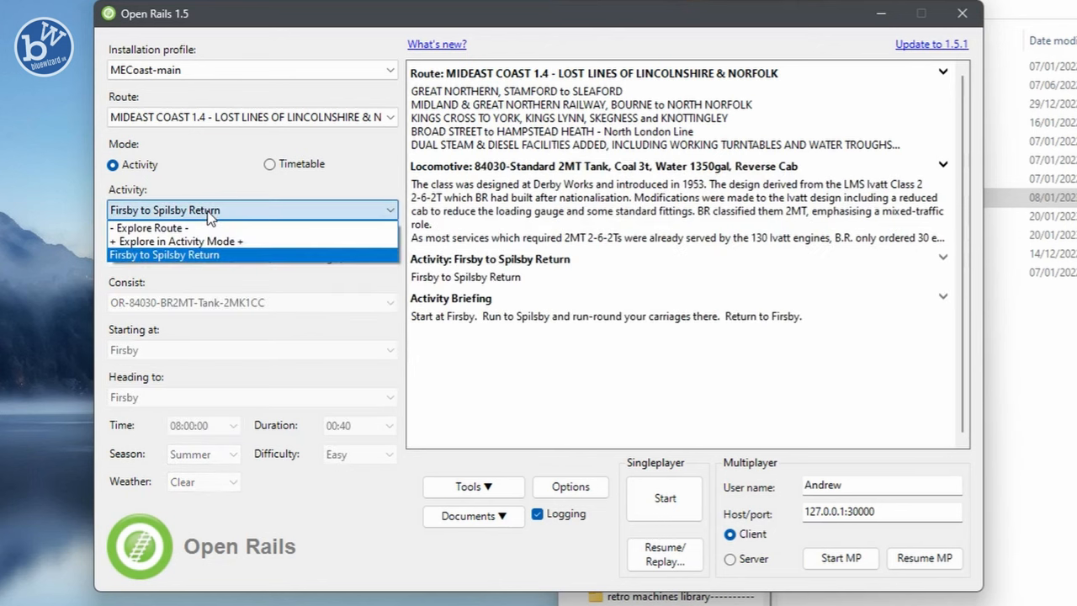
click(177, 242)
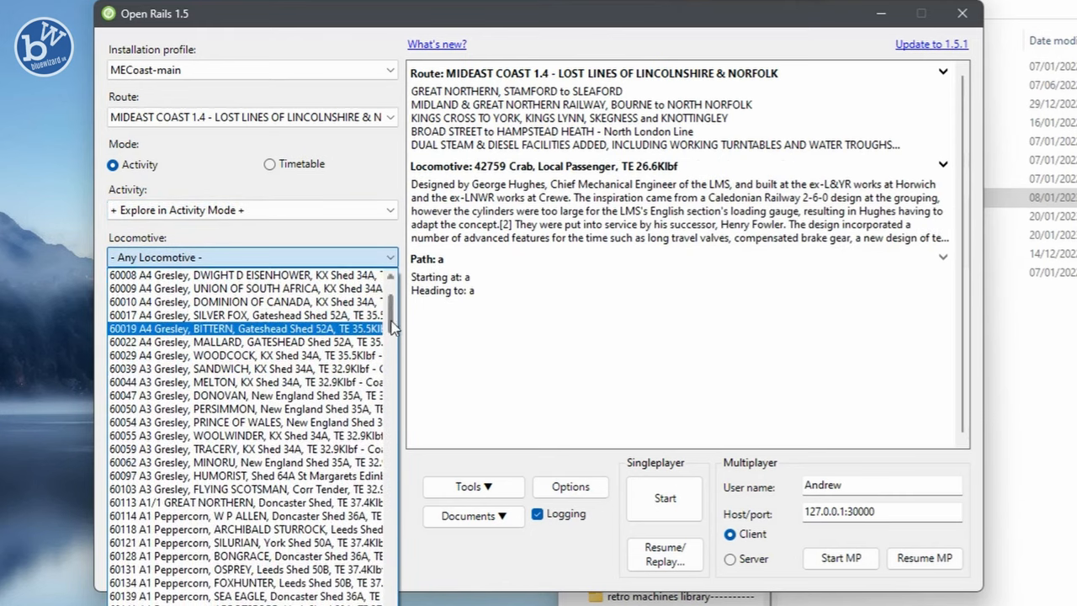
scroll(down, 3)
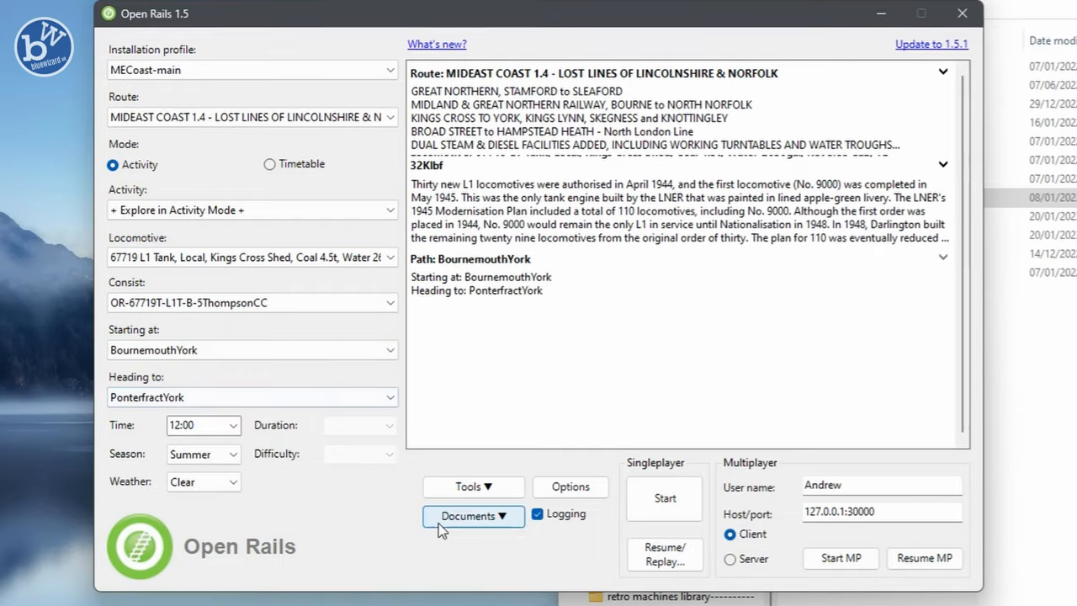
click(662, 498)
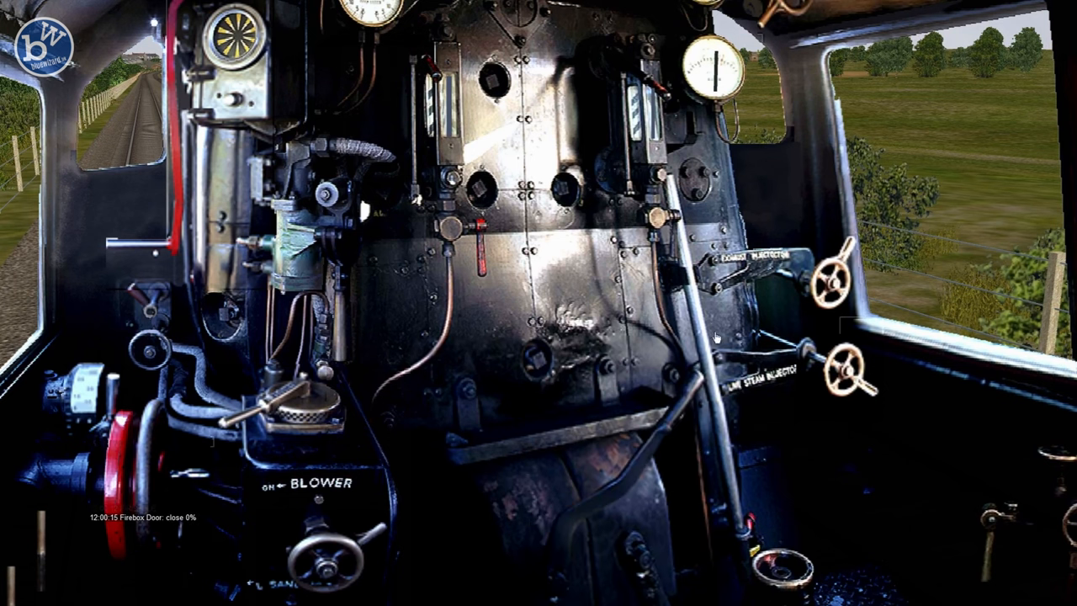
Start the Open Rails session to drive the L1 Tank engine from its cab.
click(841, 283)
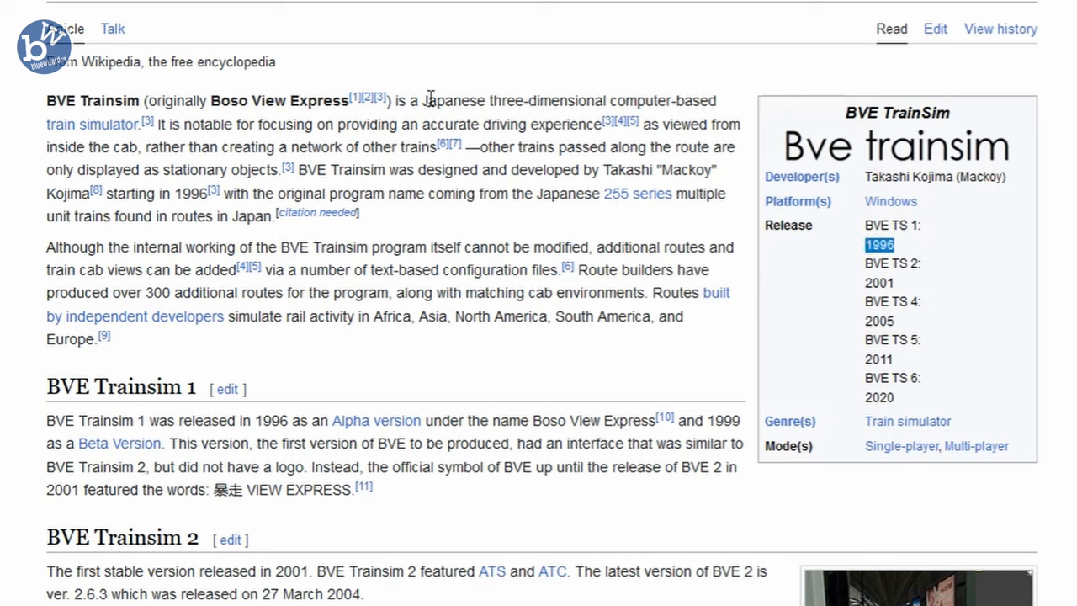
Highlight a passage in the BVE Trainsim Wikipedia article.
drag(427, 101, 643, 101)
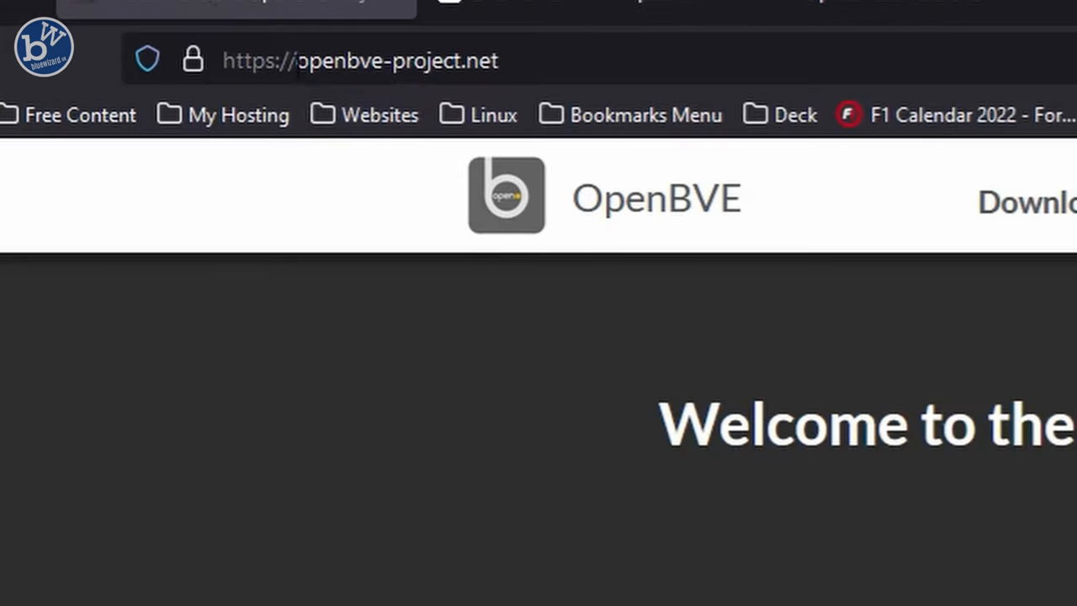
Download the stable openBVE 1.8.4.3 Windows installer from the project's download page.
click(361, 61)
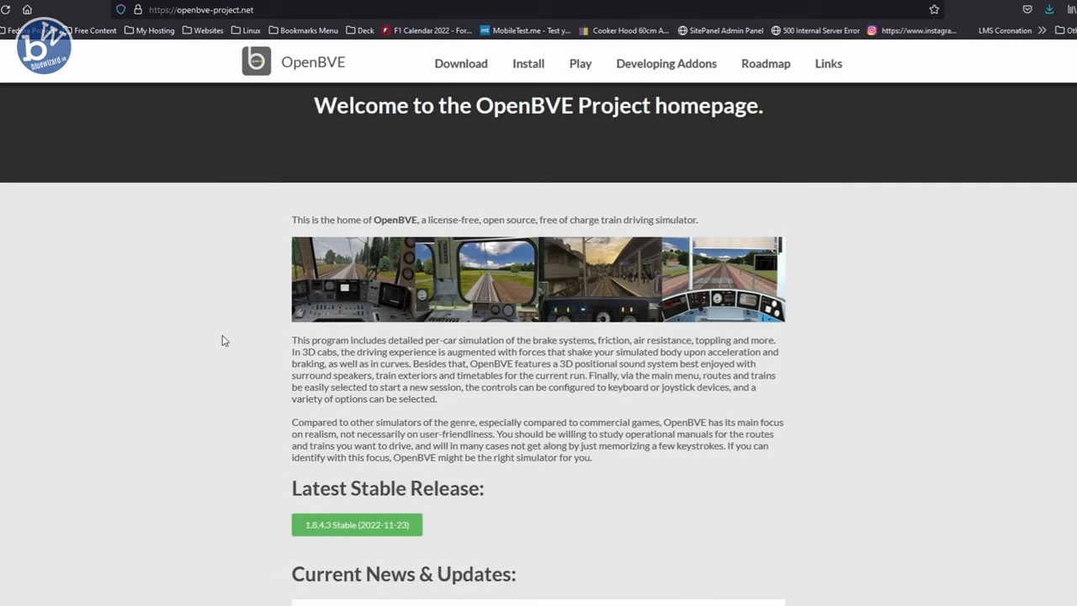
scroll(up, 3)
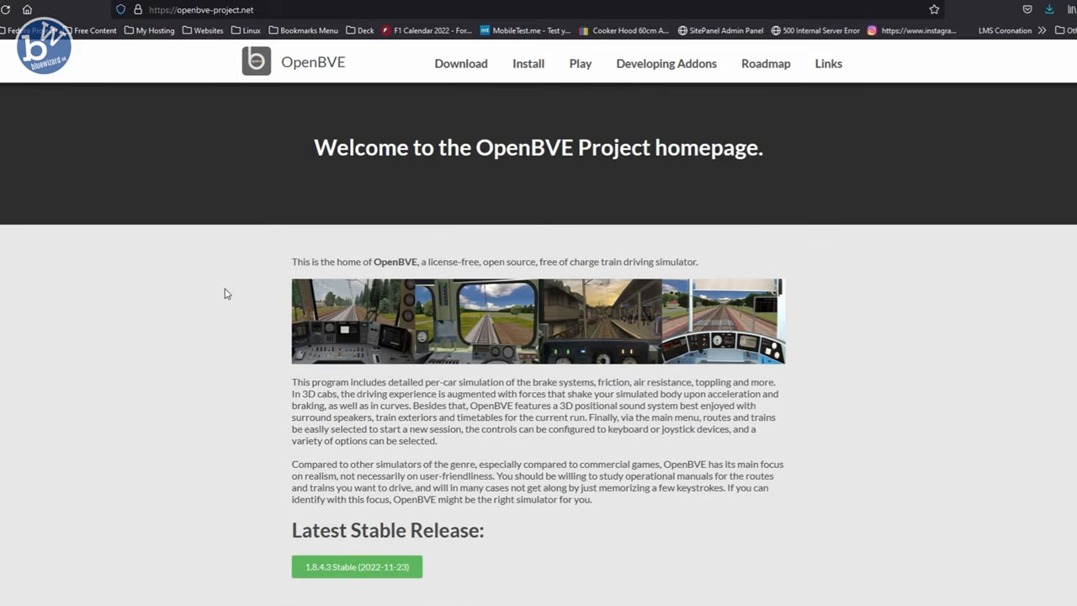
click(461, 64)
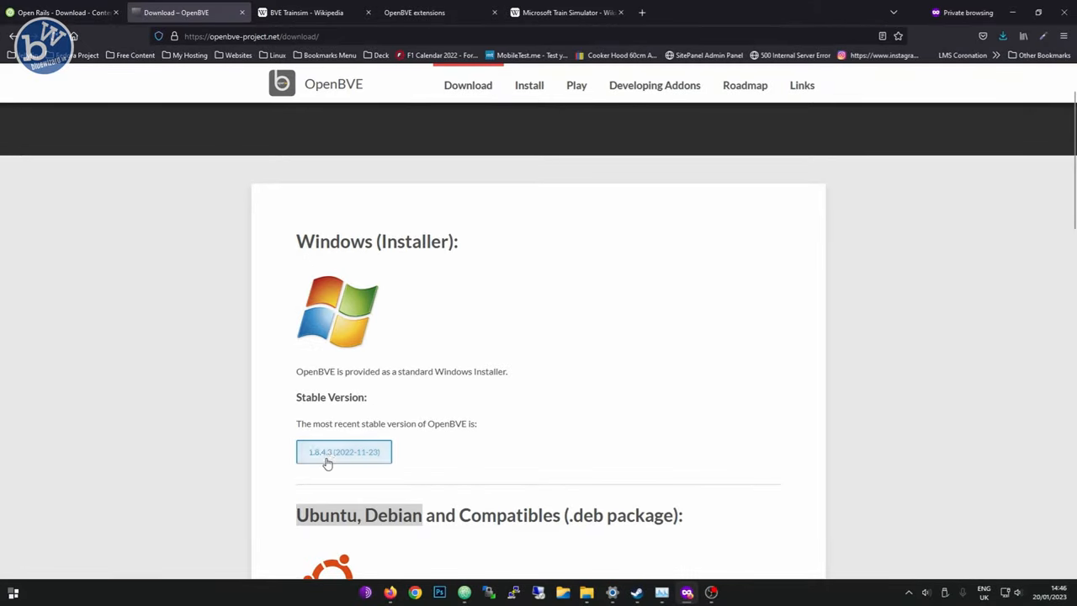
click(343, 451)
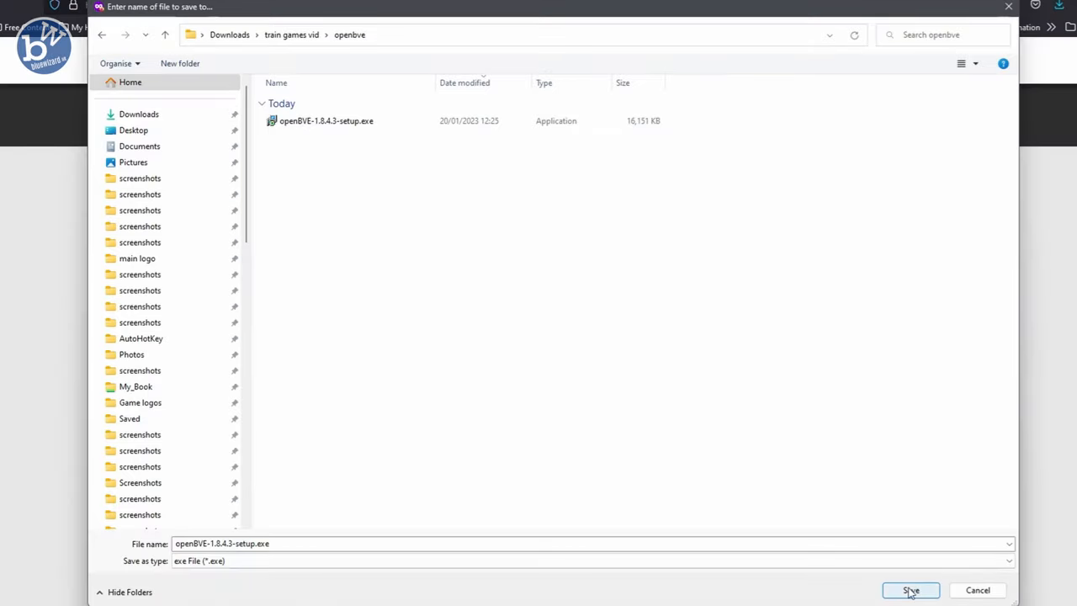
mouse_move(976, 589)
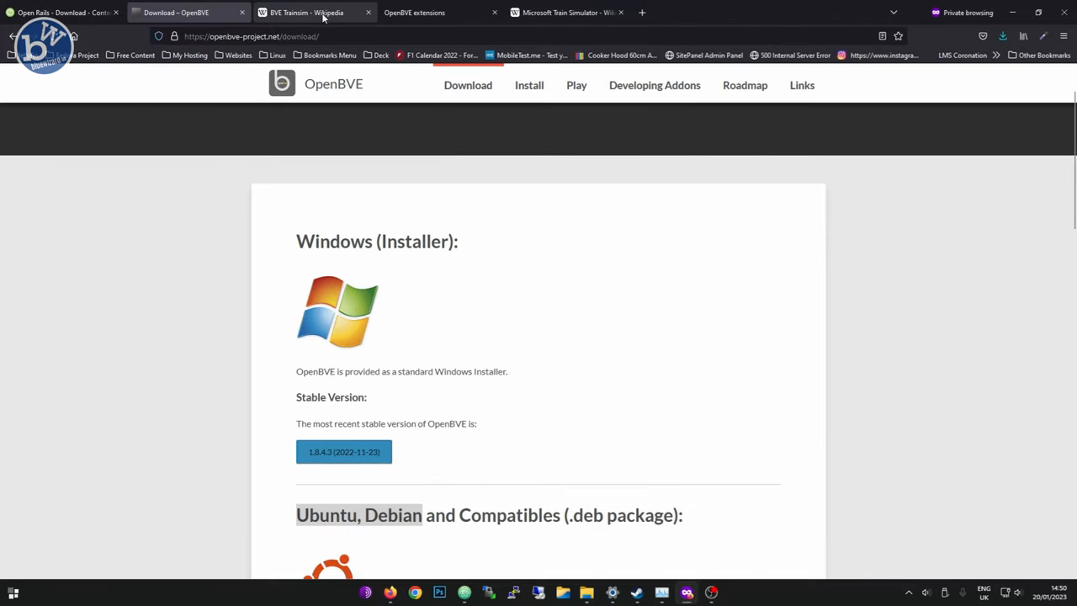
Save the Genova Brignole - Recco V2 route archive from the extensions site.
click(438, 12)
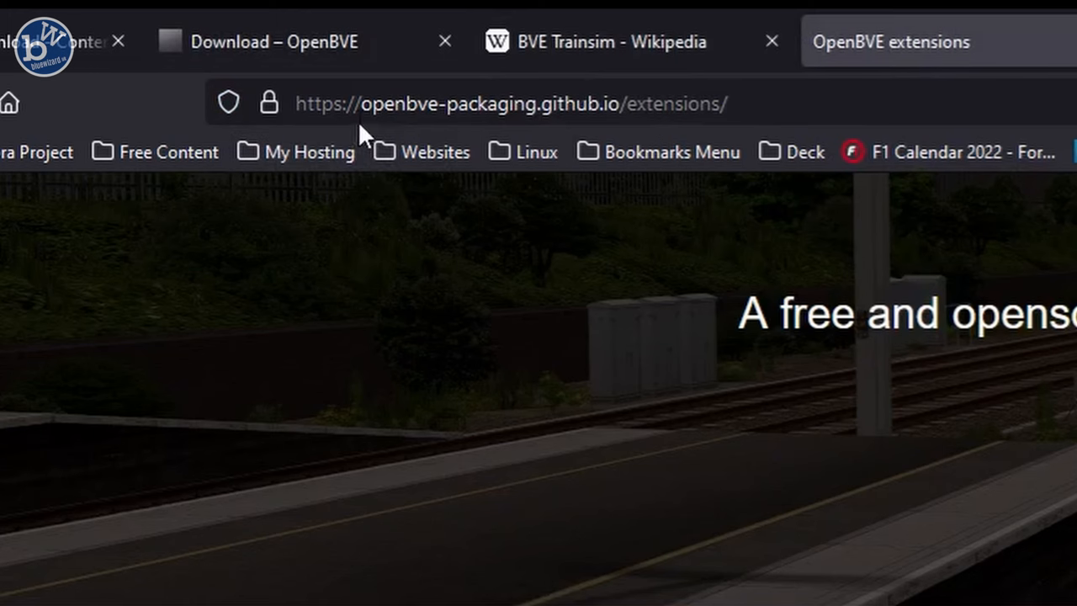
mouse_move(438, 116)
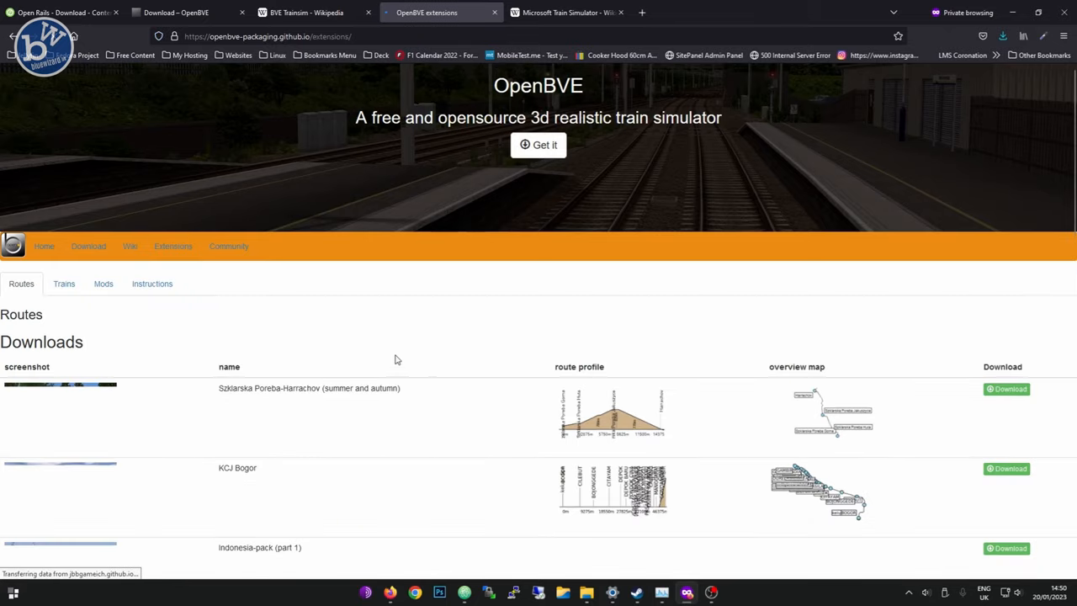
scroll(down, 3)
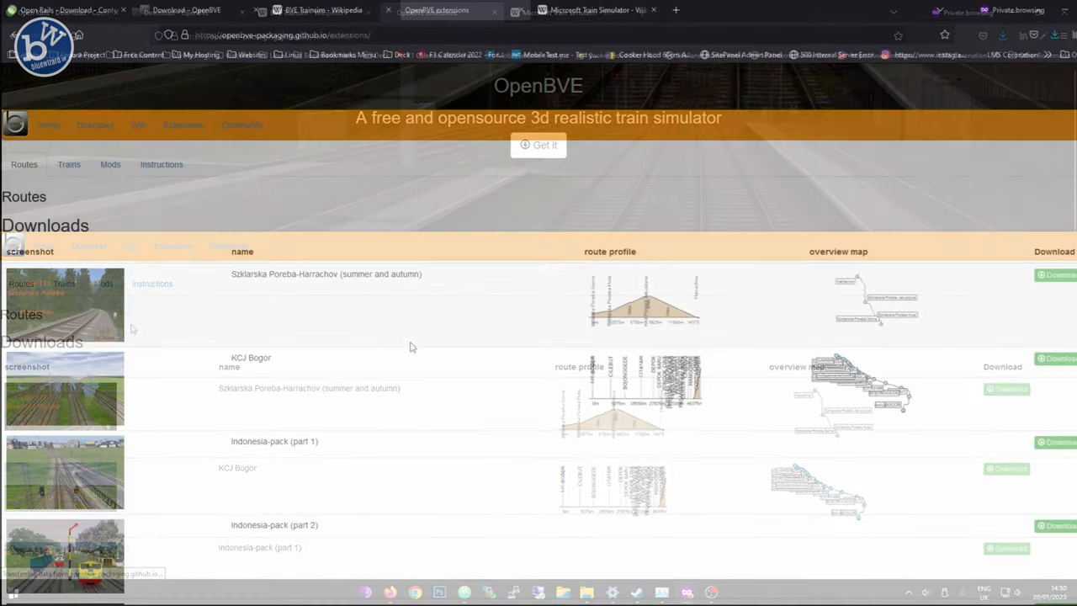
scroll(down, 3)
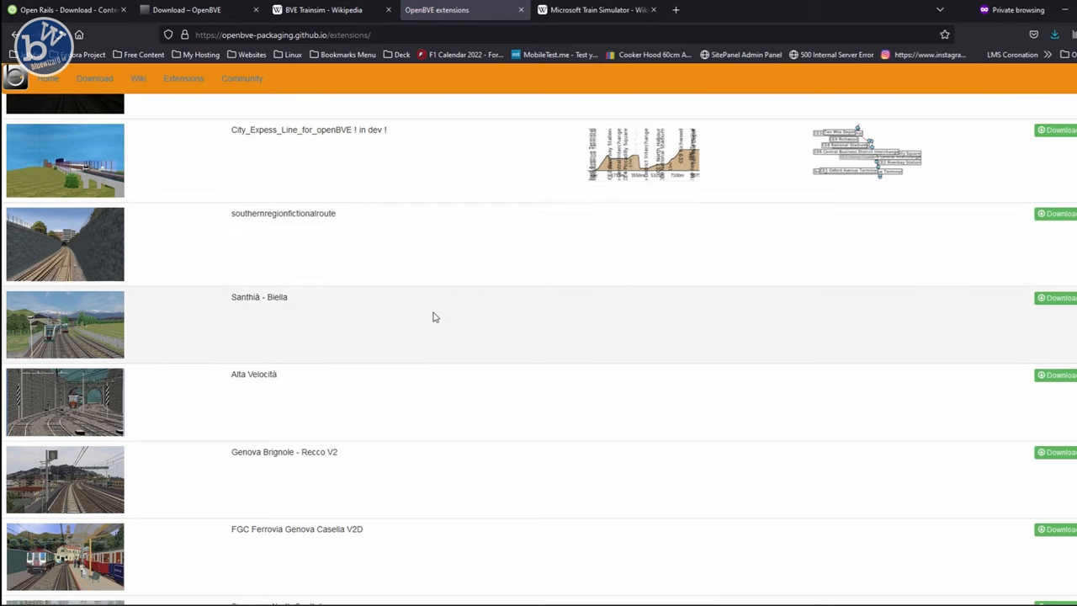
scroll(down, 3)
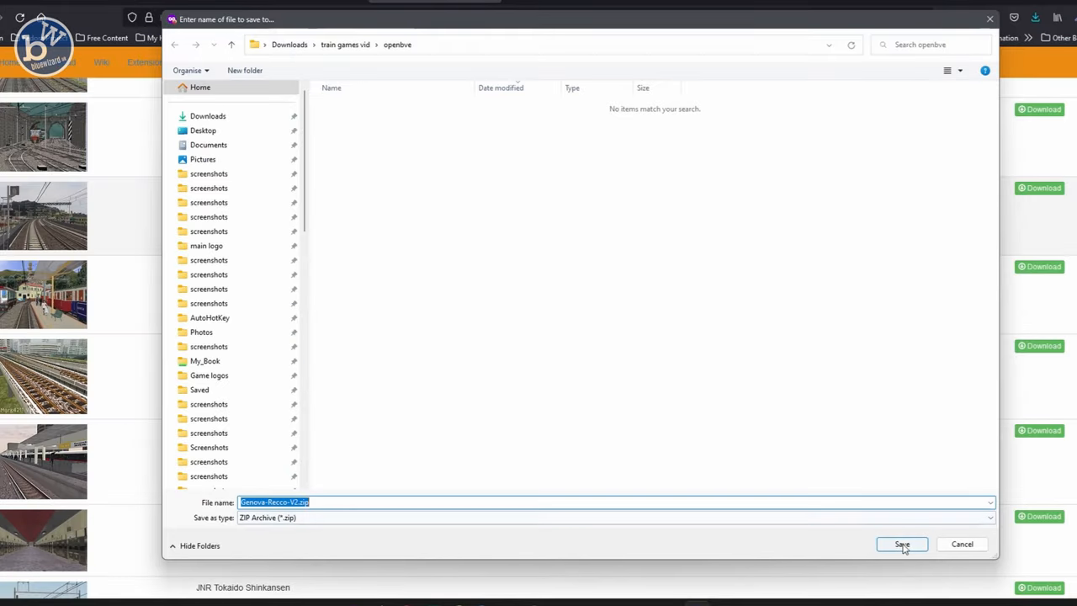
click(901, 543)
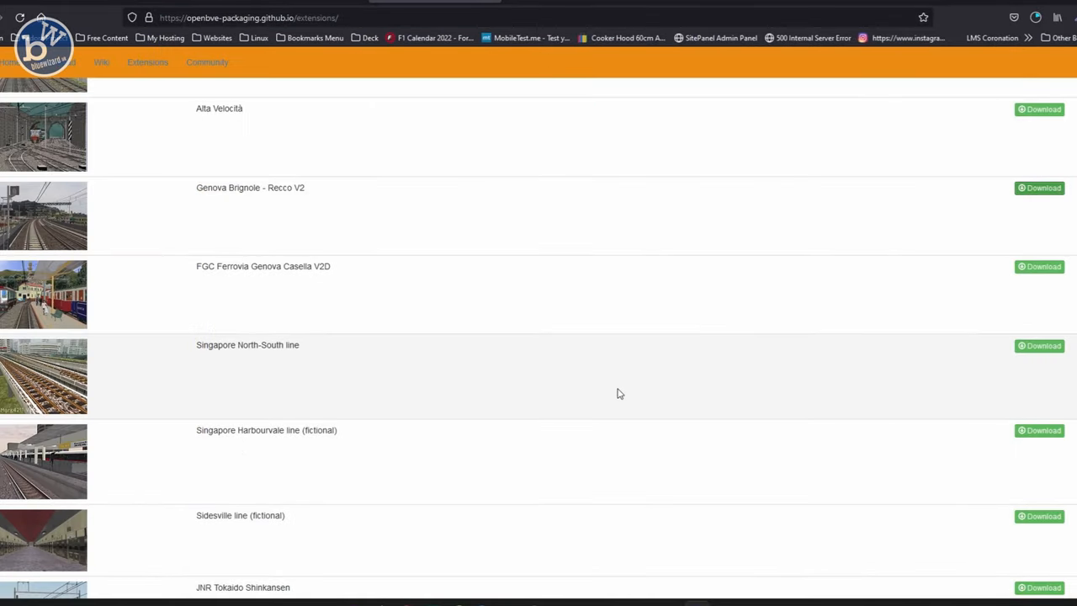
Start downloading the BR Class 395 Hitachi Javelin train from the Trains list.
scroll(up, 3)
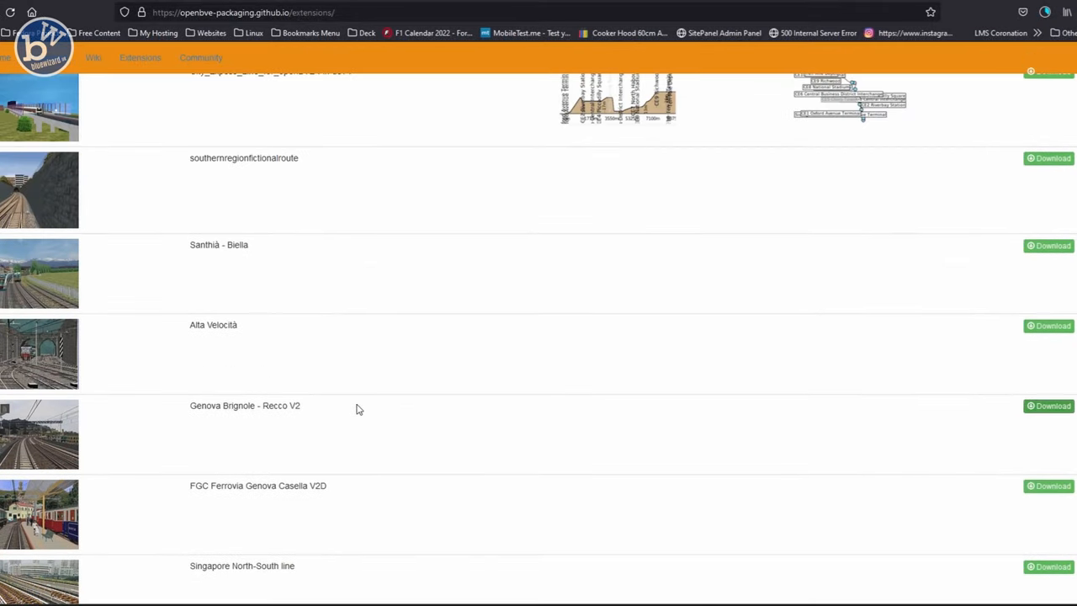
scroll(up, 3)
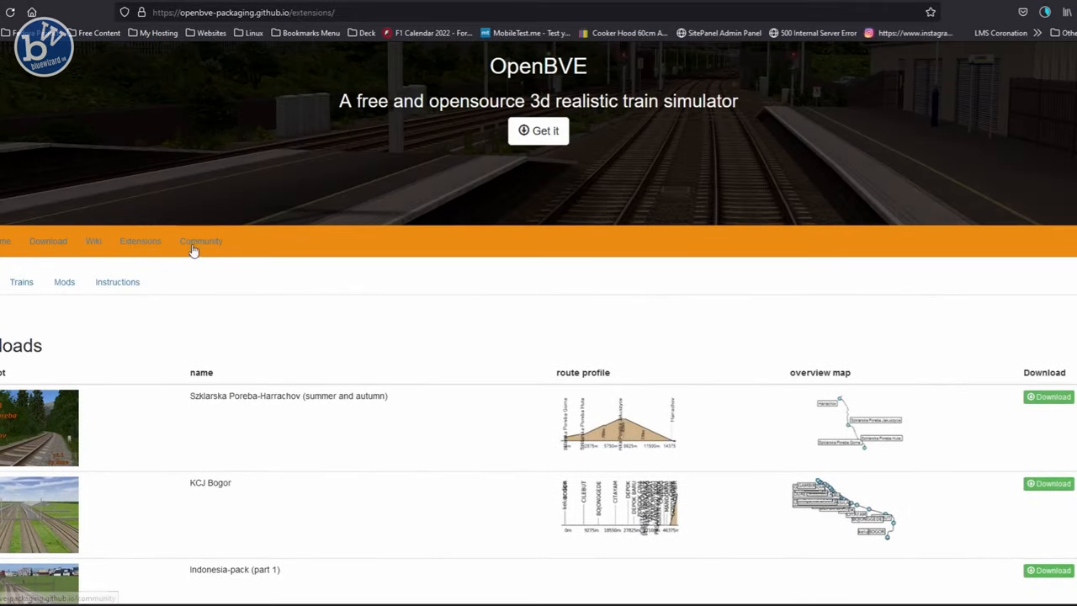
scroll(down, 3)
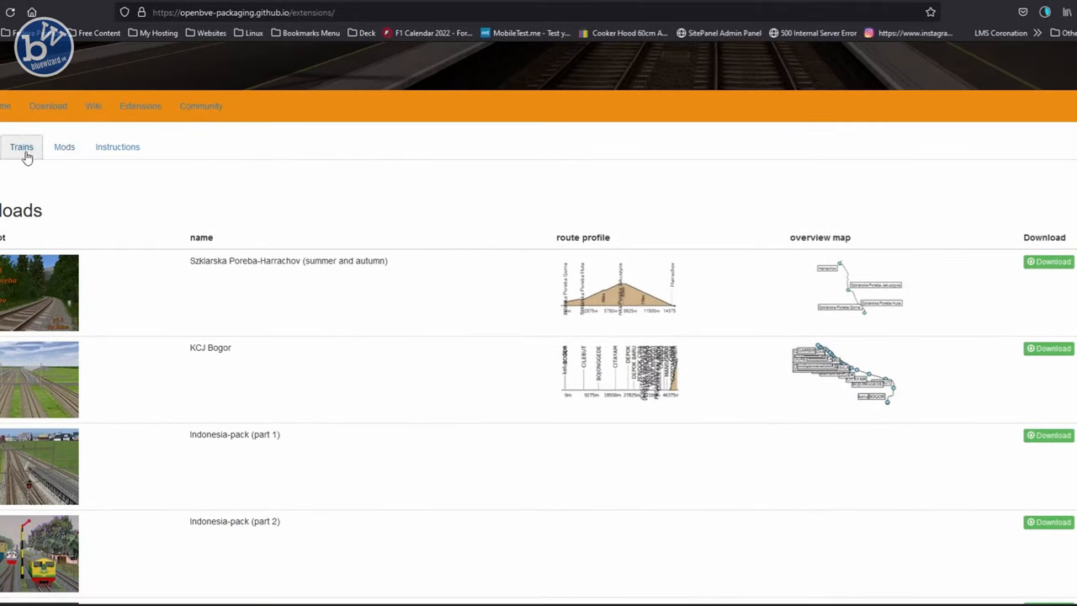
scroll(down, 3)
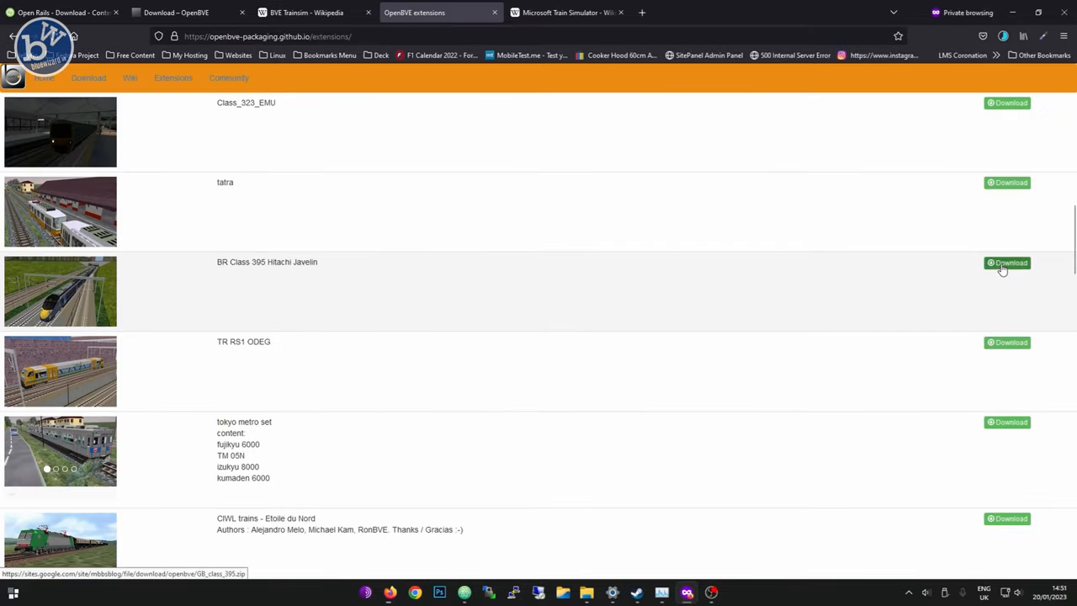
click(1006, 263)
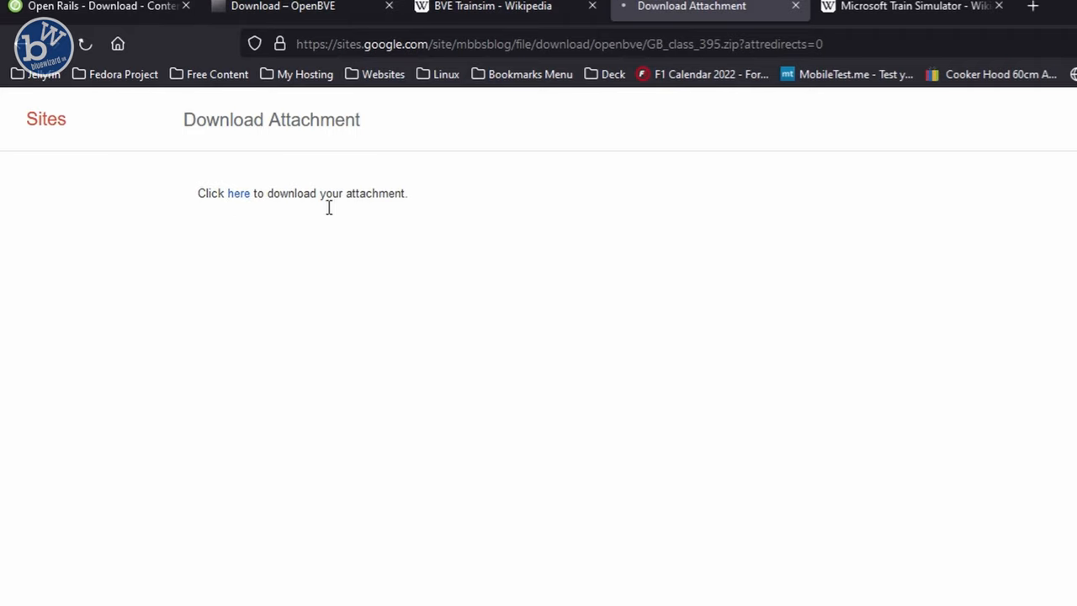
Save GB_class_395.zip from the Google Sites attachment page into the openbve folder.
click(239, 191)
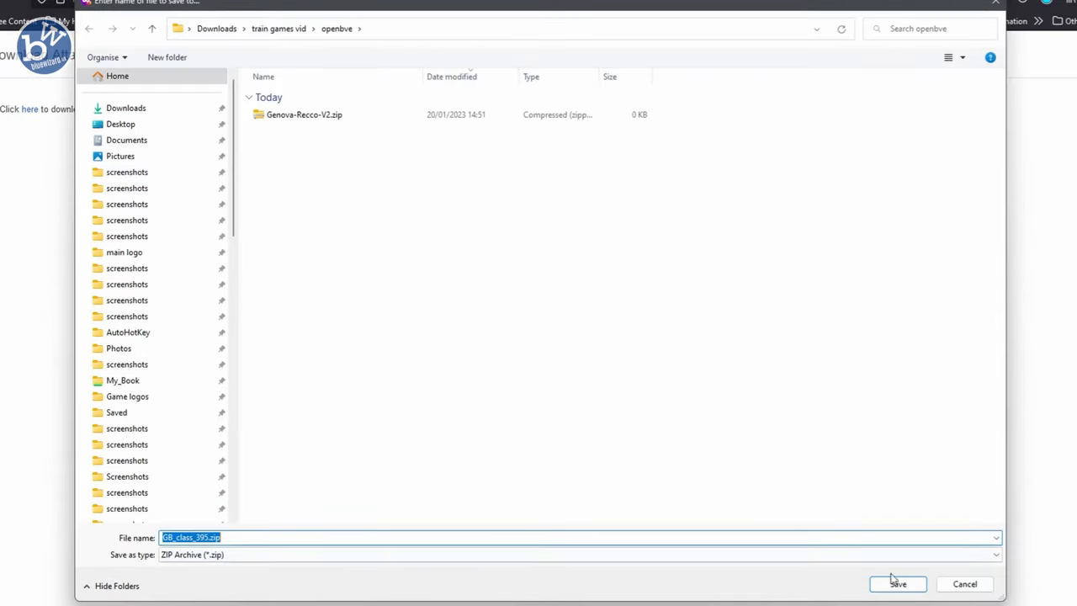
click(898, 582)
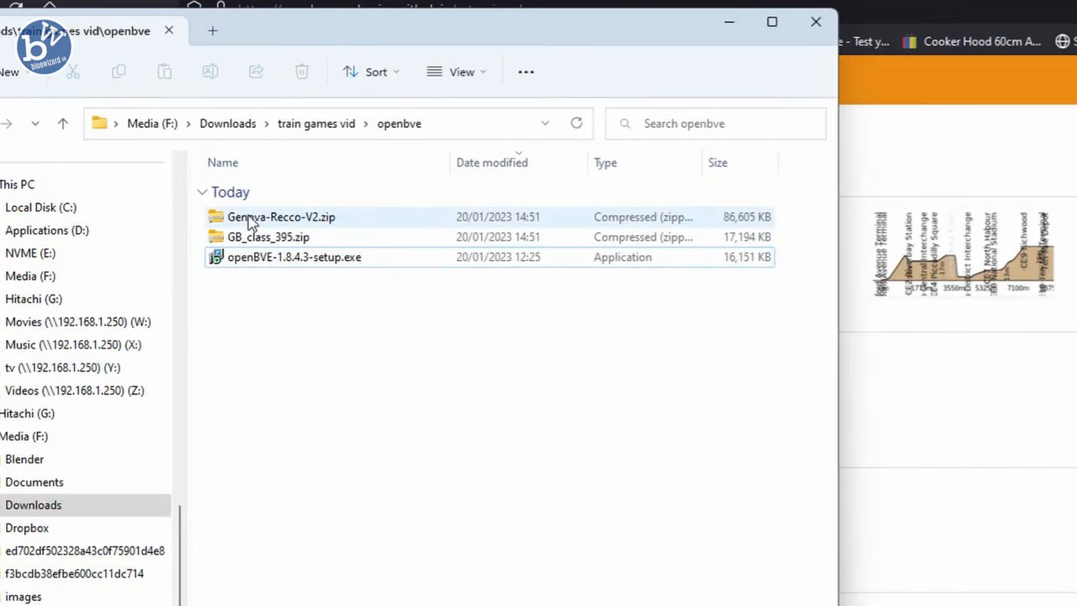
Extract Genova-Recco-V2.zip and GB_class_395.zip into folders of their own.
right_click(281, 216)
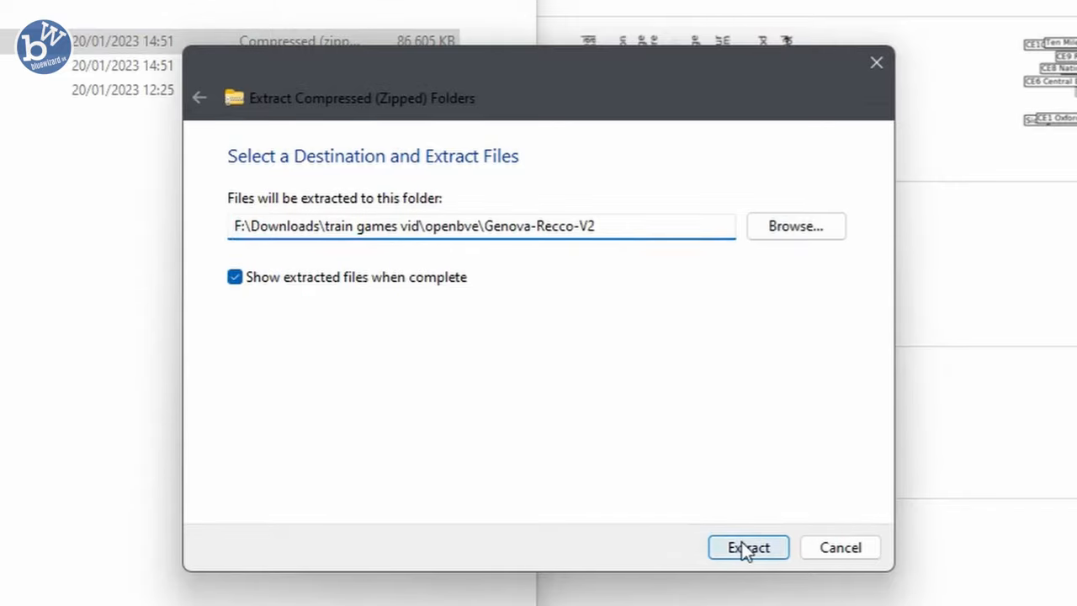
click(747, 548)
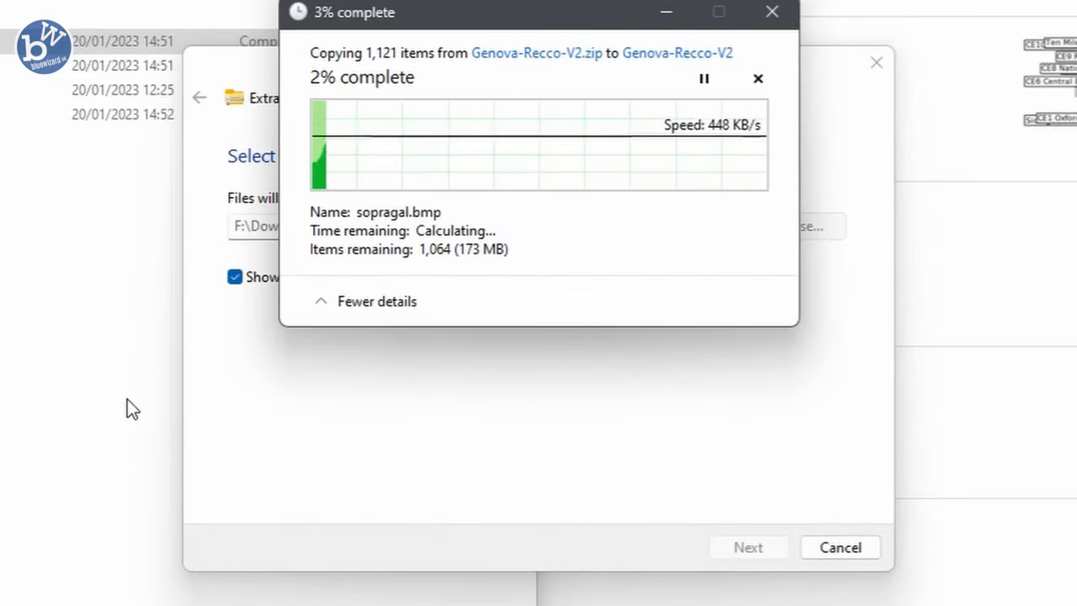
right_click(205, 170)
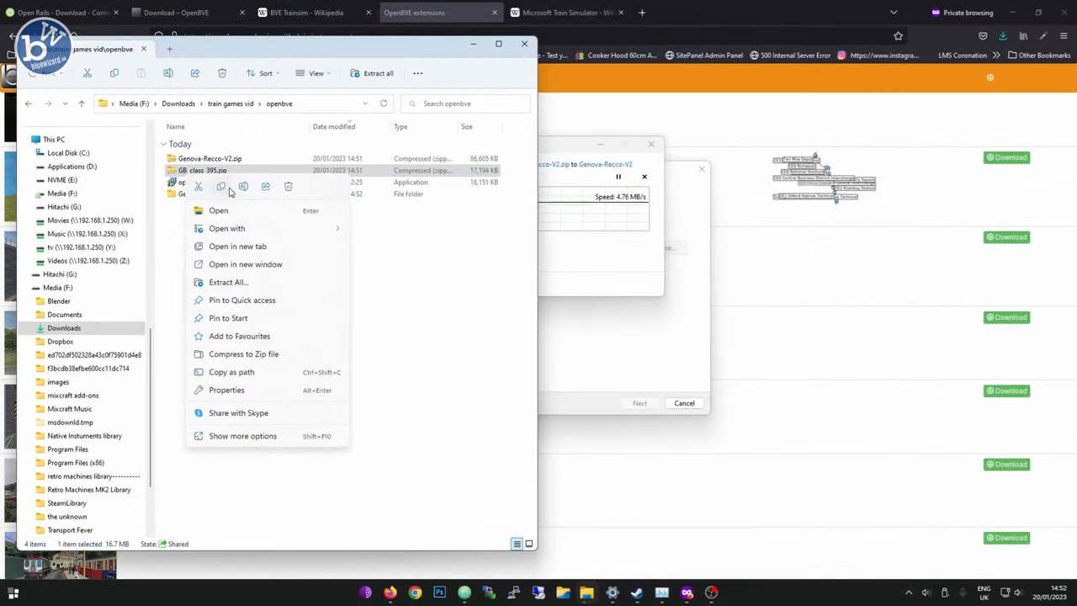
mouse_move(244, 282)
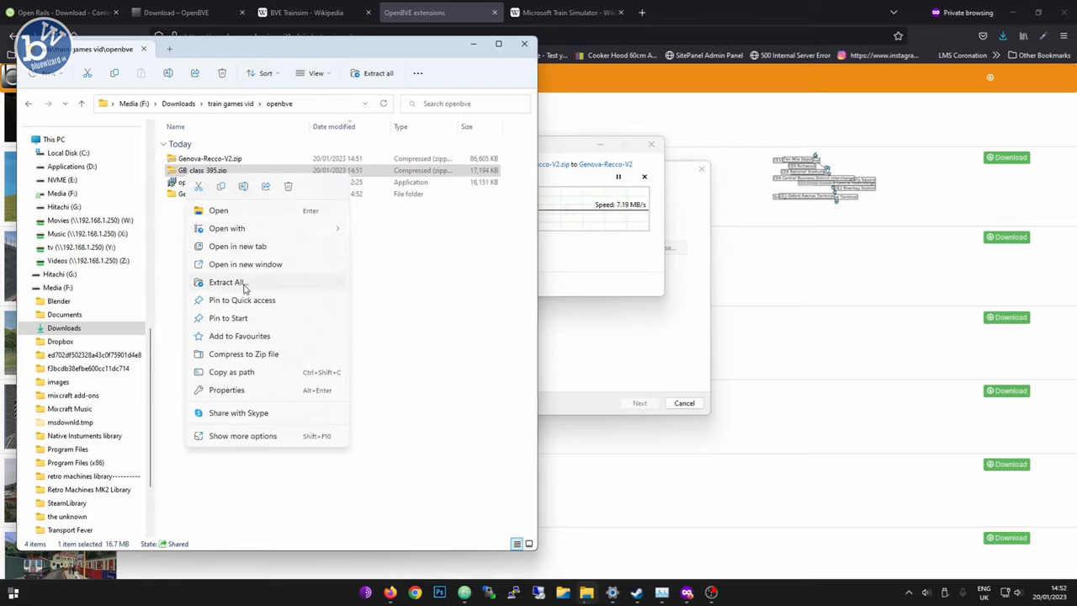
click(226, 283)
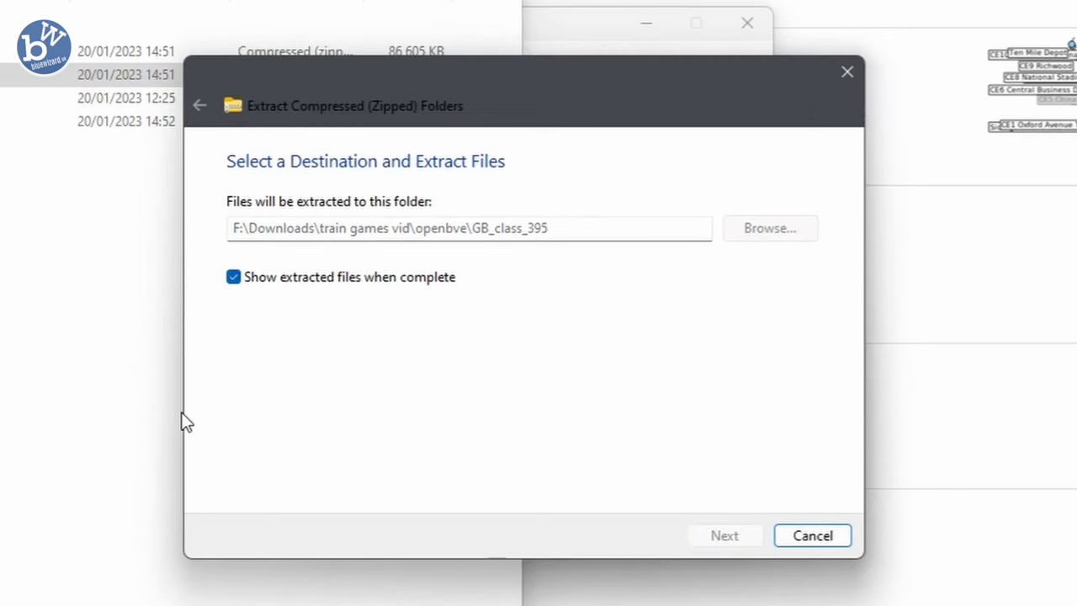
click(723, 535)
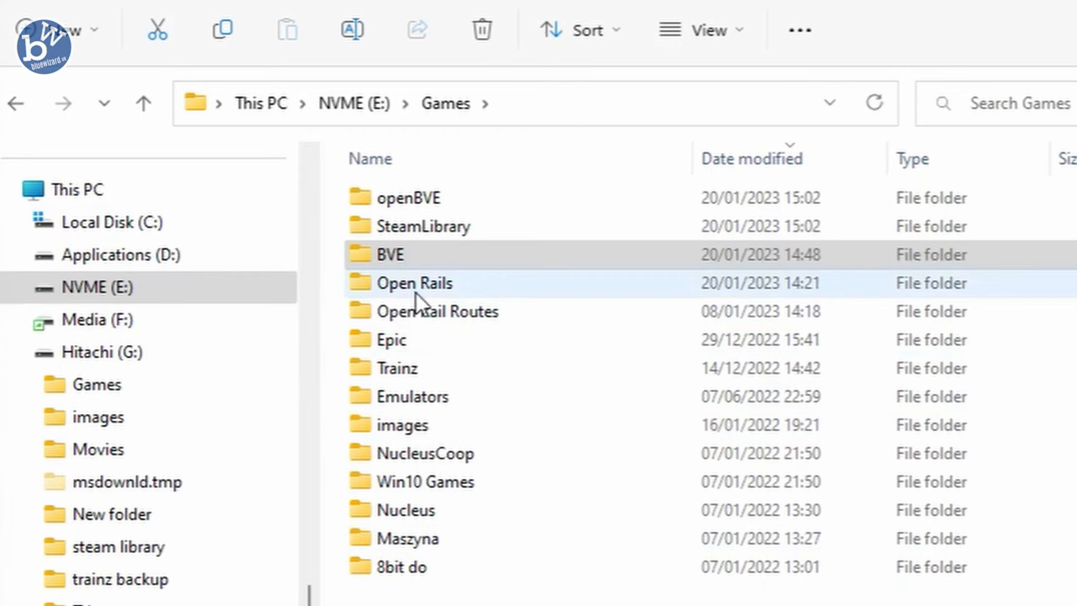
Create a new folder under Games and name it BVE content.
click(407, 254)
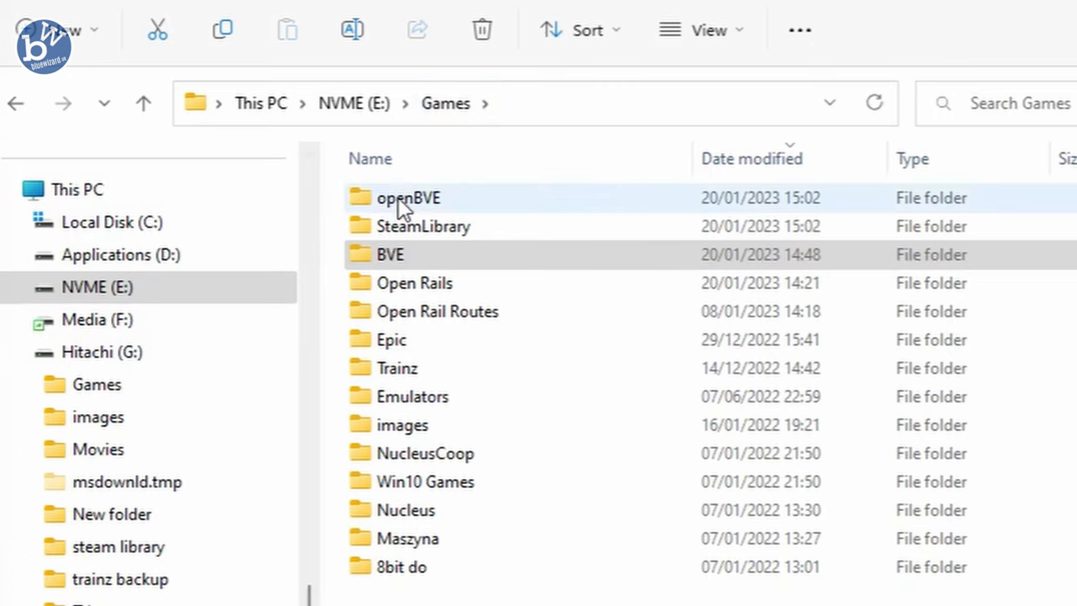
right_click(680, 345)
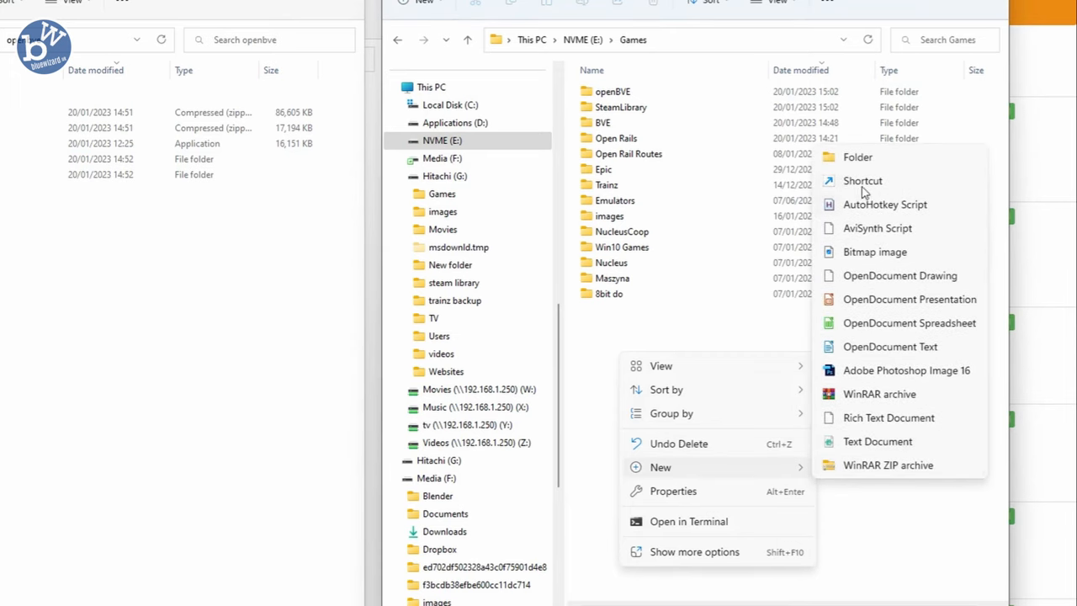
click(858, 157)
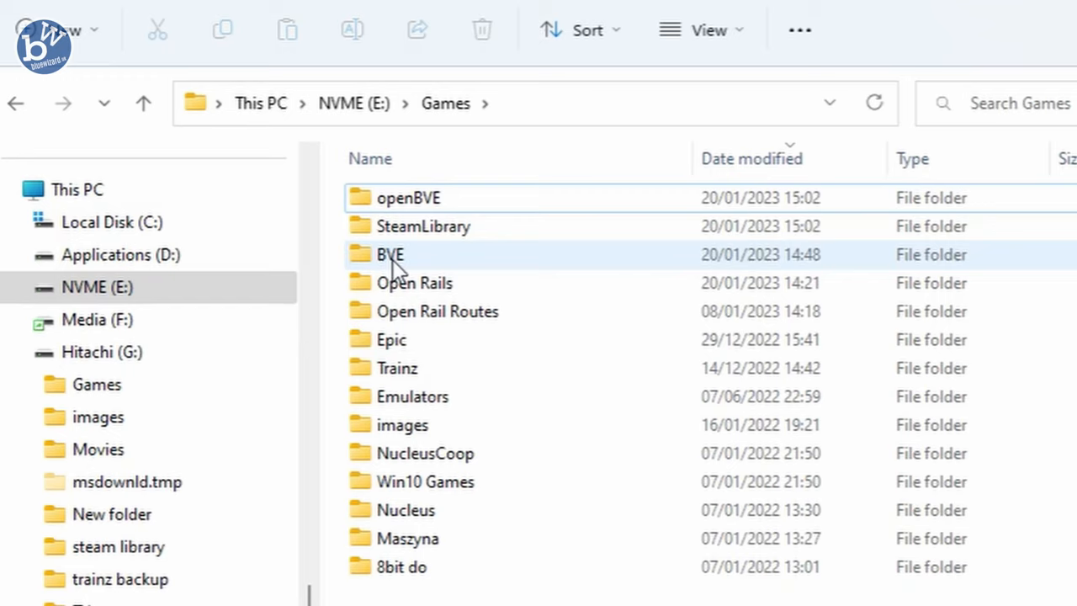
click(390, 254)
text( c)
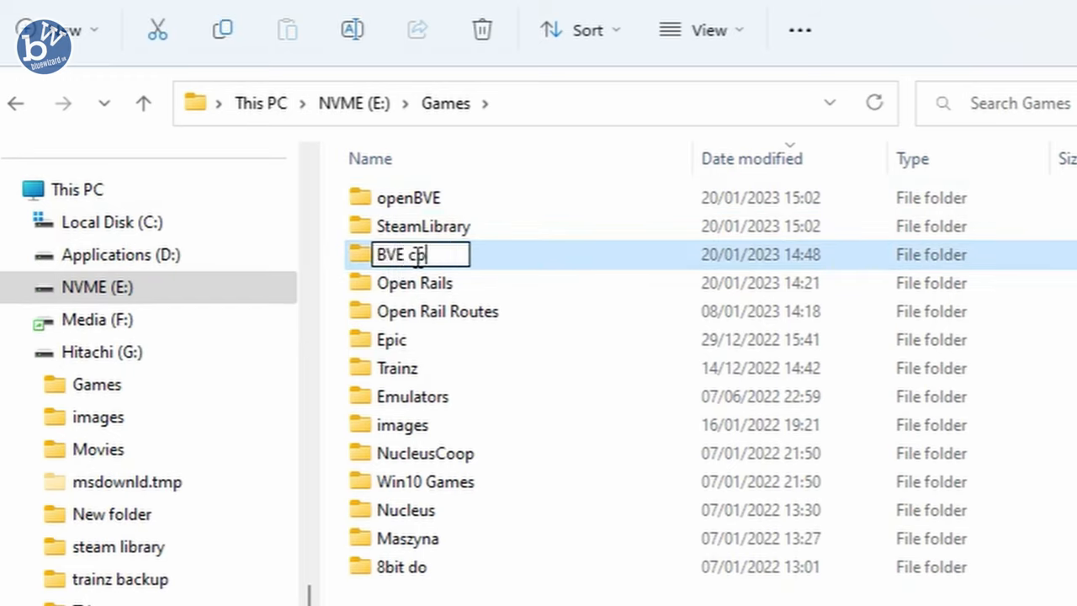
text(ontent)
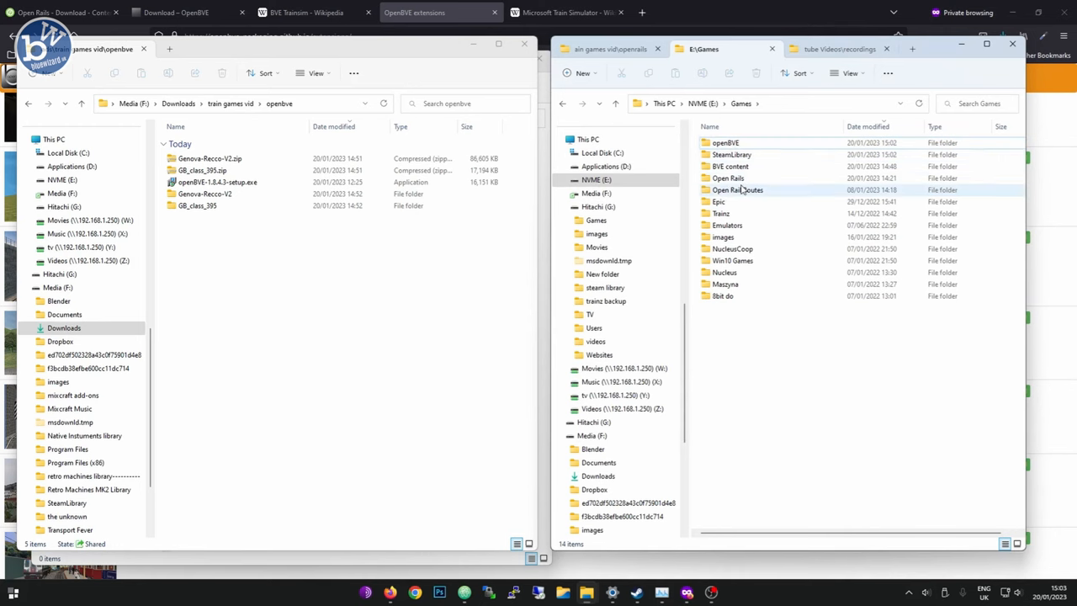
Add Other, Routes and Trains subfolders inside BVE content and launch openBVE-1.8.4.3-setup.exe.
double_click(730, 166)
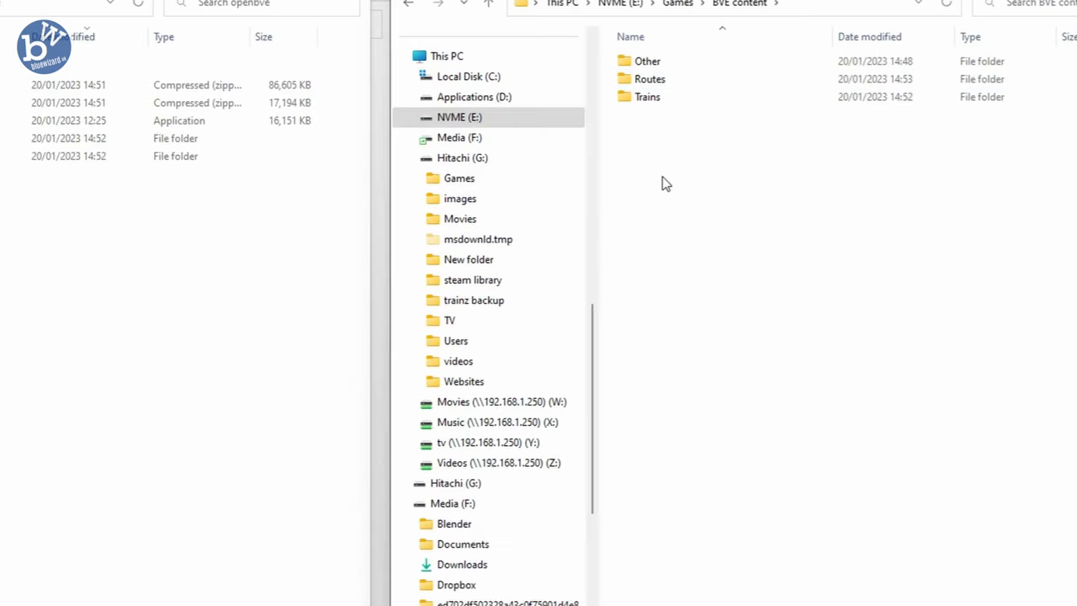
right_click(666, 183)
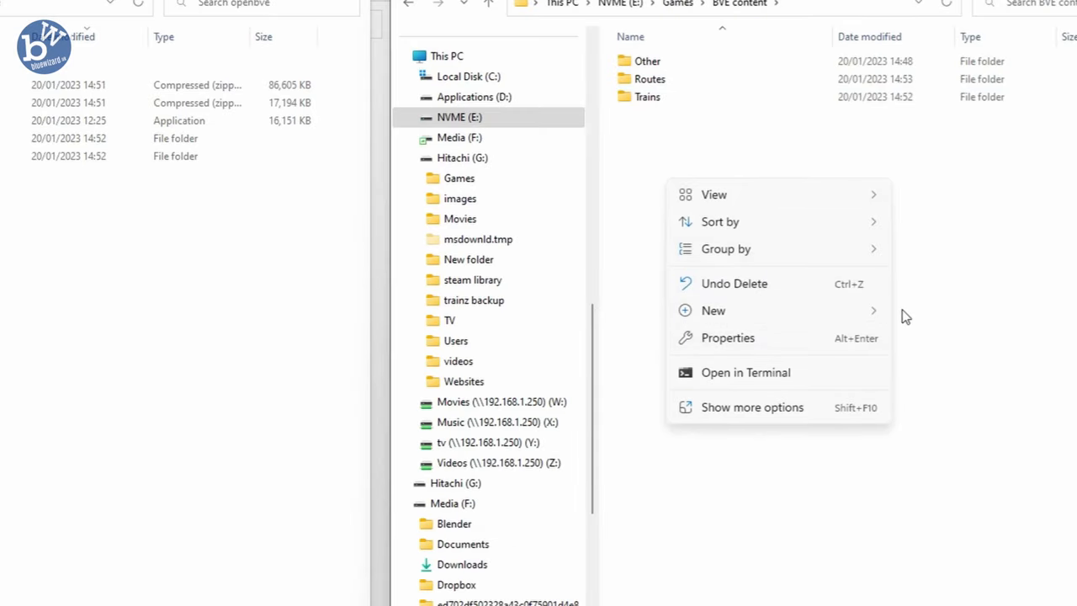
click(713, 310)
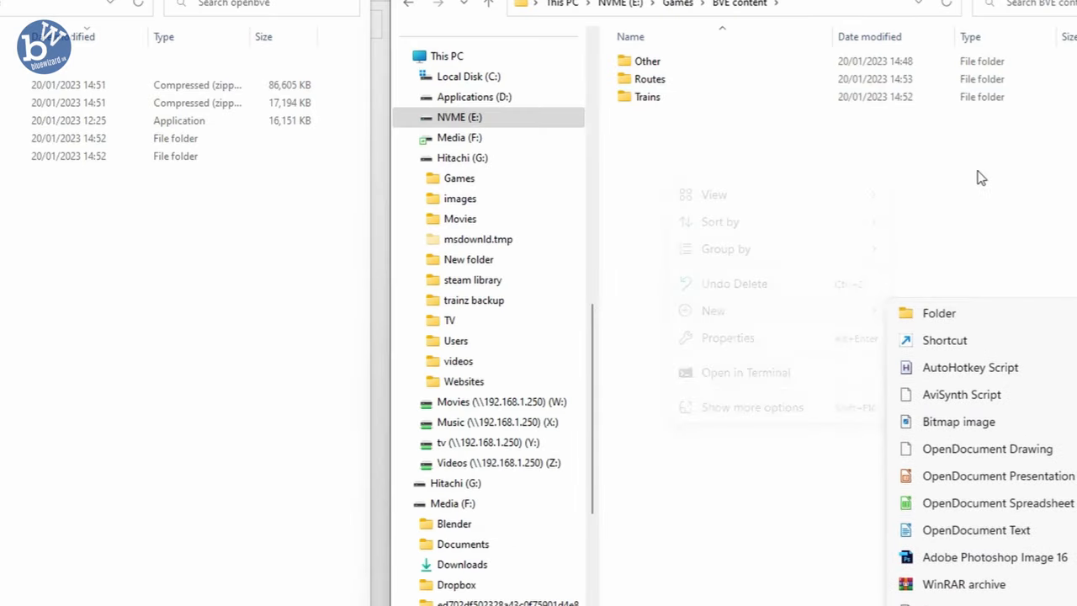
click(744, 340)
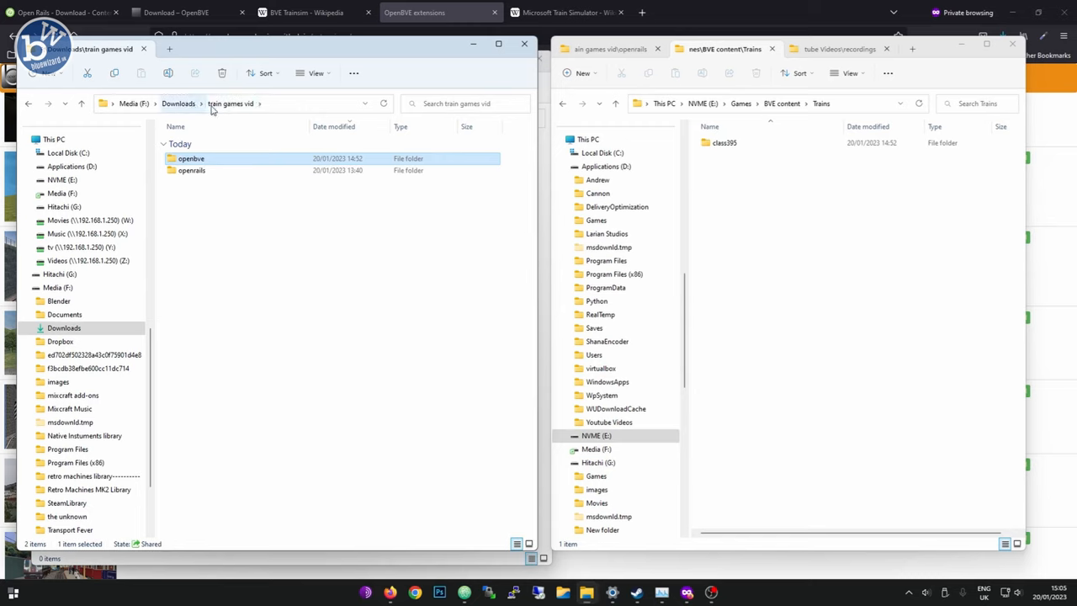
double_click(191, 158)
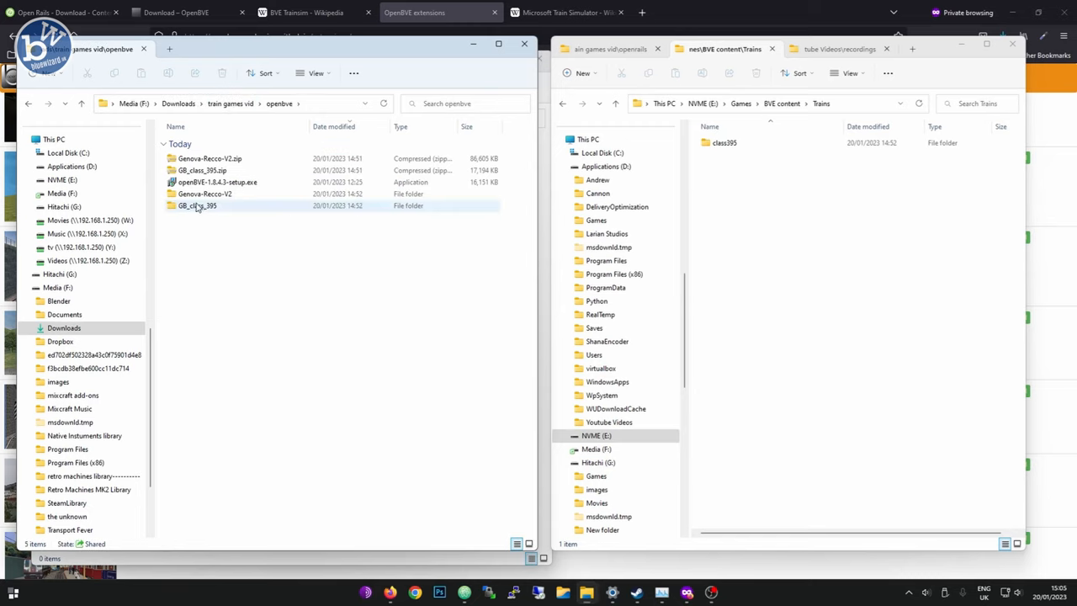
double_click(217, 181)
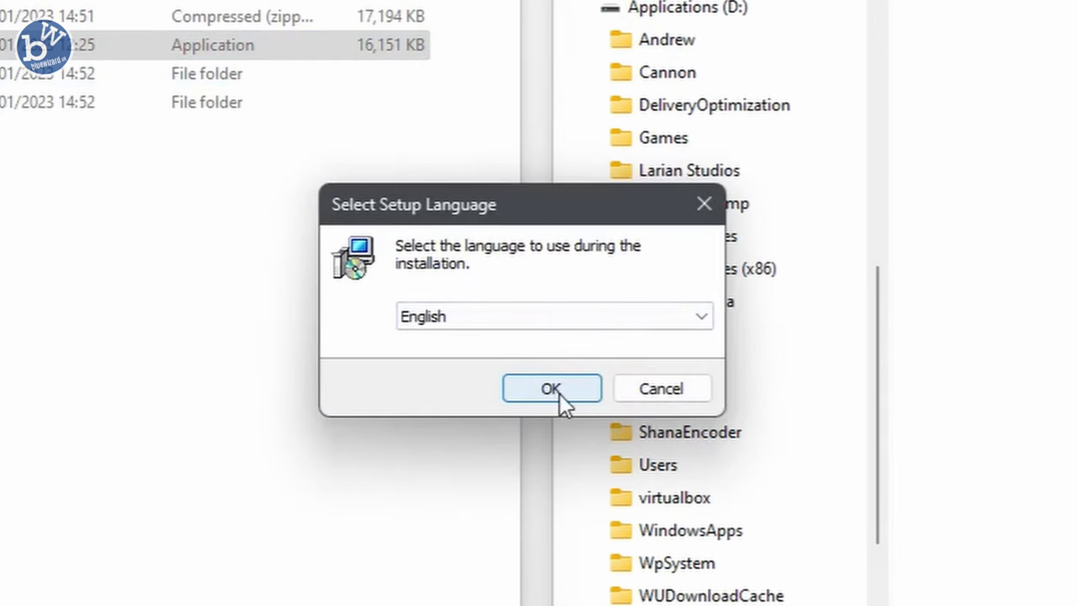
Install openBVE in English to E:\Games\openBVE with the default Start Menu folder.
click(552, 386)
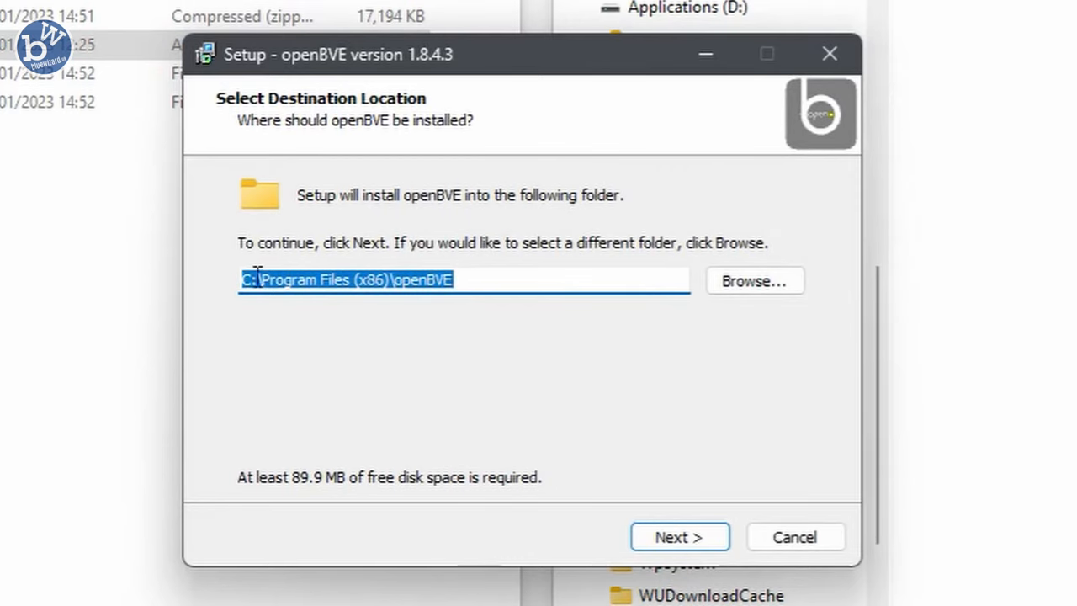
click(753, 279)
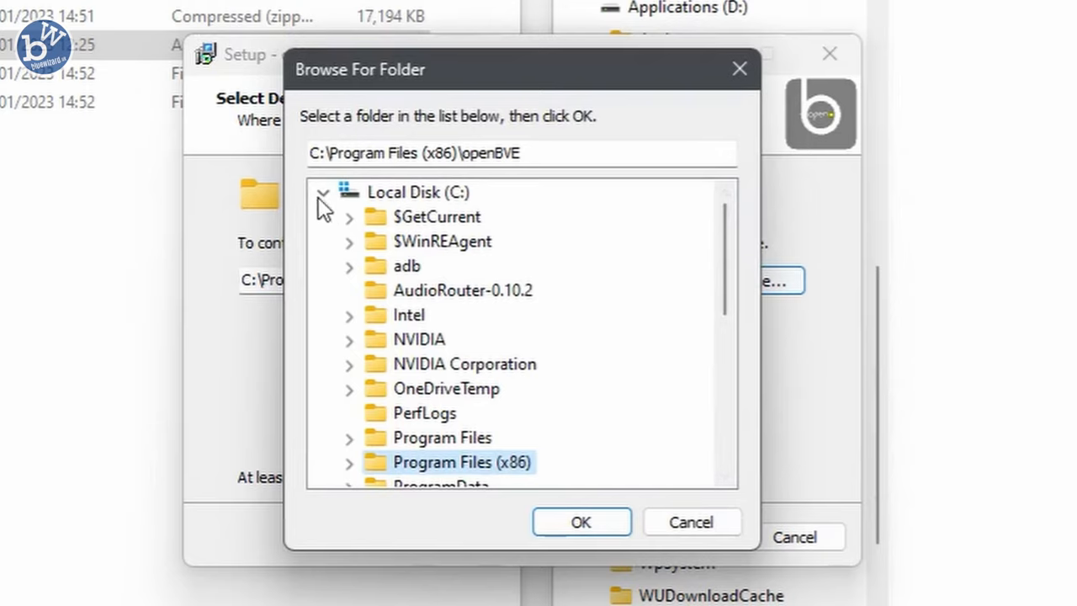
click(410, 242)
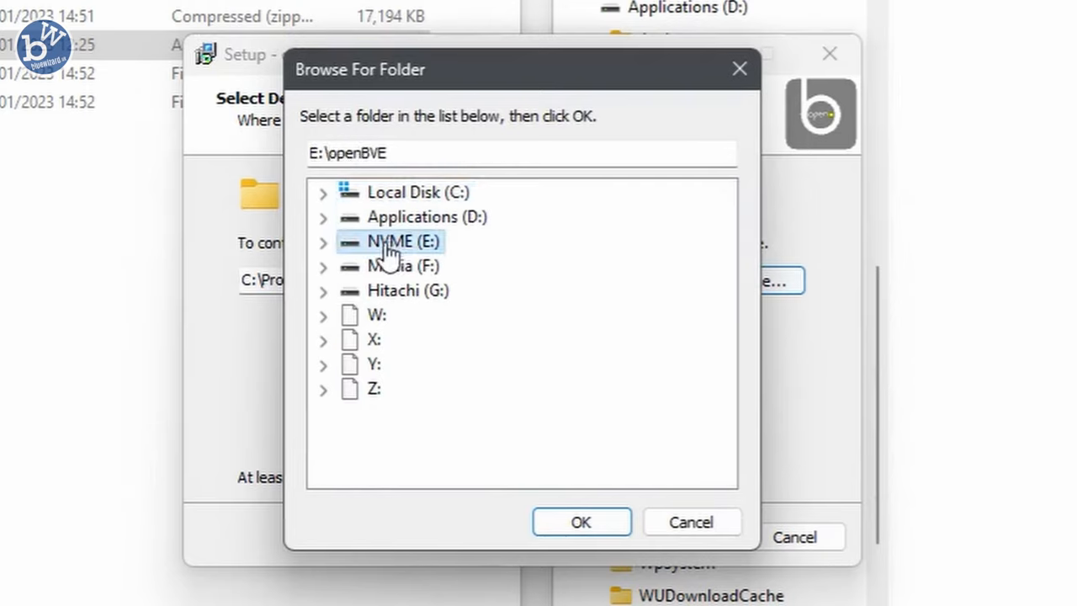
click(323, 242)
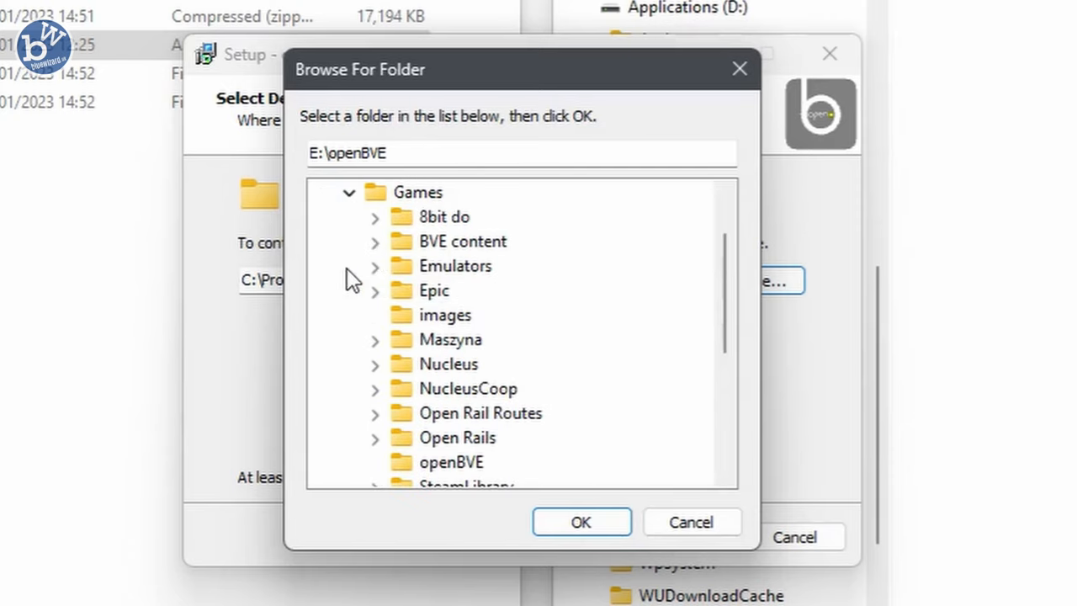
mouse_move(488, 270)
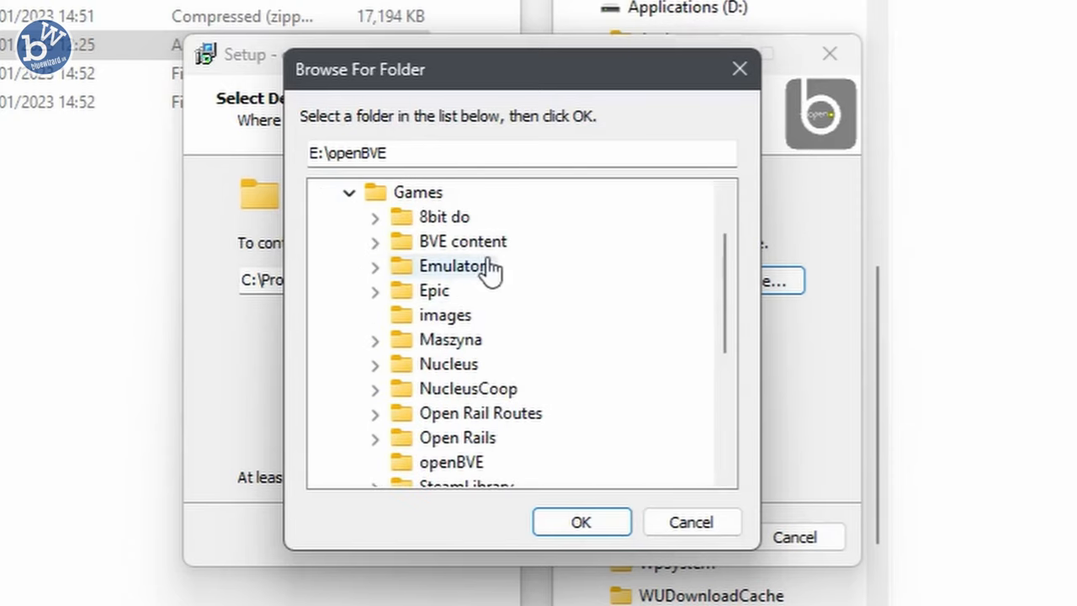
mouse_move(471, 446)
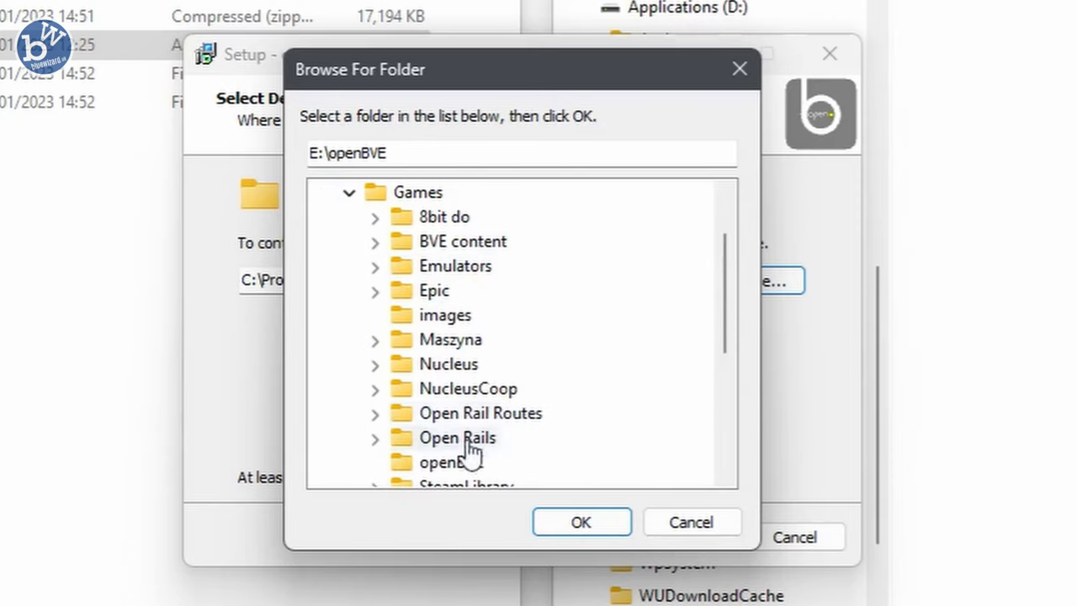
click(458, 461)
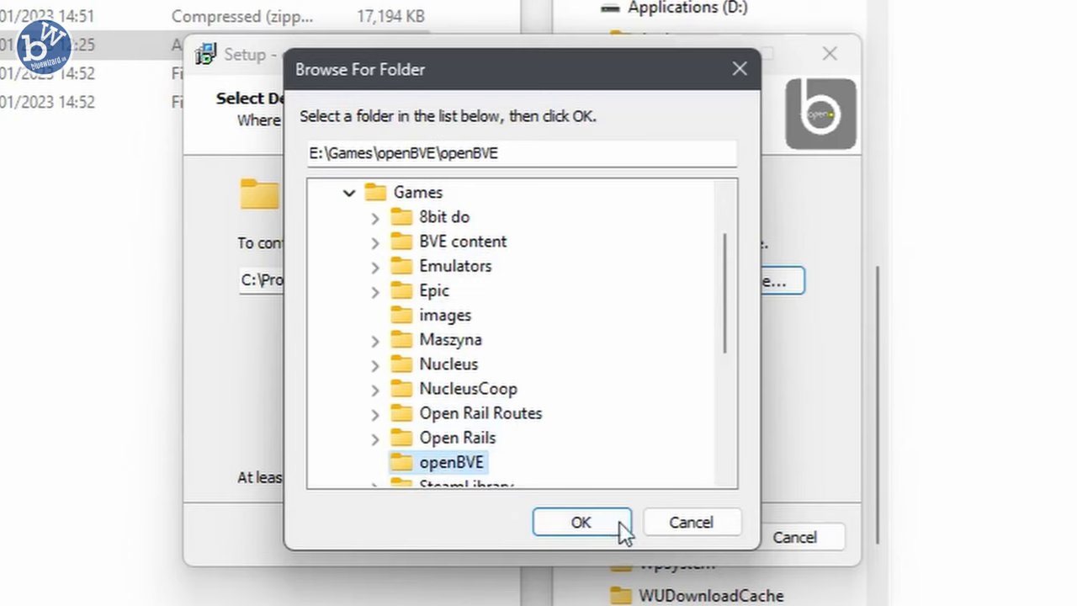
click(580, 521)
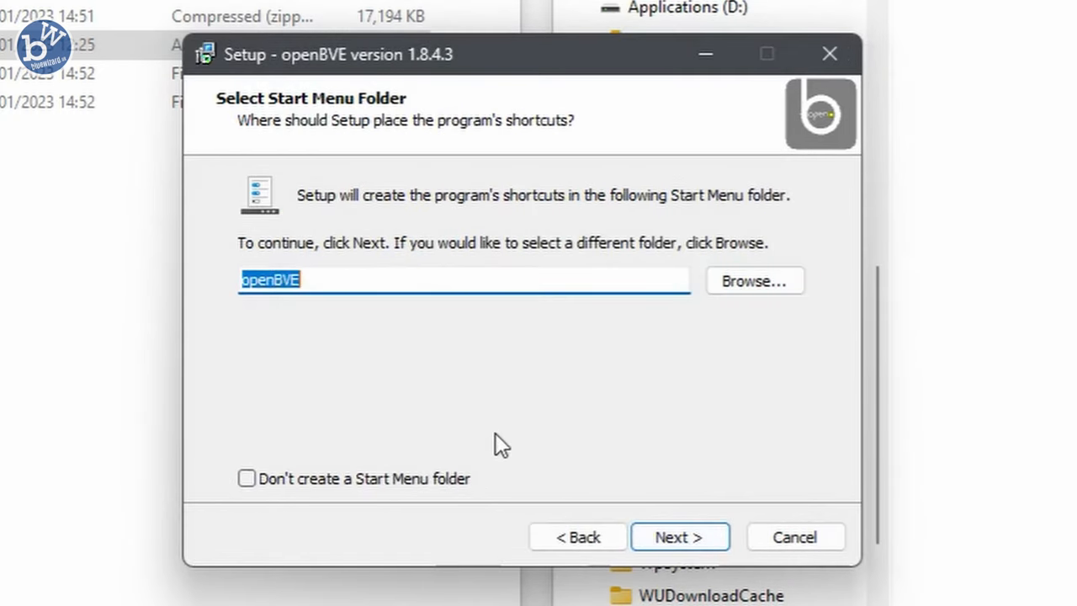
click(679, 536)
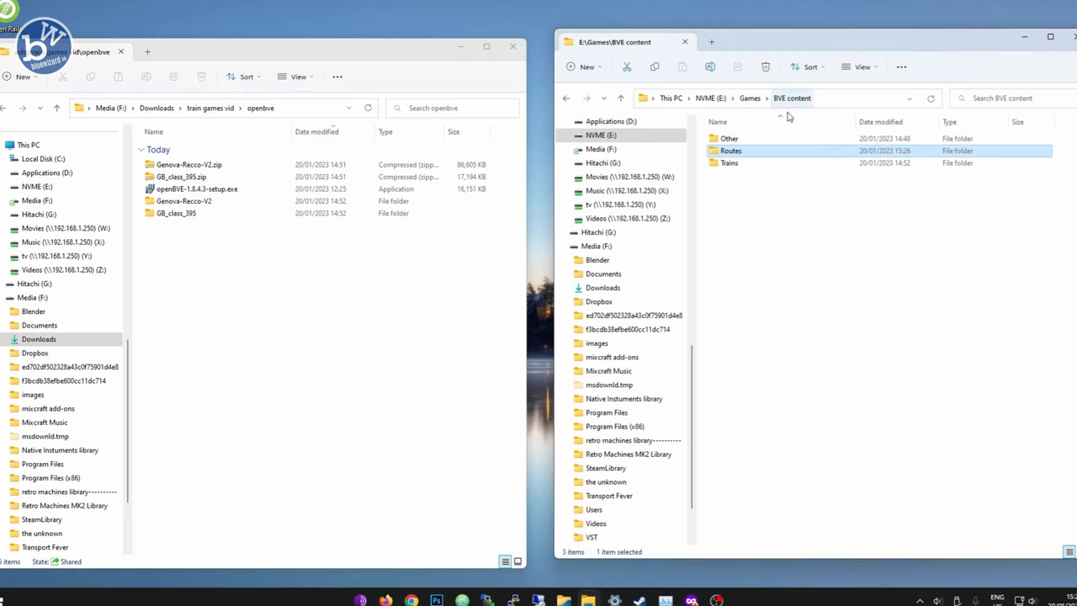
Copy the Genova route's Route, Sound and Object folders into BVE content\Routes.
click(1049, 41)
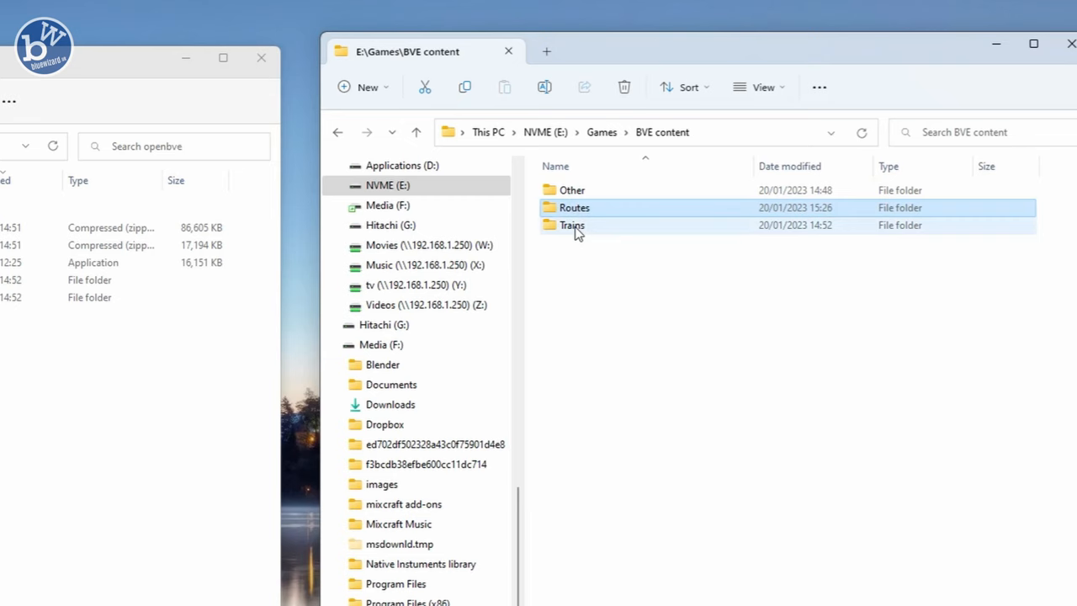
double_click(574, 208)
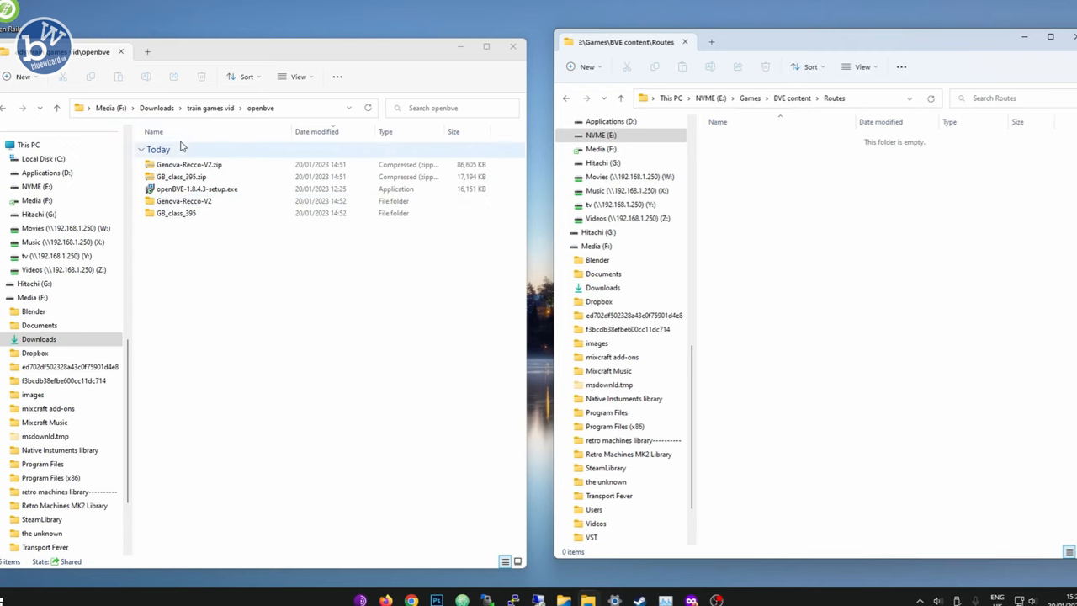
double_click(183, 200)
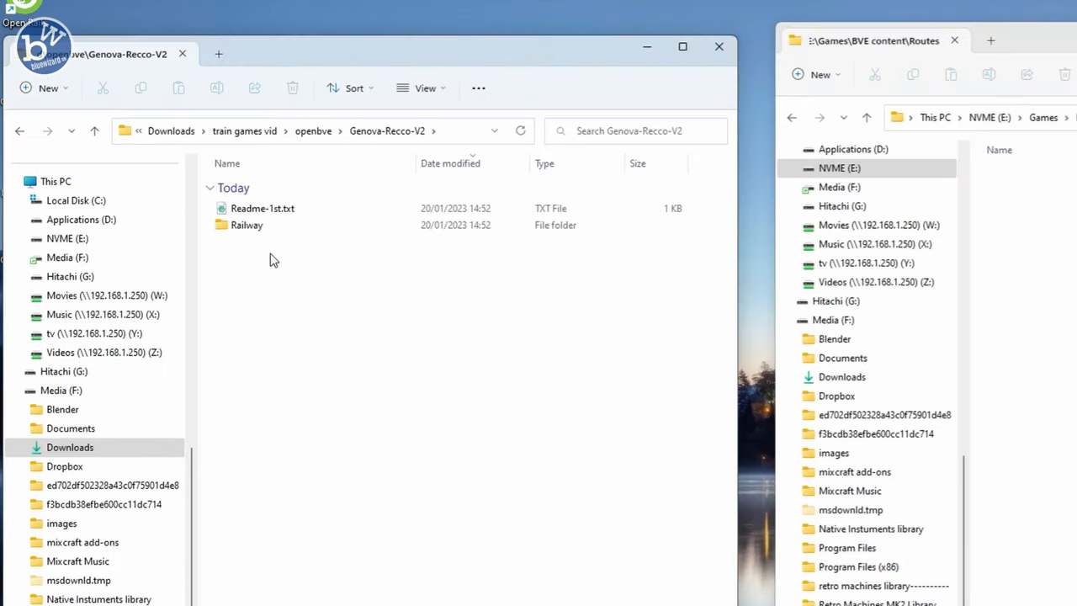
double_click(246, 226)
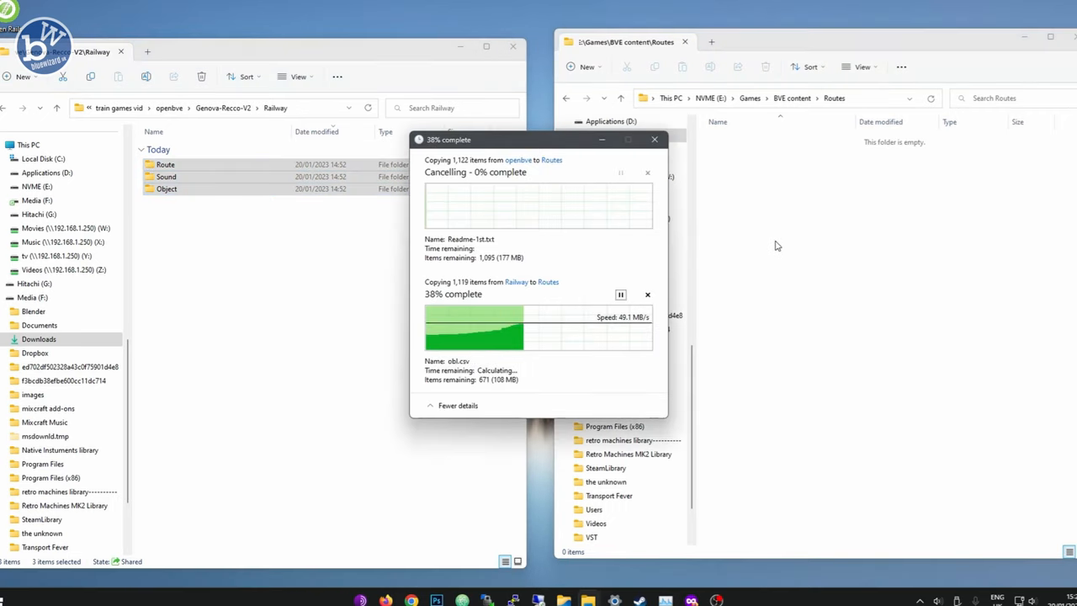
Check the class395 train folder inside GB_class_395 against BVE content\Trains.
click(791, 97)
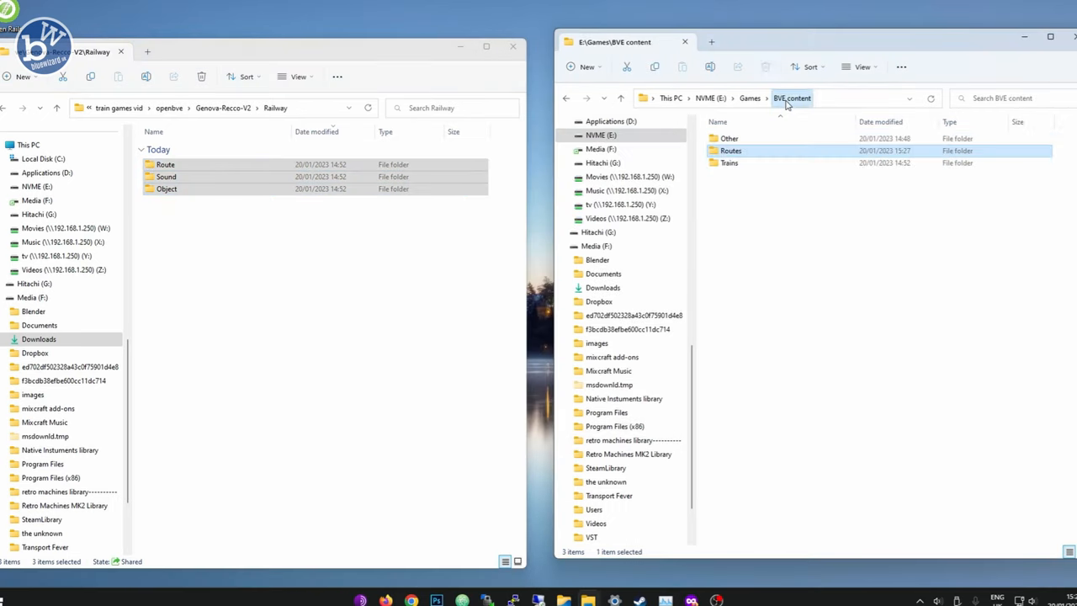
double_click(728, 161)
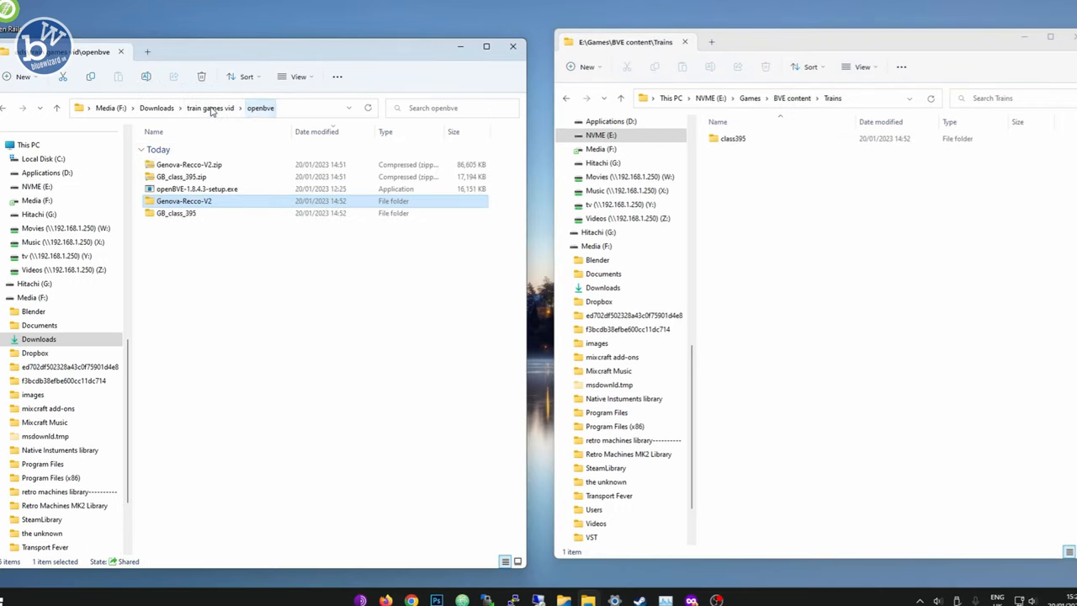
double_click(175, 212)
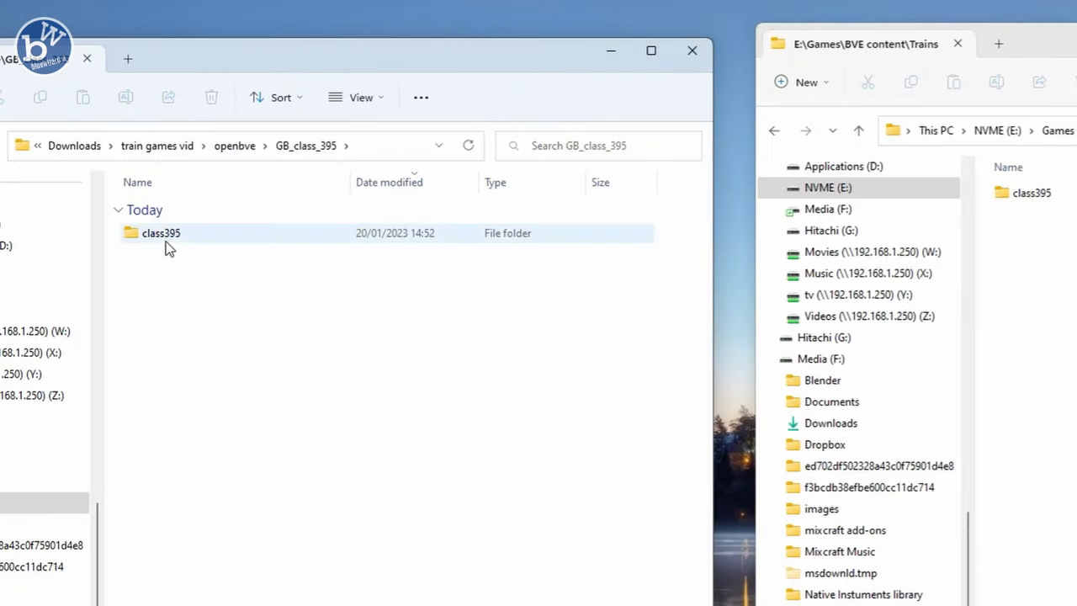
mouse_move(155, 239)
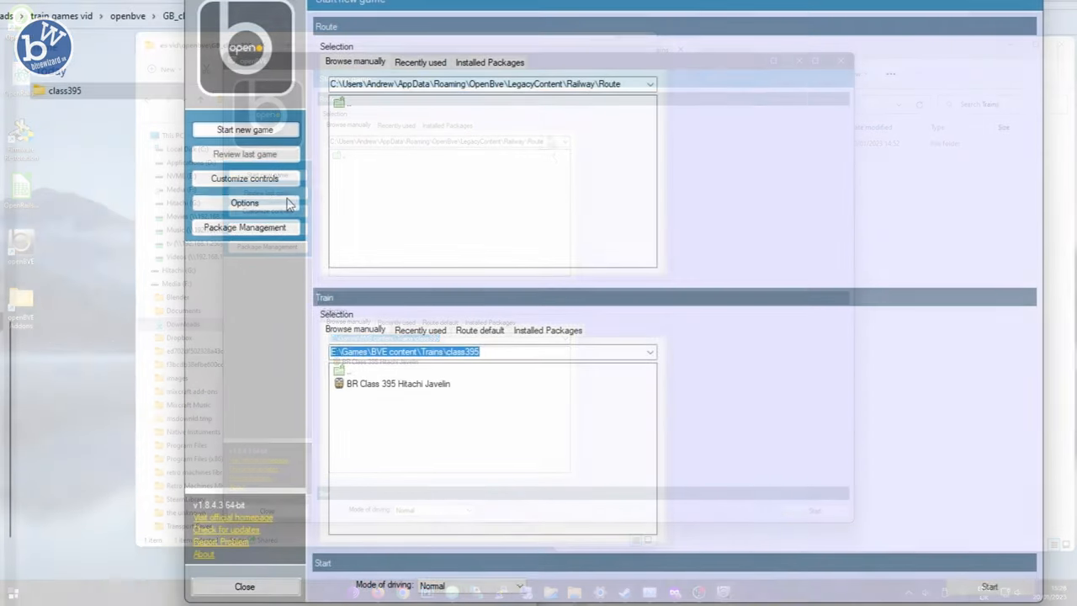
Show openBVE's Options page listing the route, train and other installation directories.
click(244, 202)
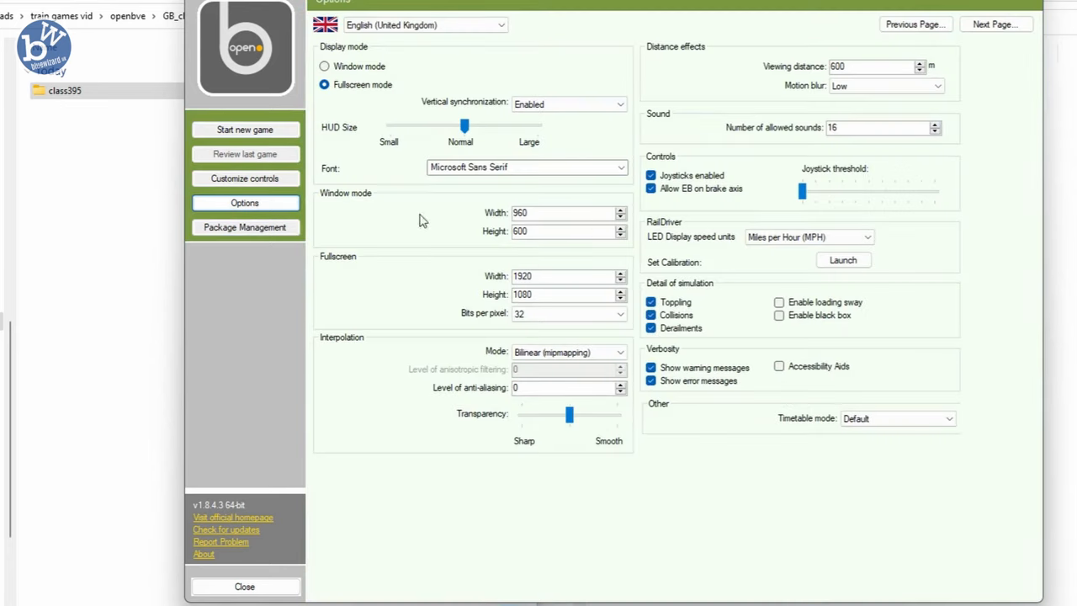
mouse_move(687, 96)
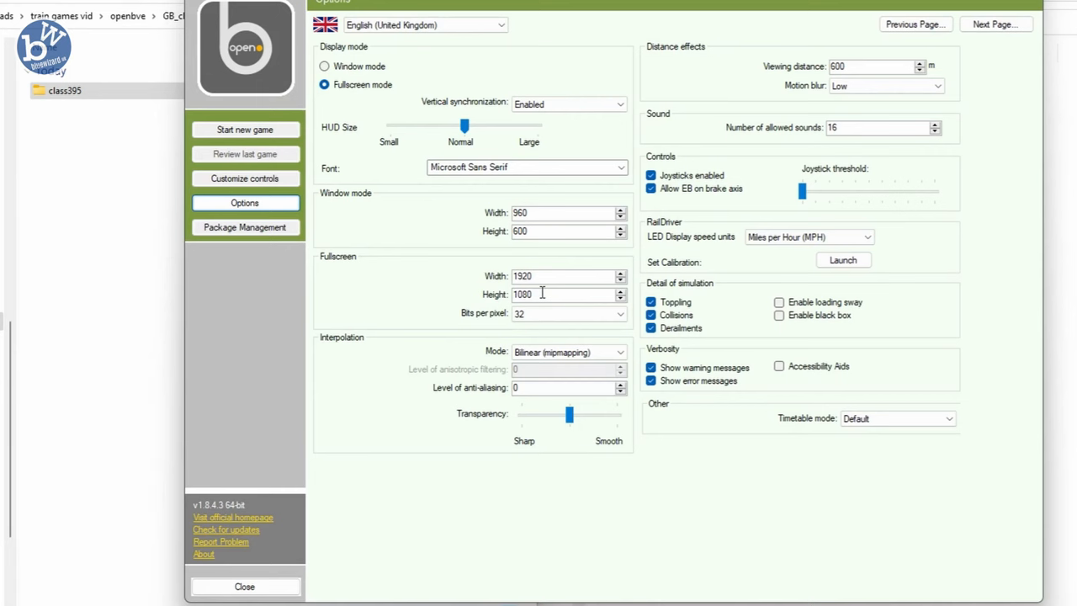
mouse_move(435, 62)
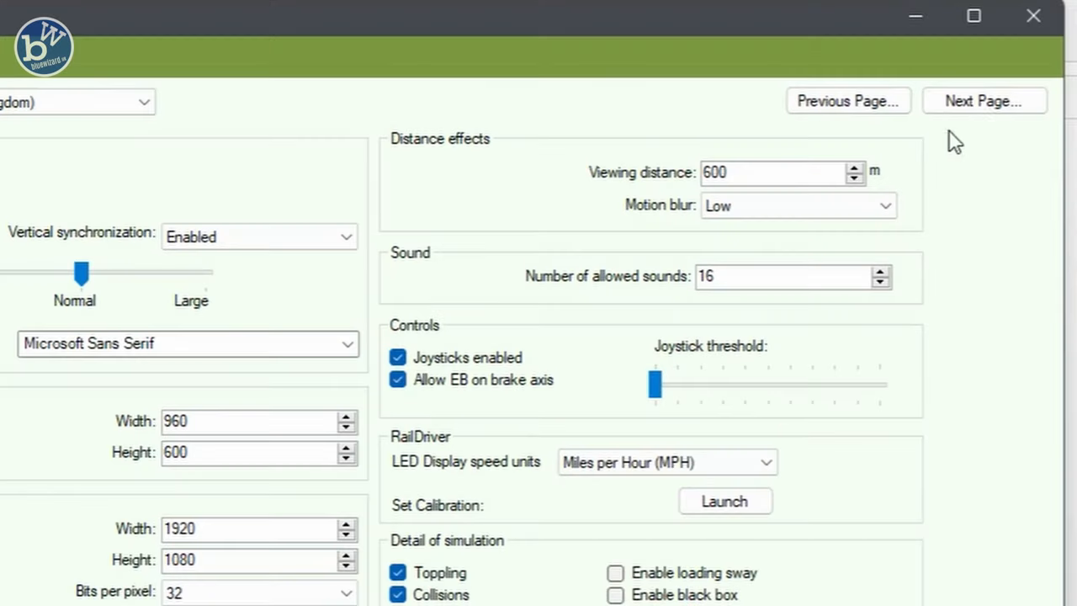
click(983, 101)
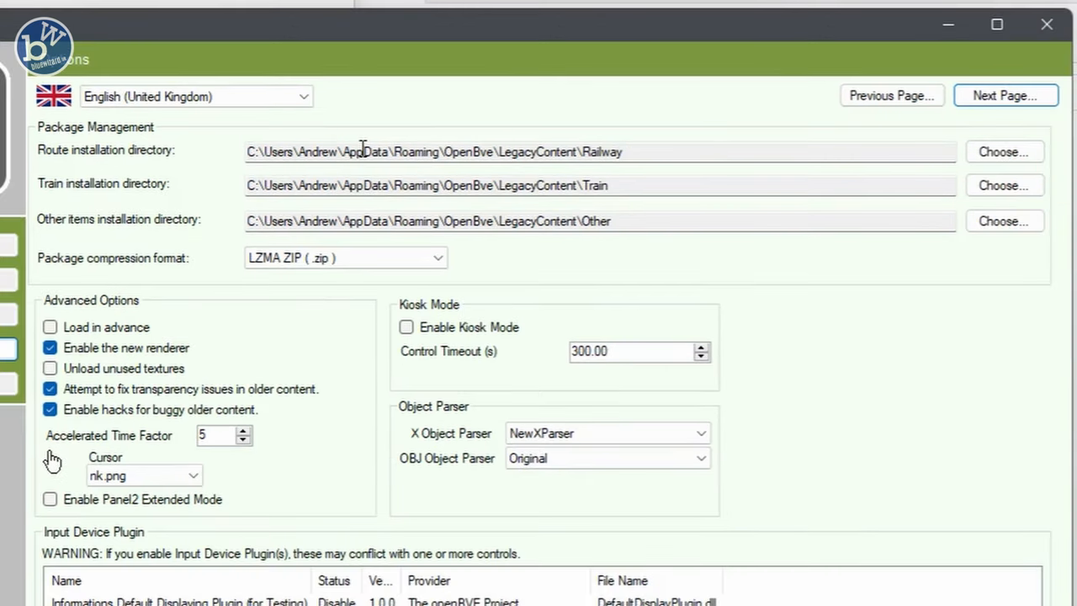
mouse_move(1002, 151)
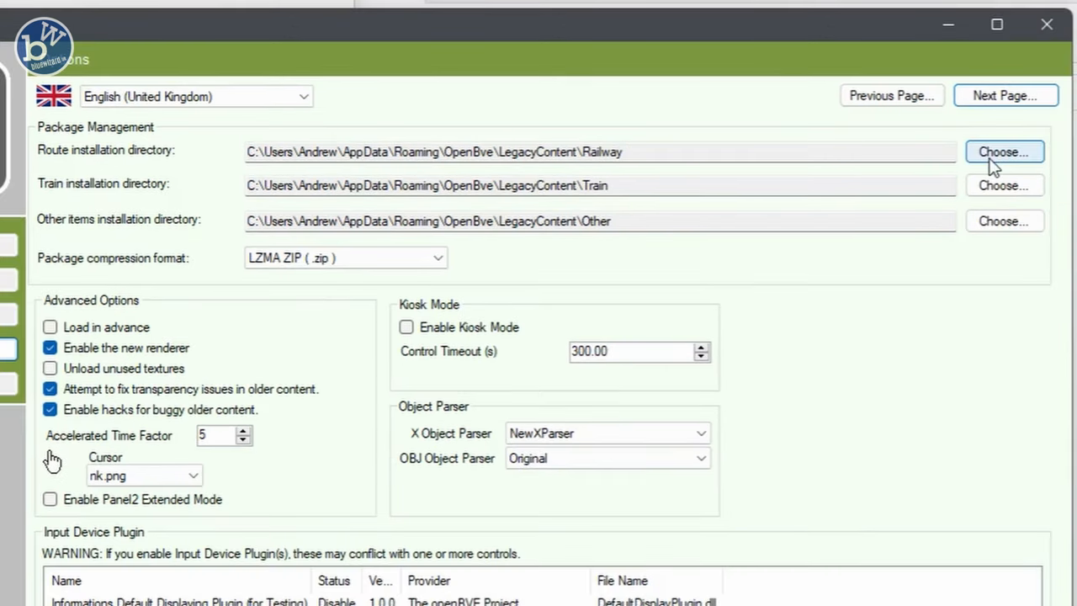
Point the route installation directory to E:\Games\BVE content\Routes.
click(1003, 151)
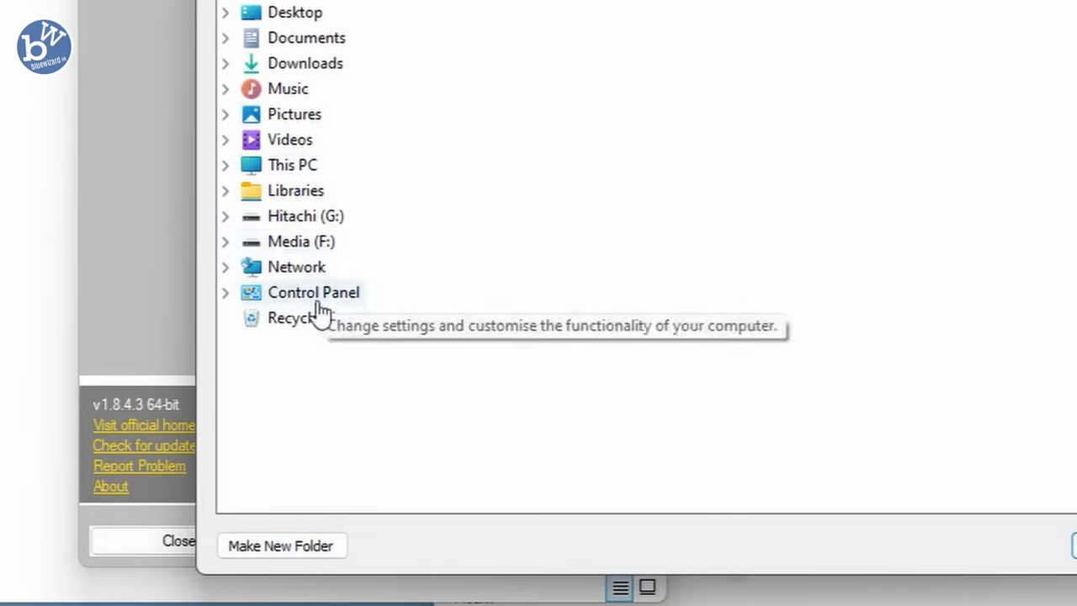
mouse_move(303, 249)
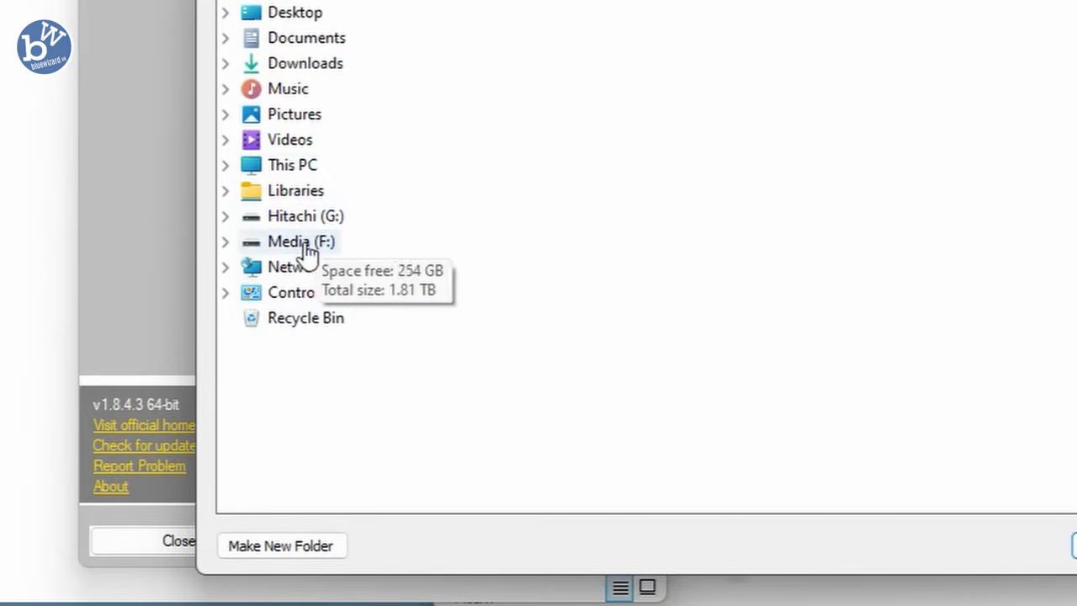
mouse_move(313, 293)
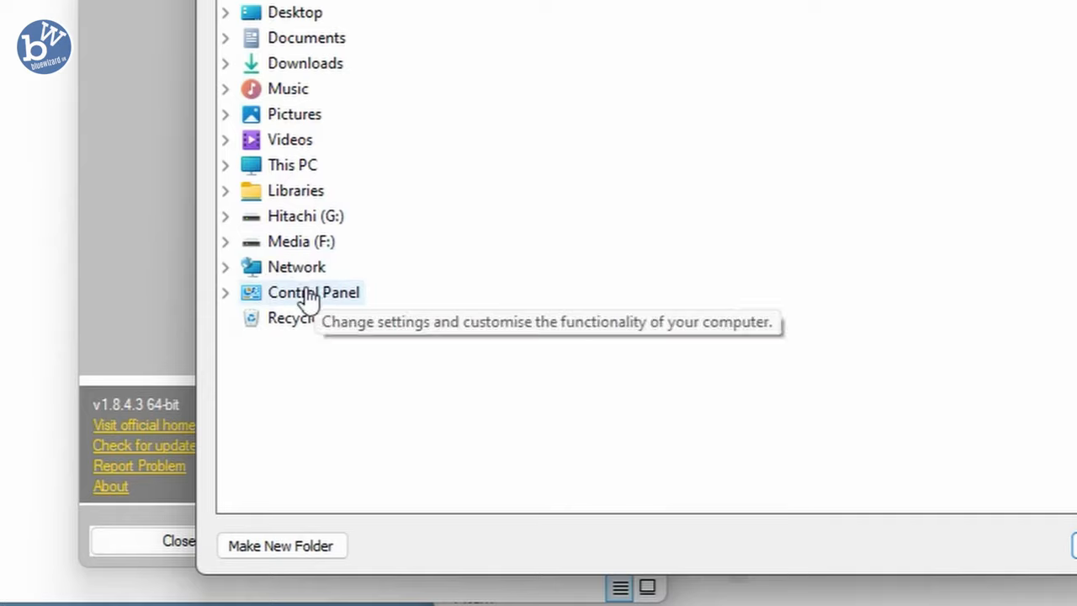
mouse_move(235, 168)
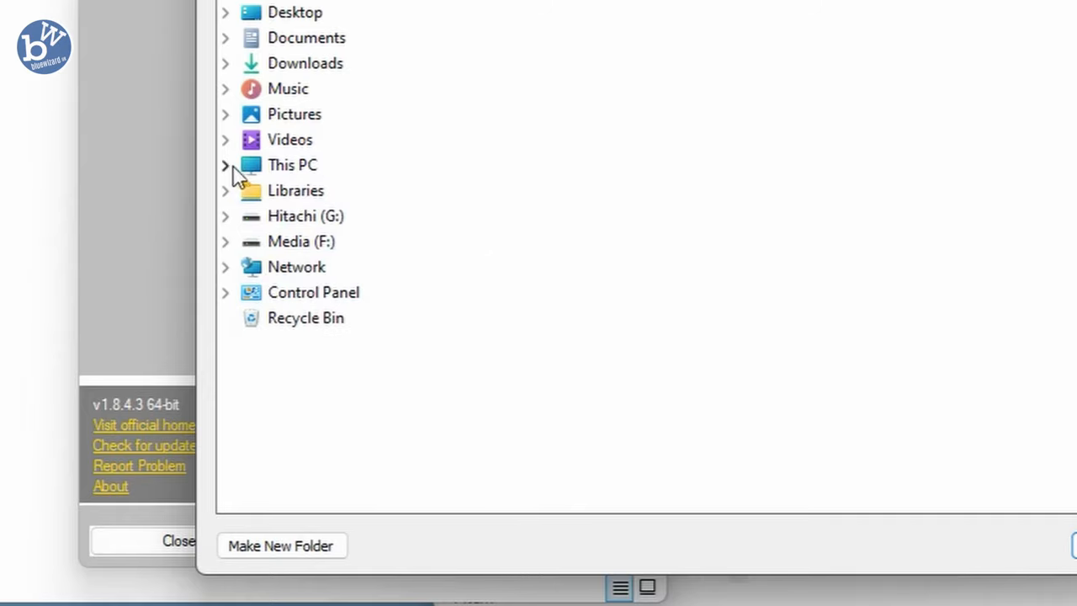
click(225, 165)
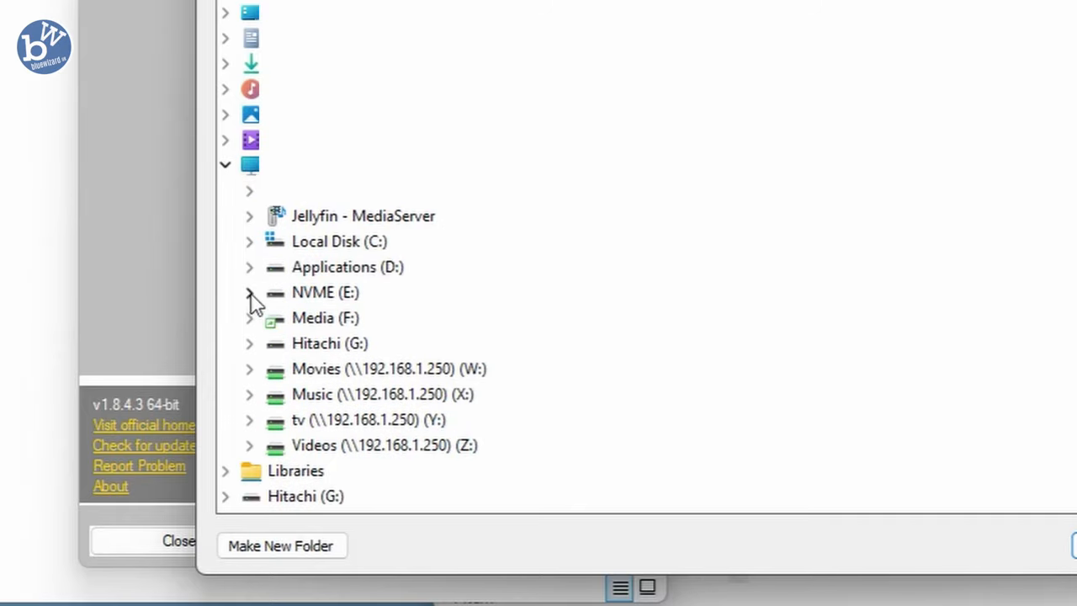
click(249, 293)
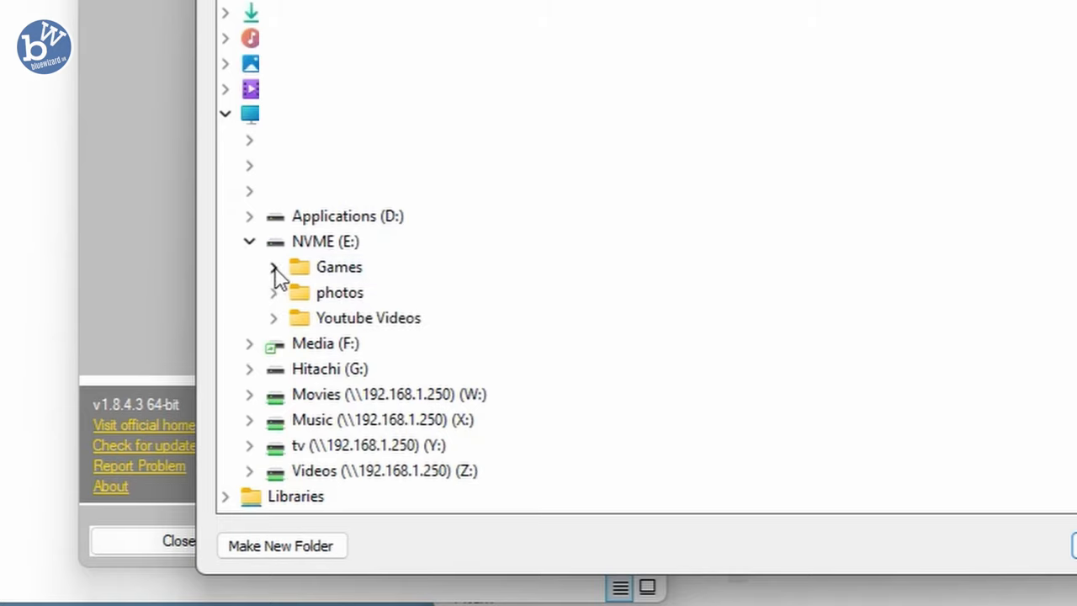
click(272, 266)
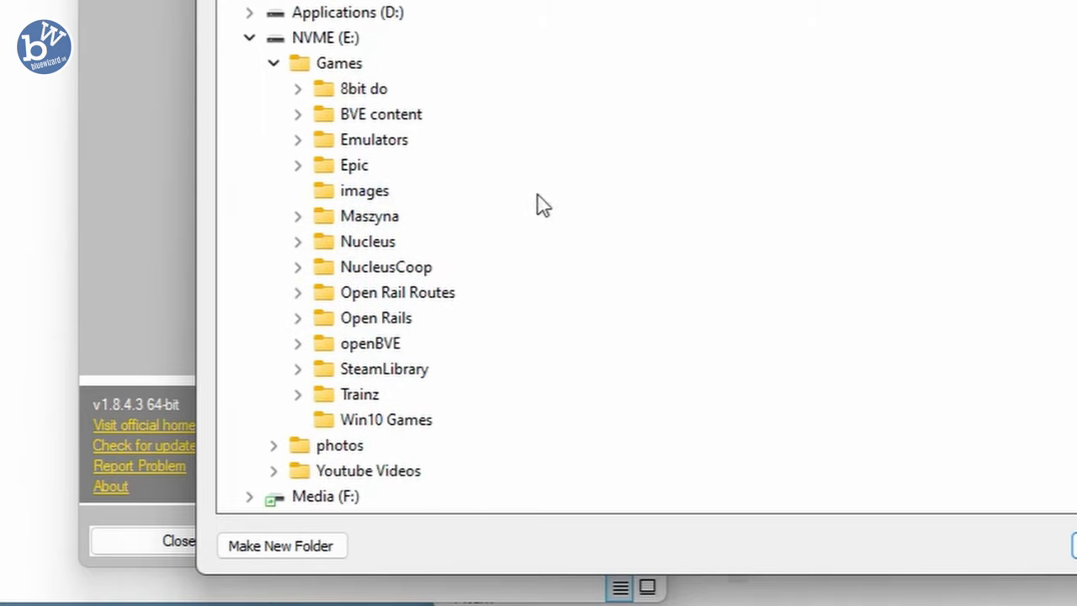
click(298, 114)
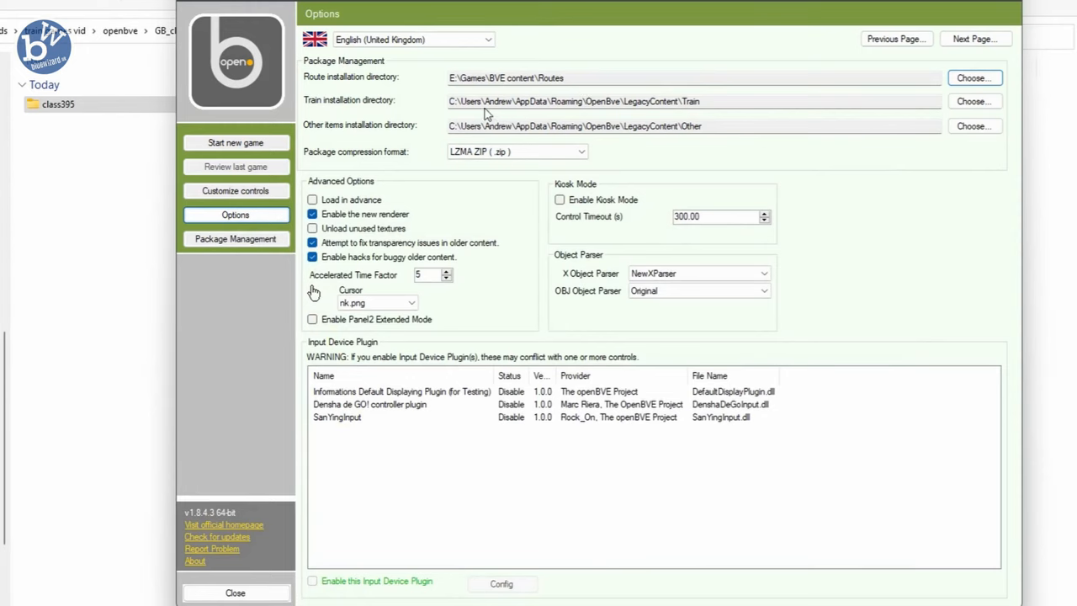
Point the train directory to BVE content Trains and go to the new game setup.
click(972, 101)
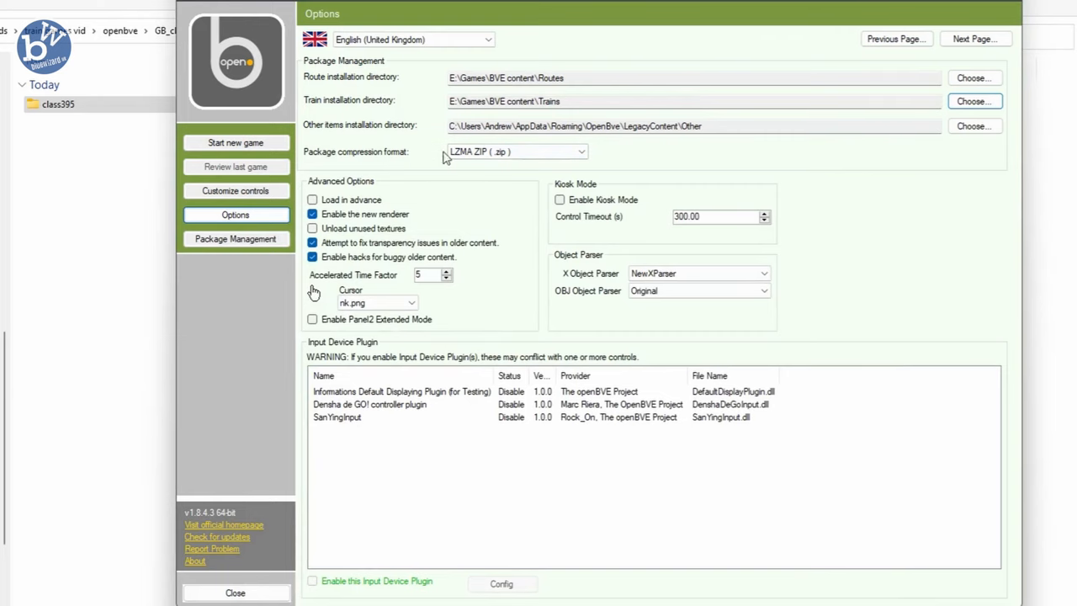
click(972, 125)
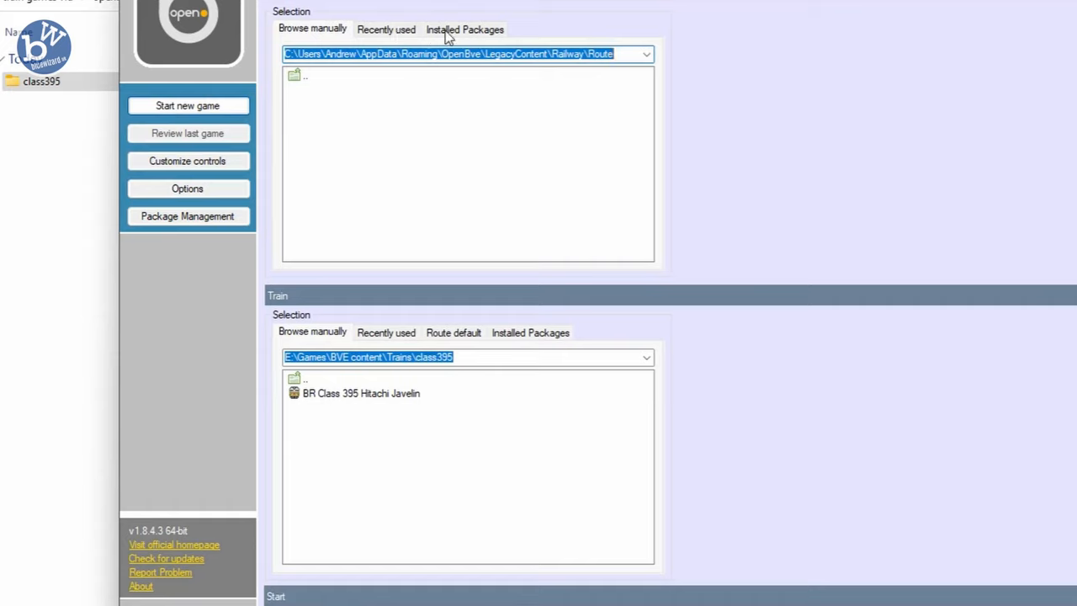
Browse the installed route packages into BVE content\Routes\Route\ge holding the Genova routes.
click(464, 29)
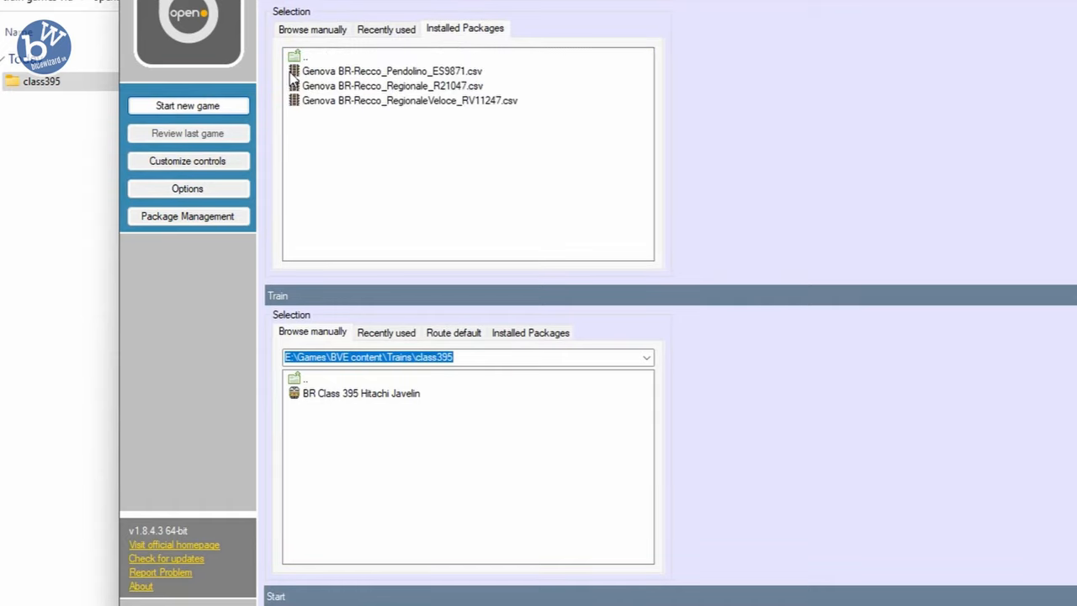
click(390, 70)
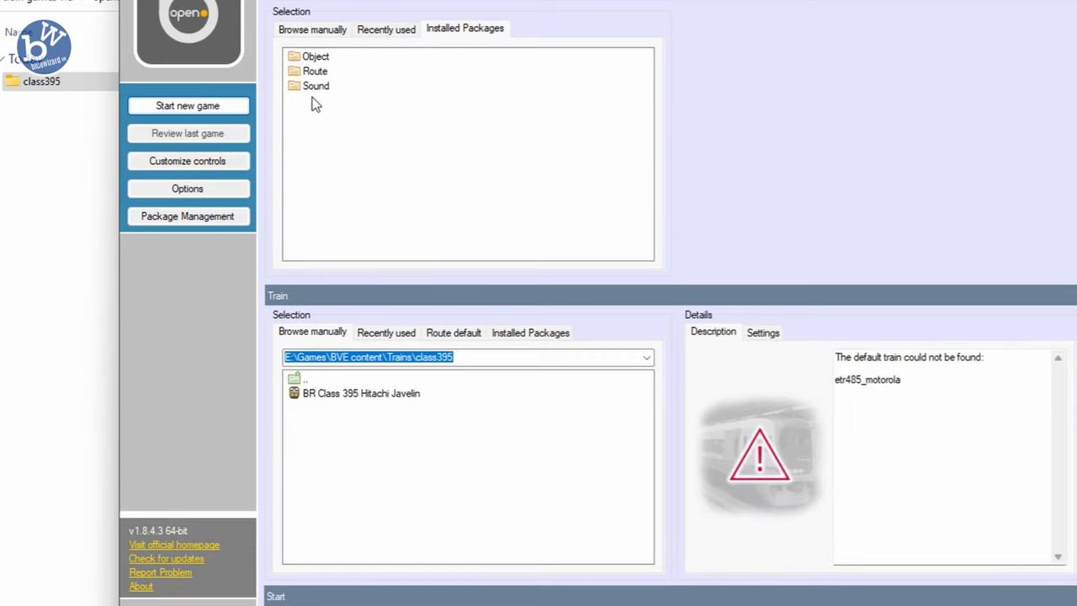
mouse_move(312, 77)
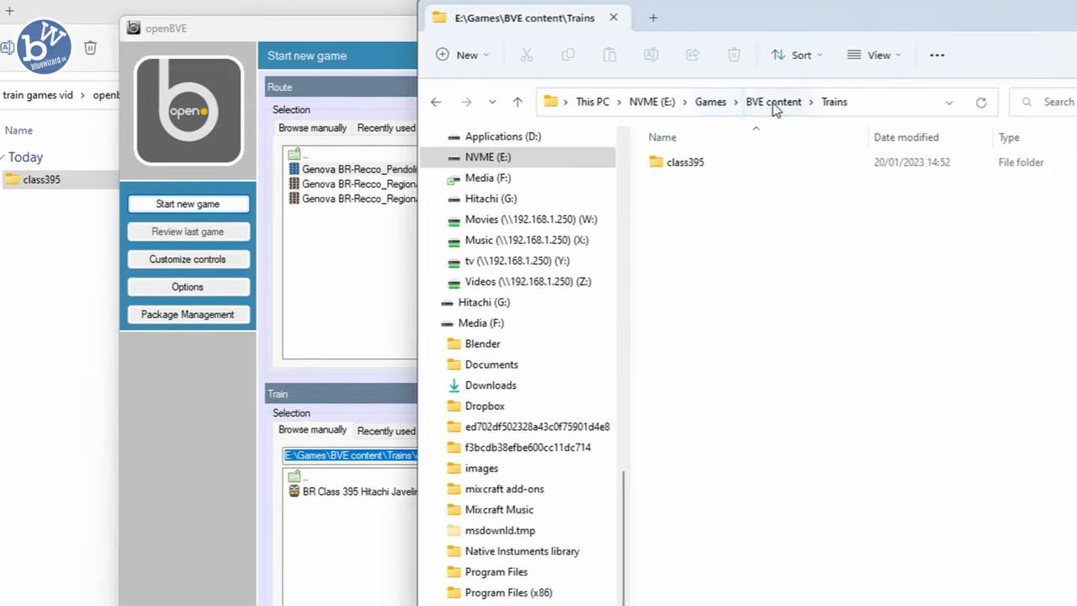
click(772, 103)
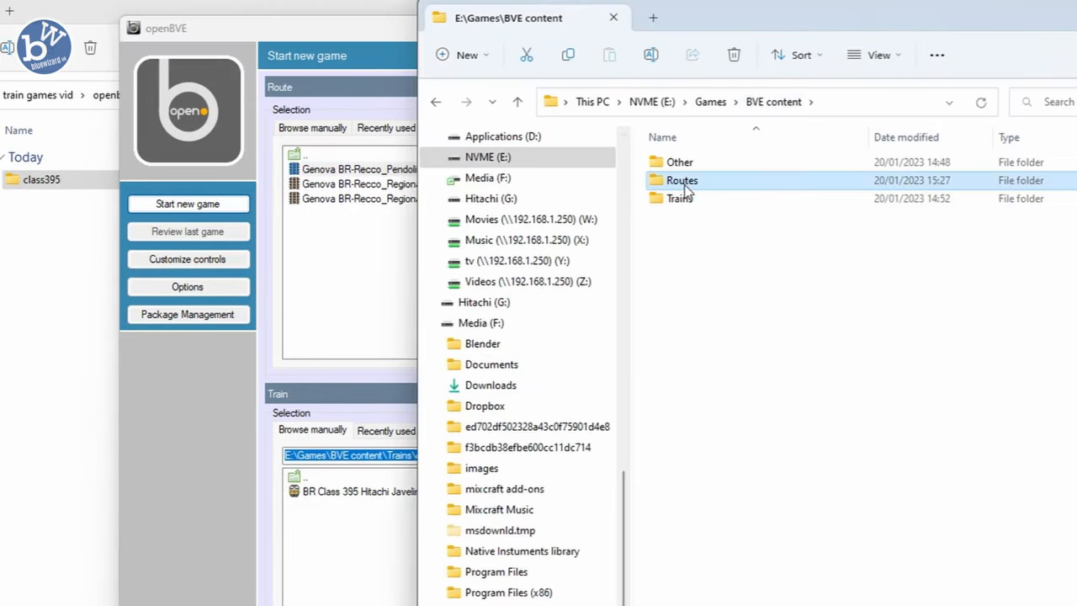
double_click(680, 180)
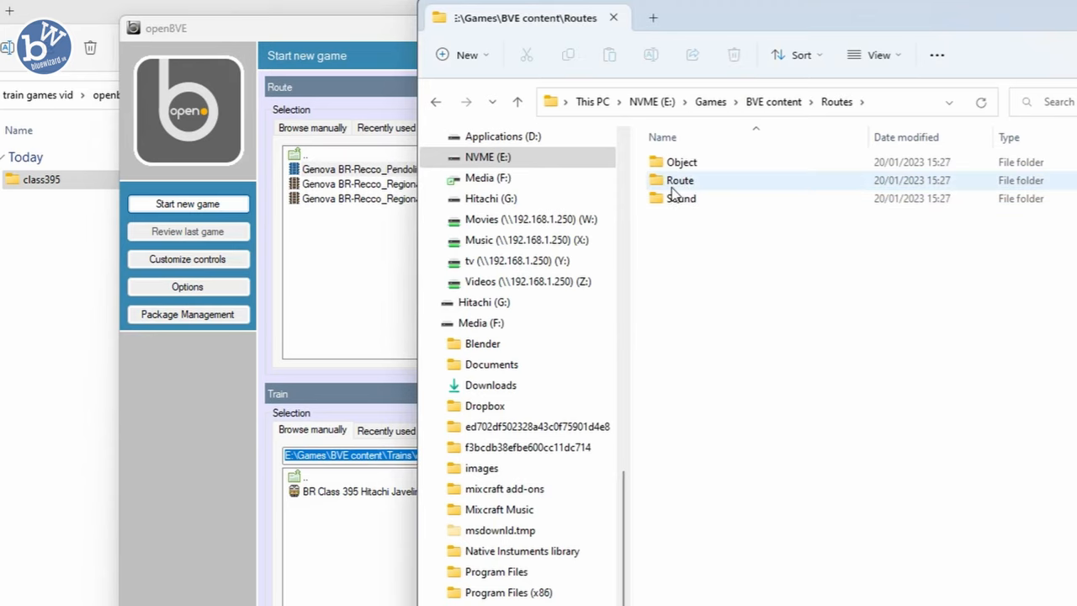
double_click(680, 180)
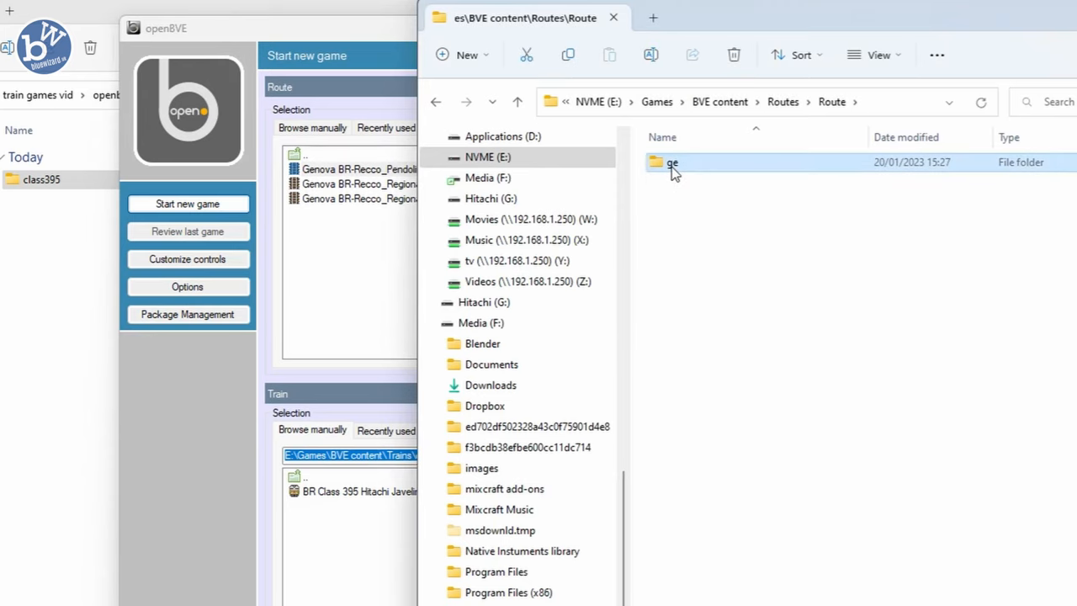
double_click(672, 162)
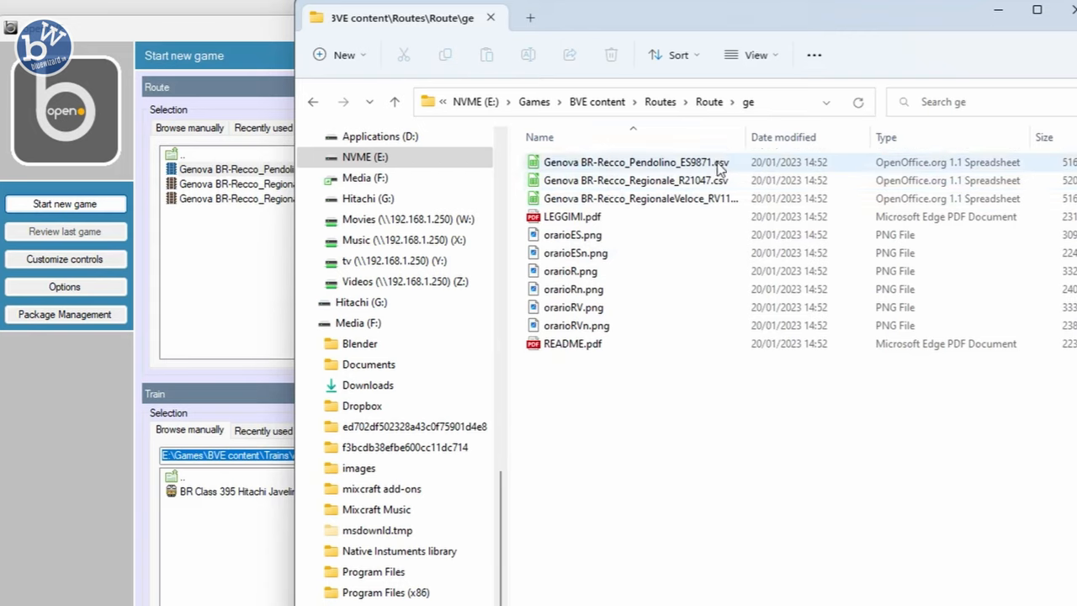
mouse_move(656, 177)
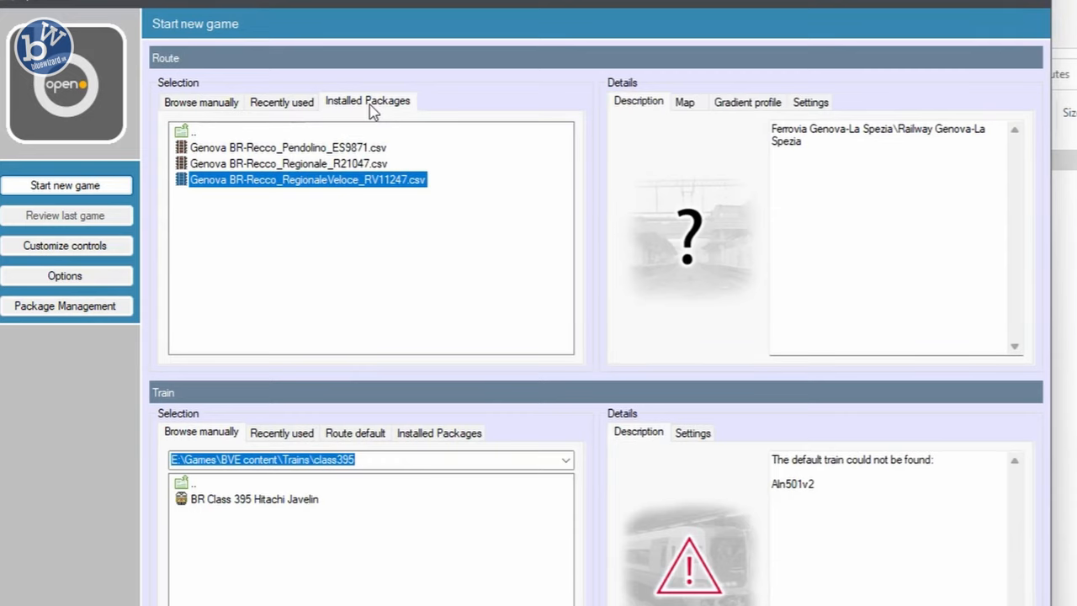
mouse_move(200, 274)
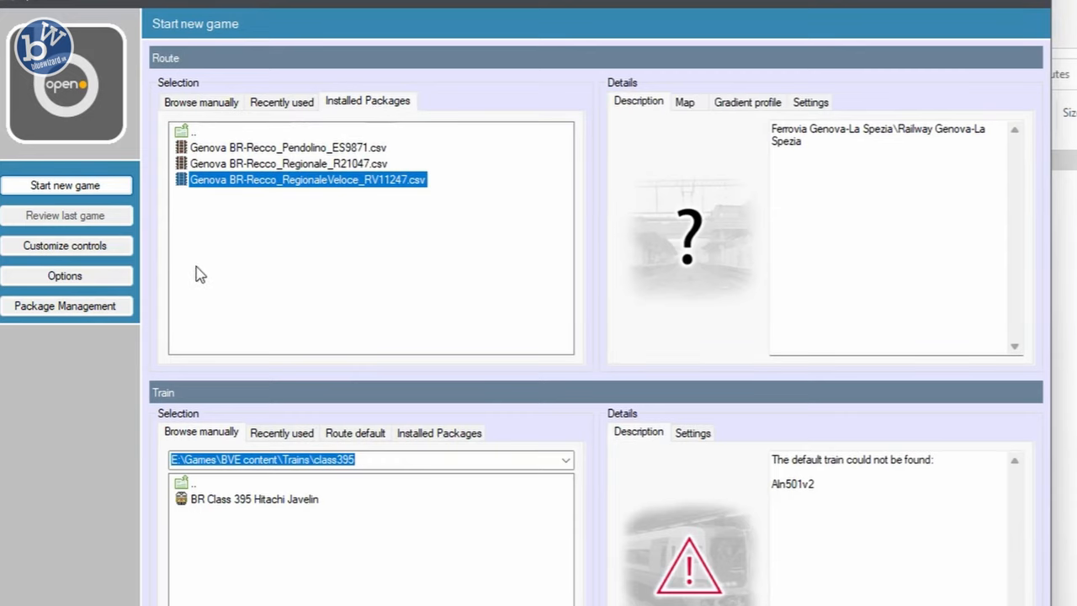
Bring up the control customization list of key assignments.
click(64, 246)
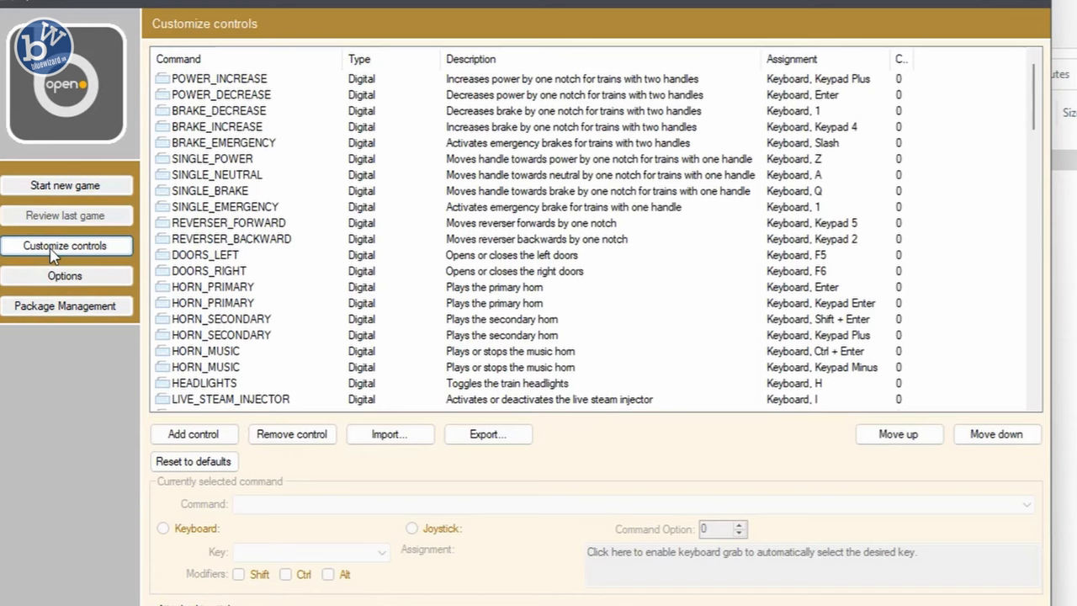
mouse_move(411, 93)
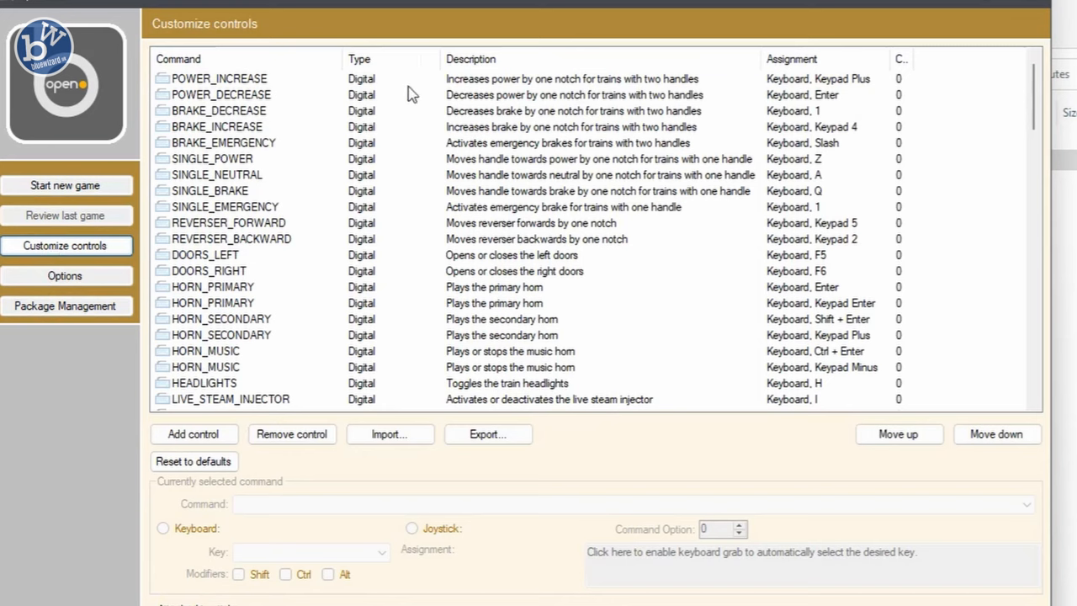
mouse_move(799, 92)
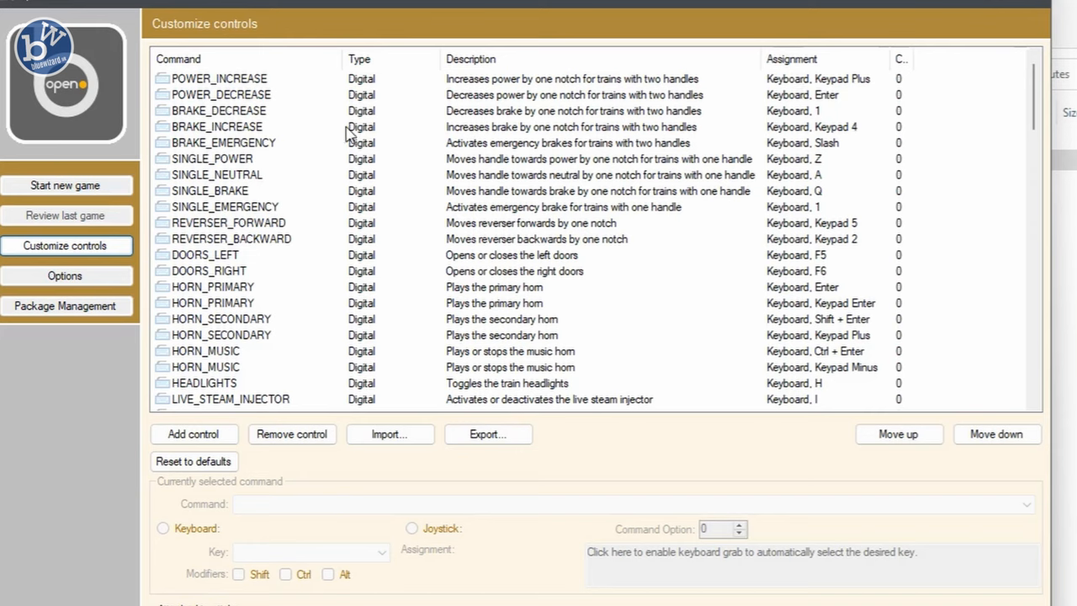
mouse_move(64, 185)
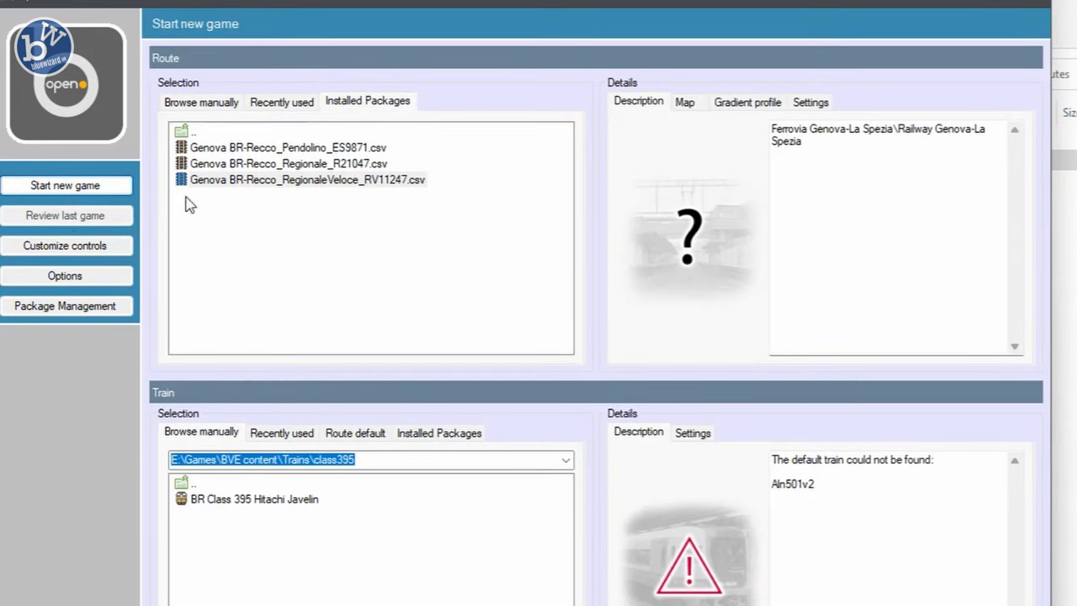
Return to the new game setup and load the Genova RegionaleVeloce route into cab view.
click(254, 498)
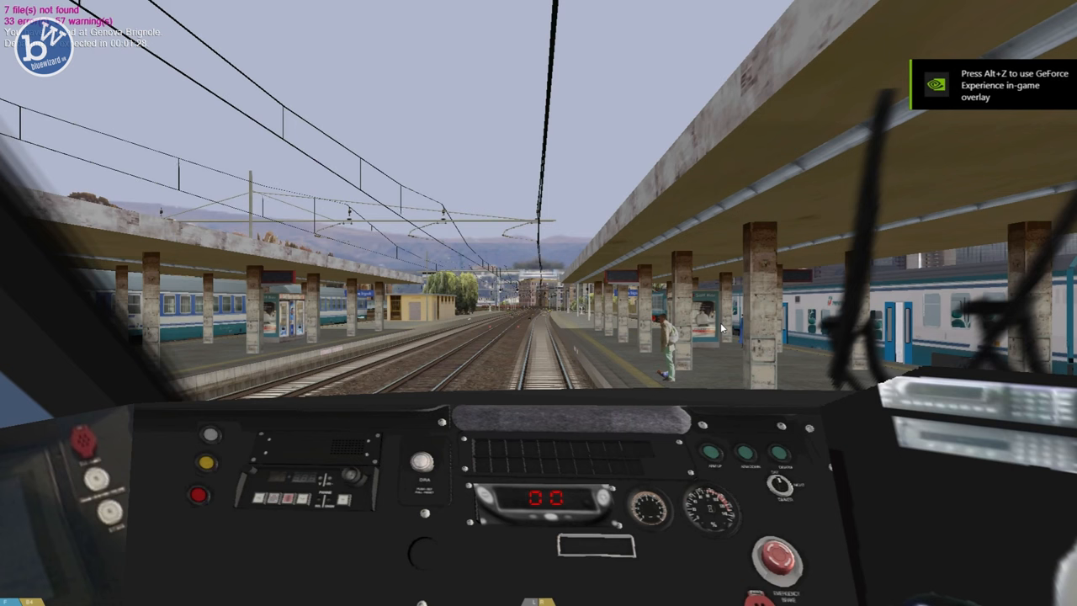
mouse_move(605, 410)
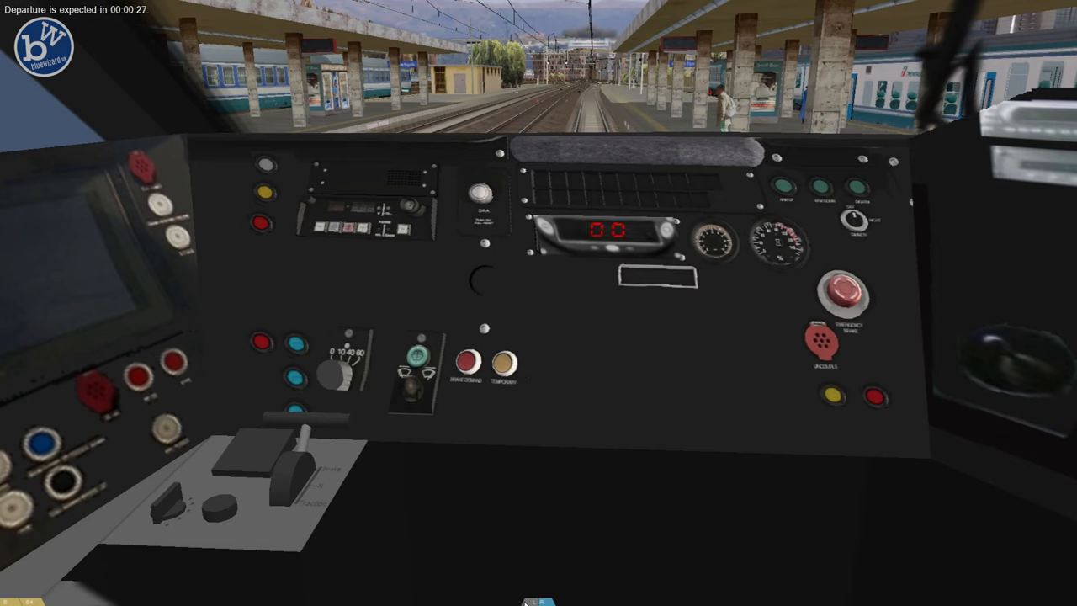
mouse_move(346, 454)
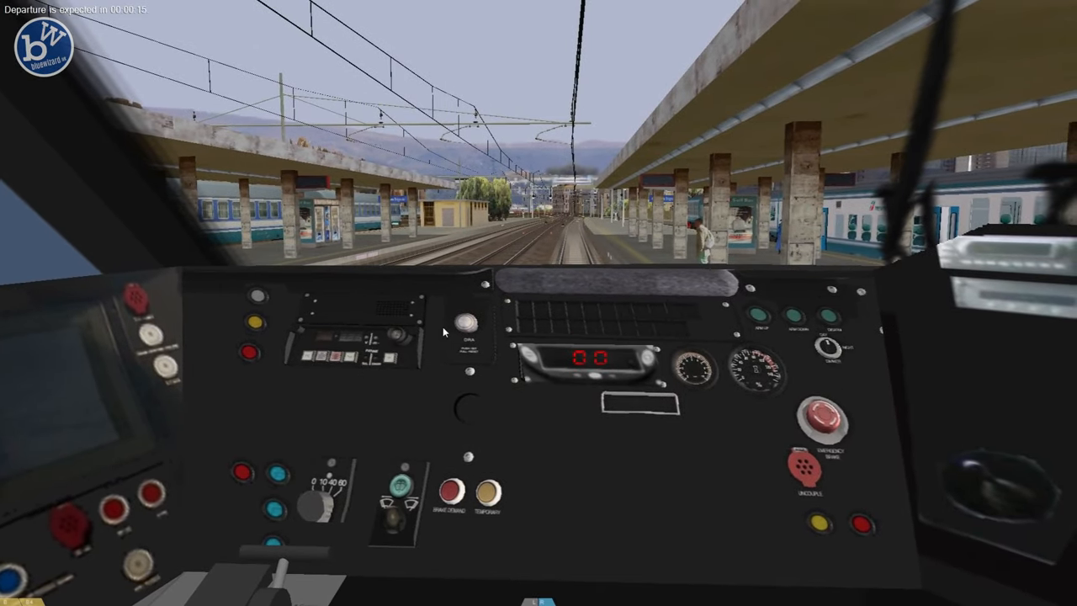
mouse_move(457, 430)
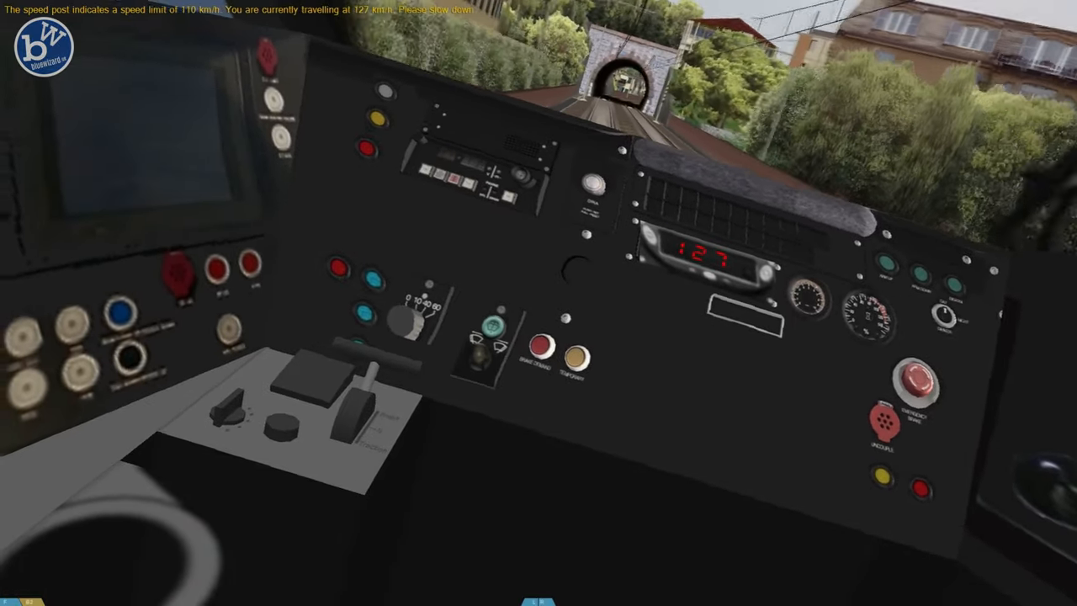
mouse_move(539, 303)
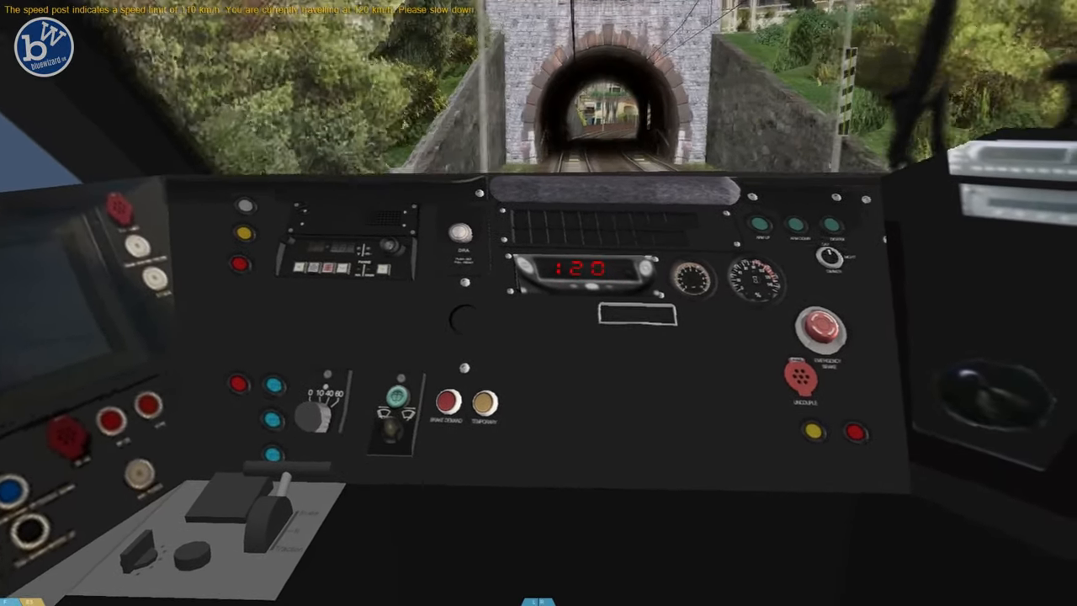